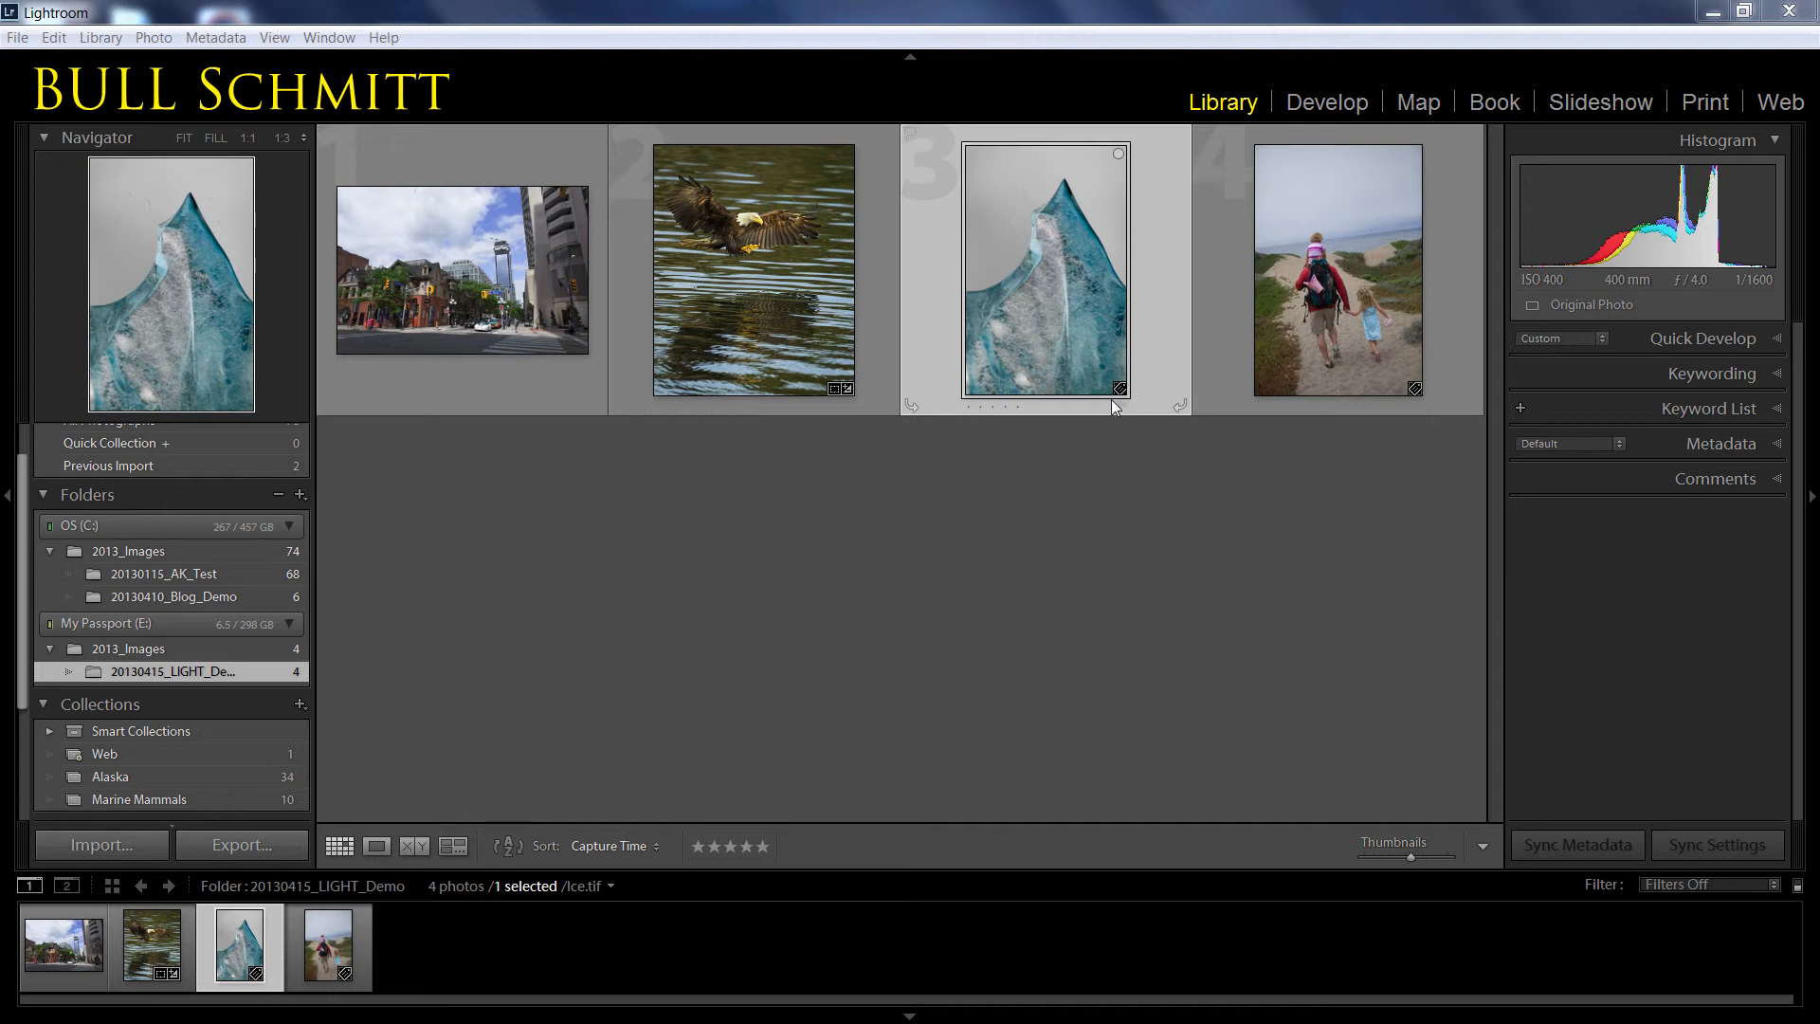
{"action": "mouse_move", "coordinate": [1069, 293]}
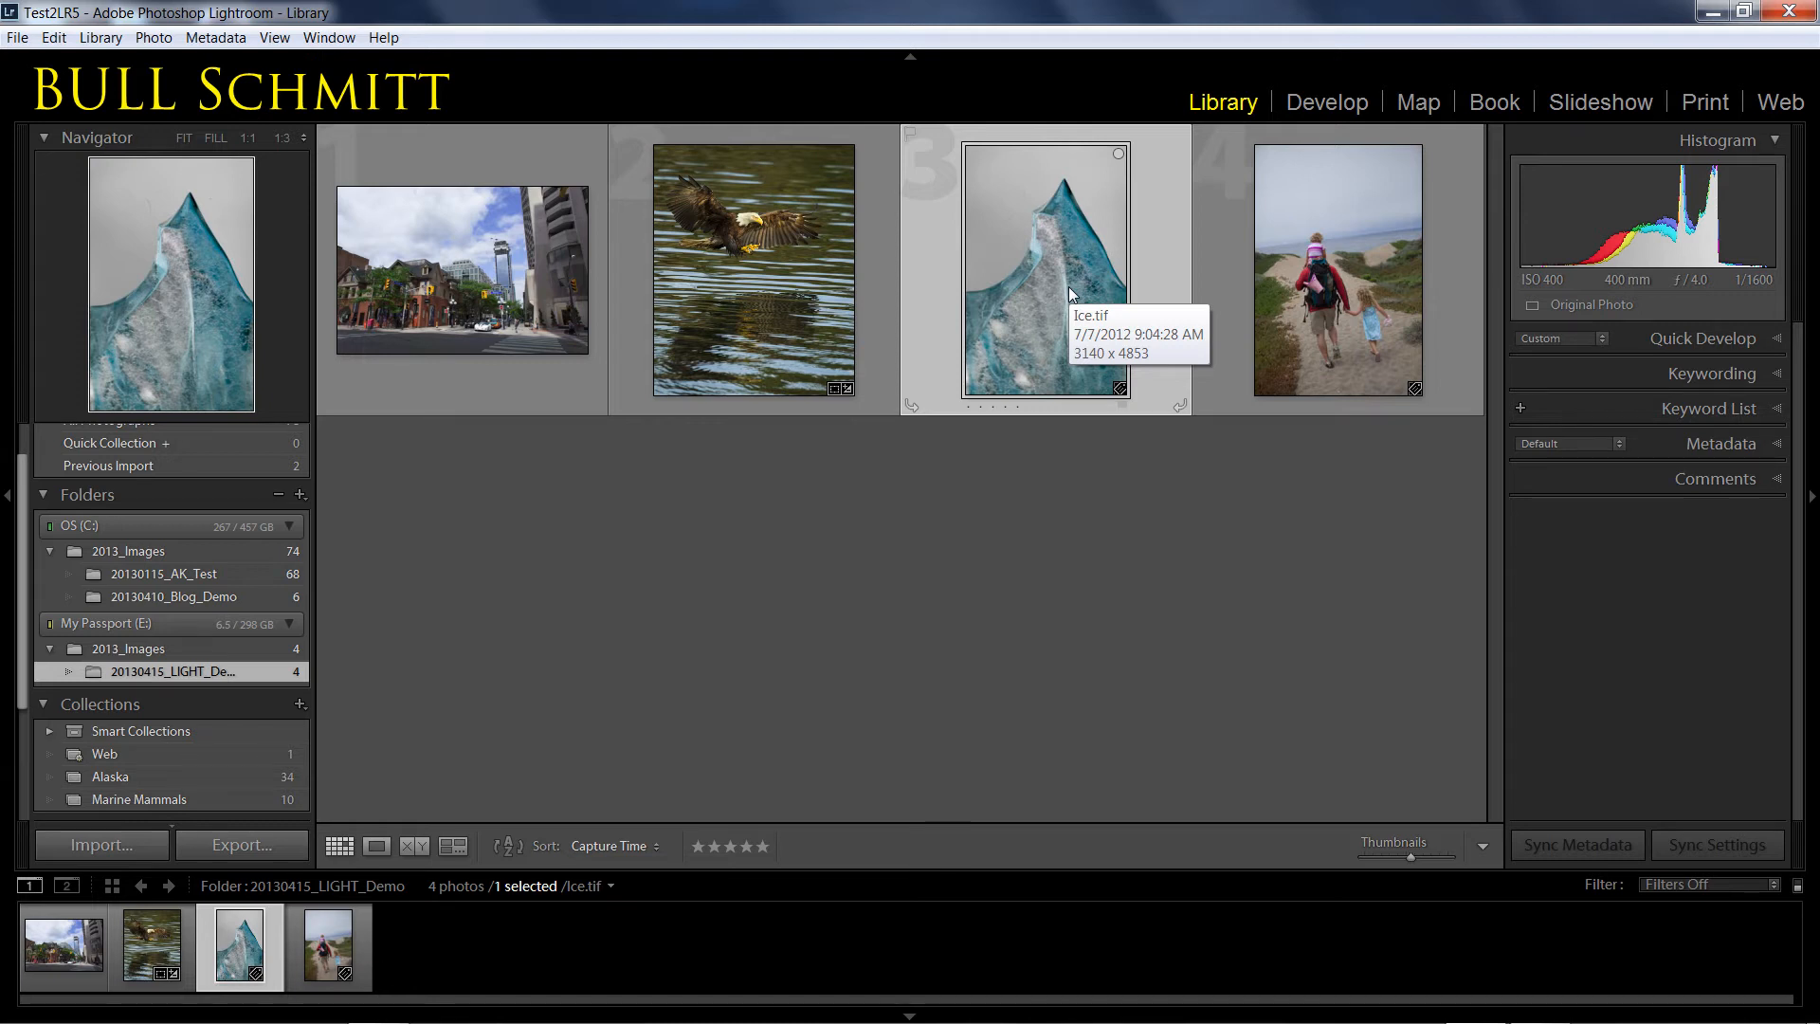
- Open the Ice.tif photo in the Develop module
{"action": "left_click", "coordinate": [1327, 101]}
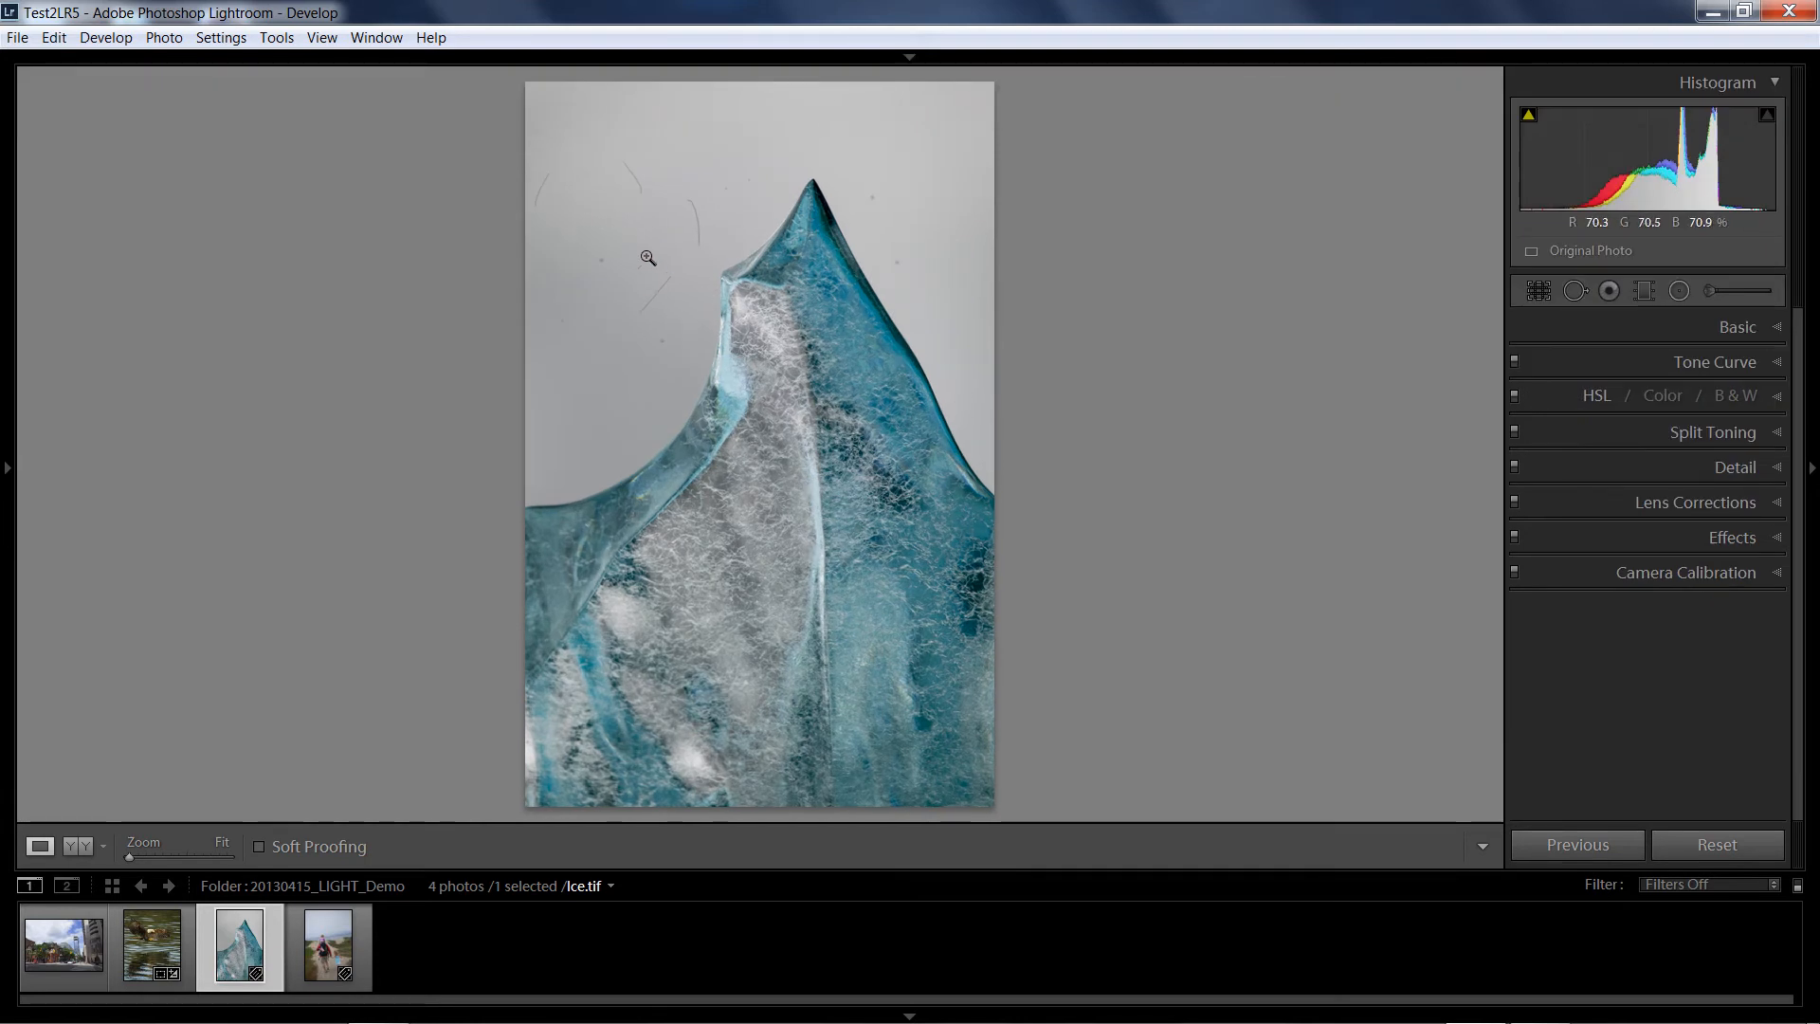
{"action": "left_click", "coordinate": [647, 256]}
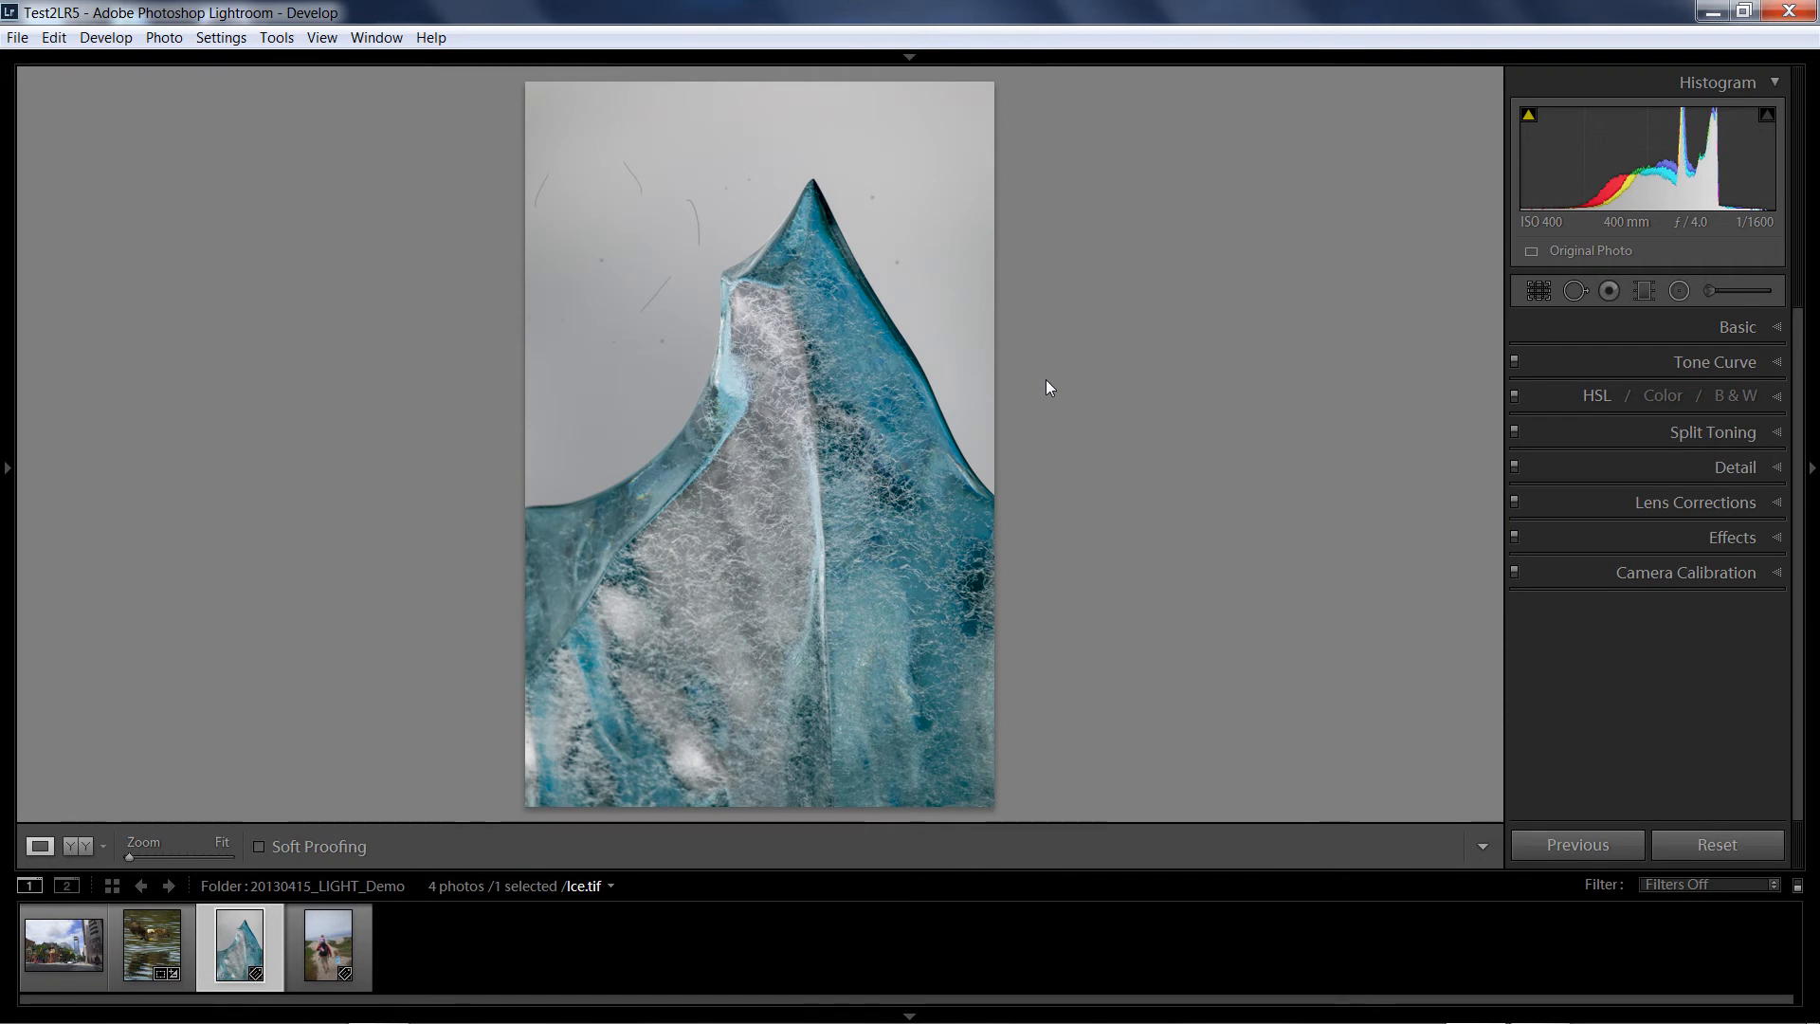
{"action": "mouse_move", "coordinate": [1217, 289]}
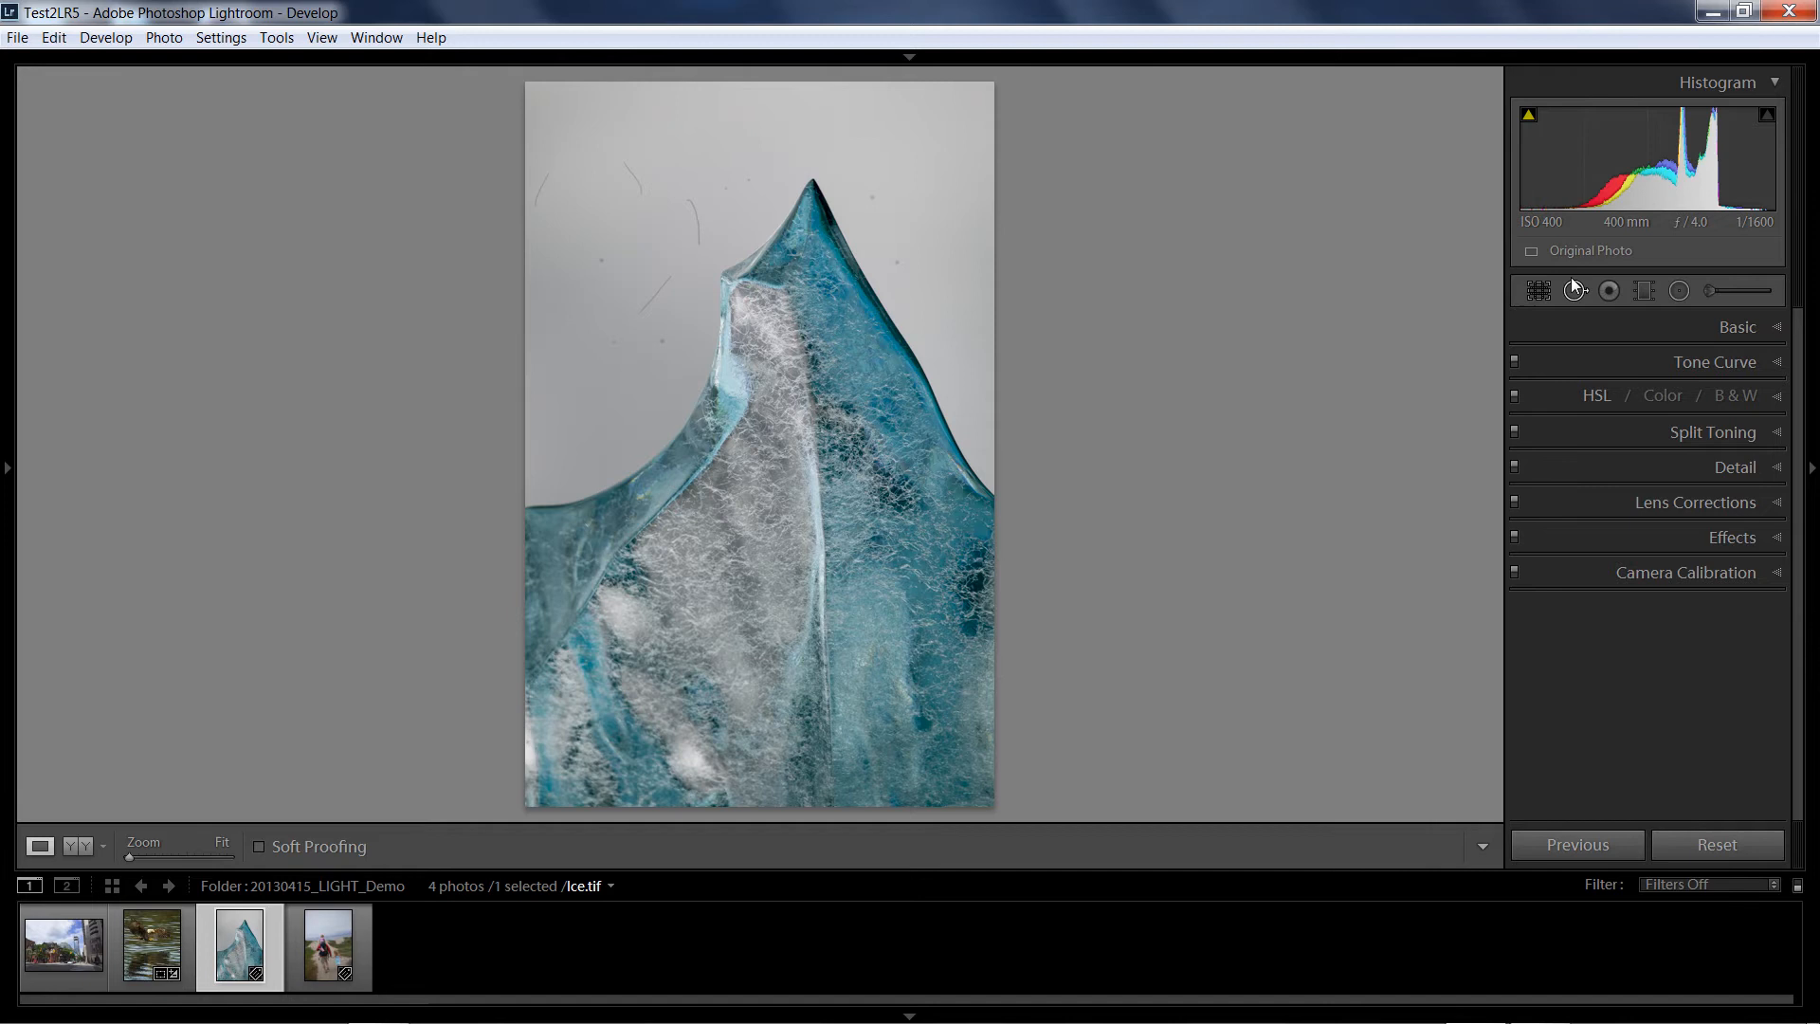
- Activate the Spot Removal tool in Heal mode
{"action": "left_click", "coordinate": [1574, 290]}
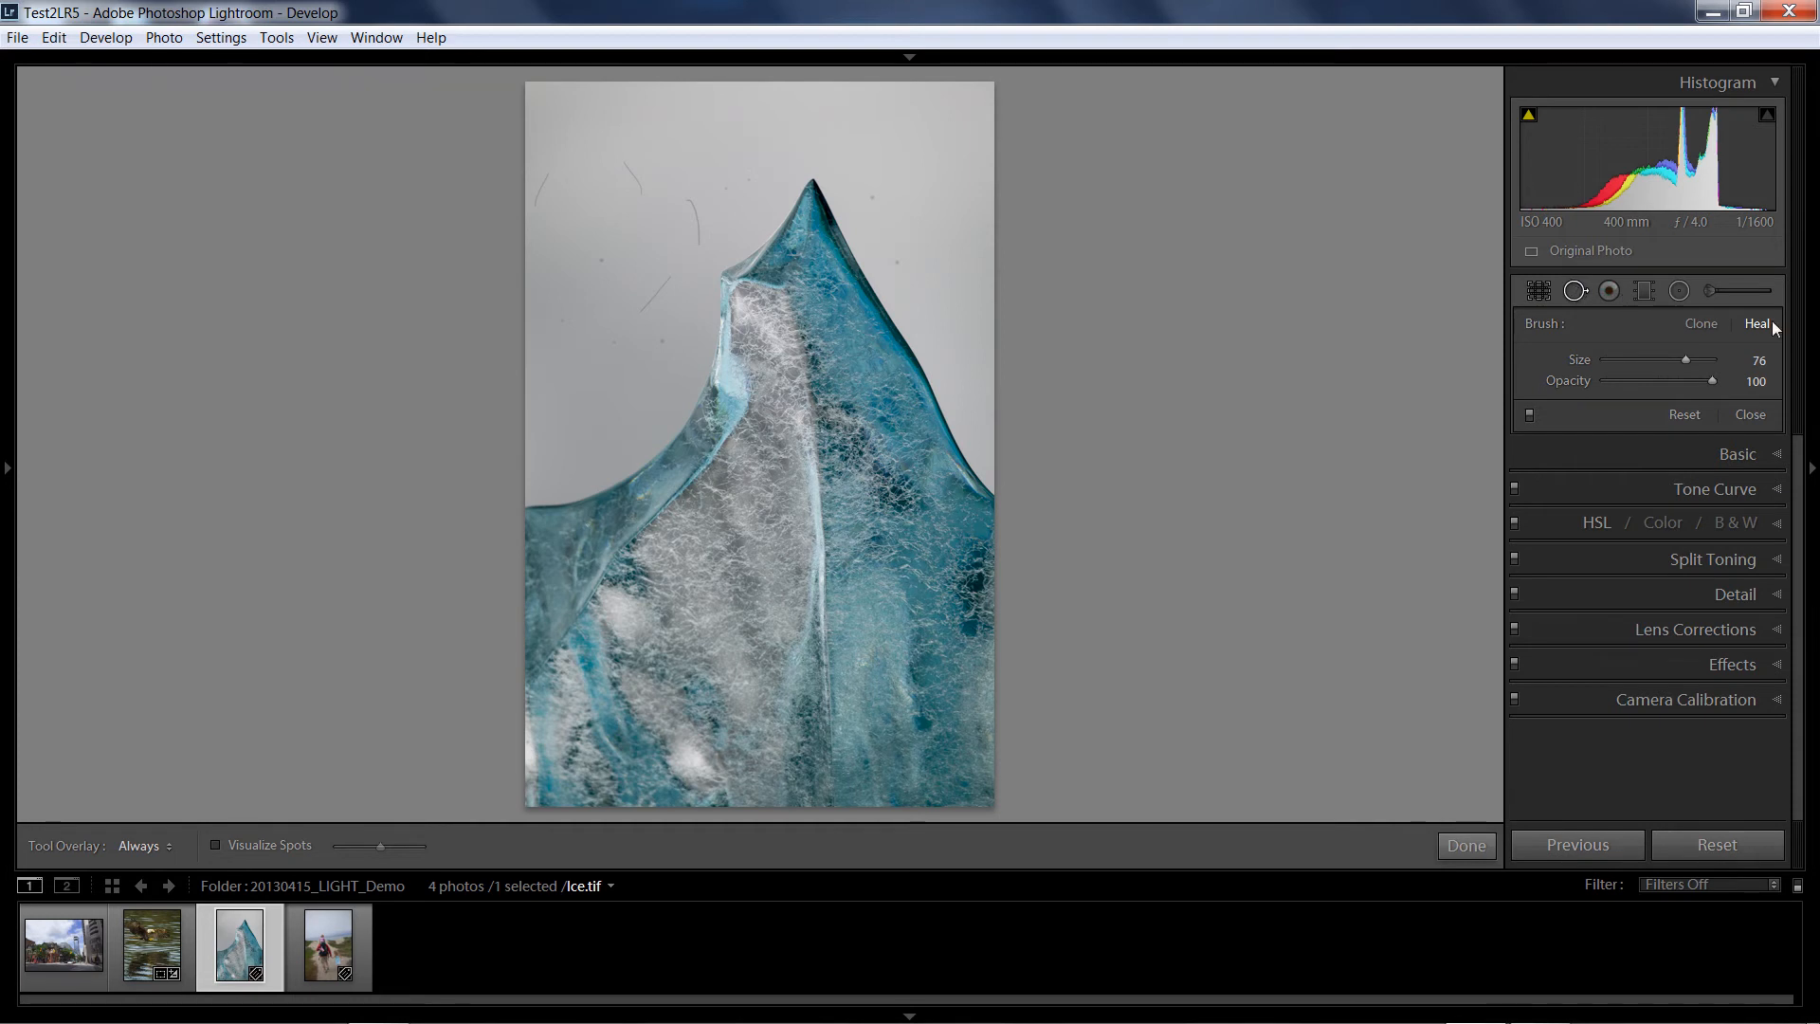
{"action": "mouse_move", "coordinate": [1650, 385]}
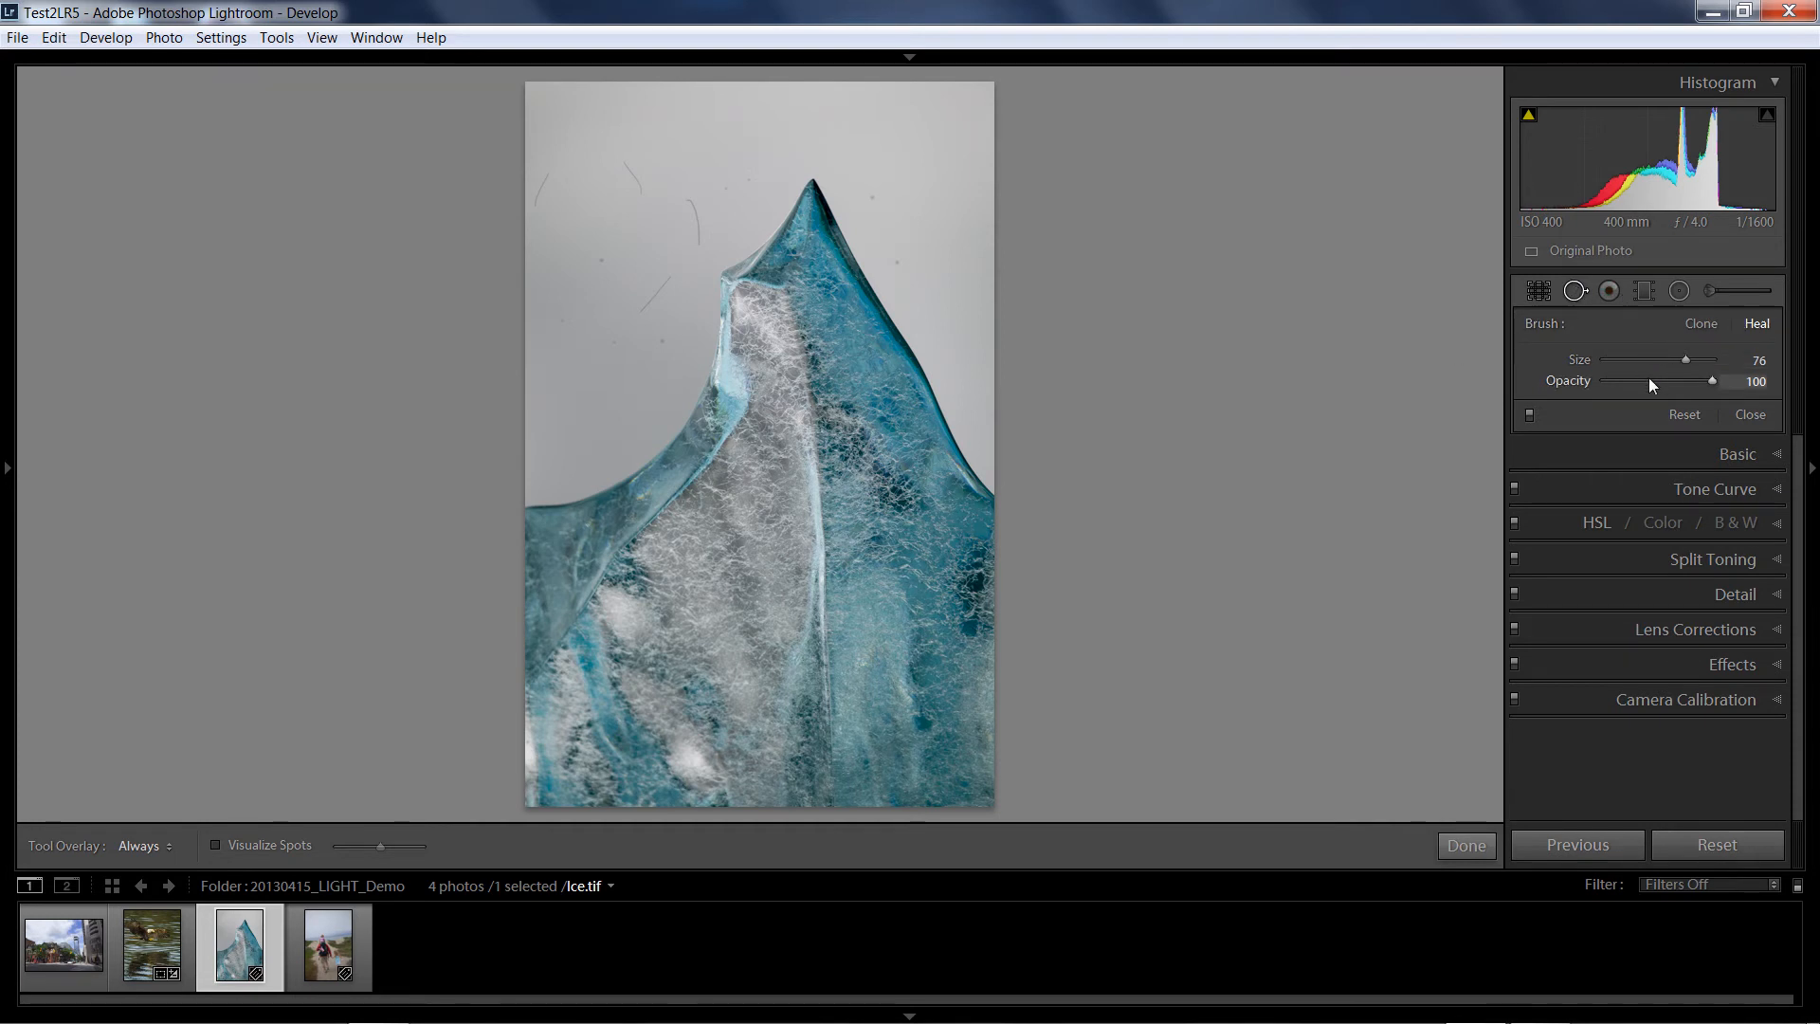
{"action": "mouse_move", "coordinate": [883, 238]}
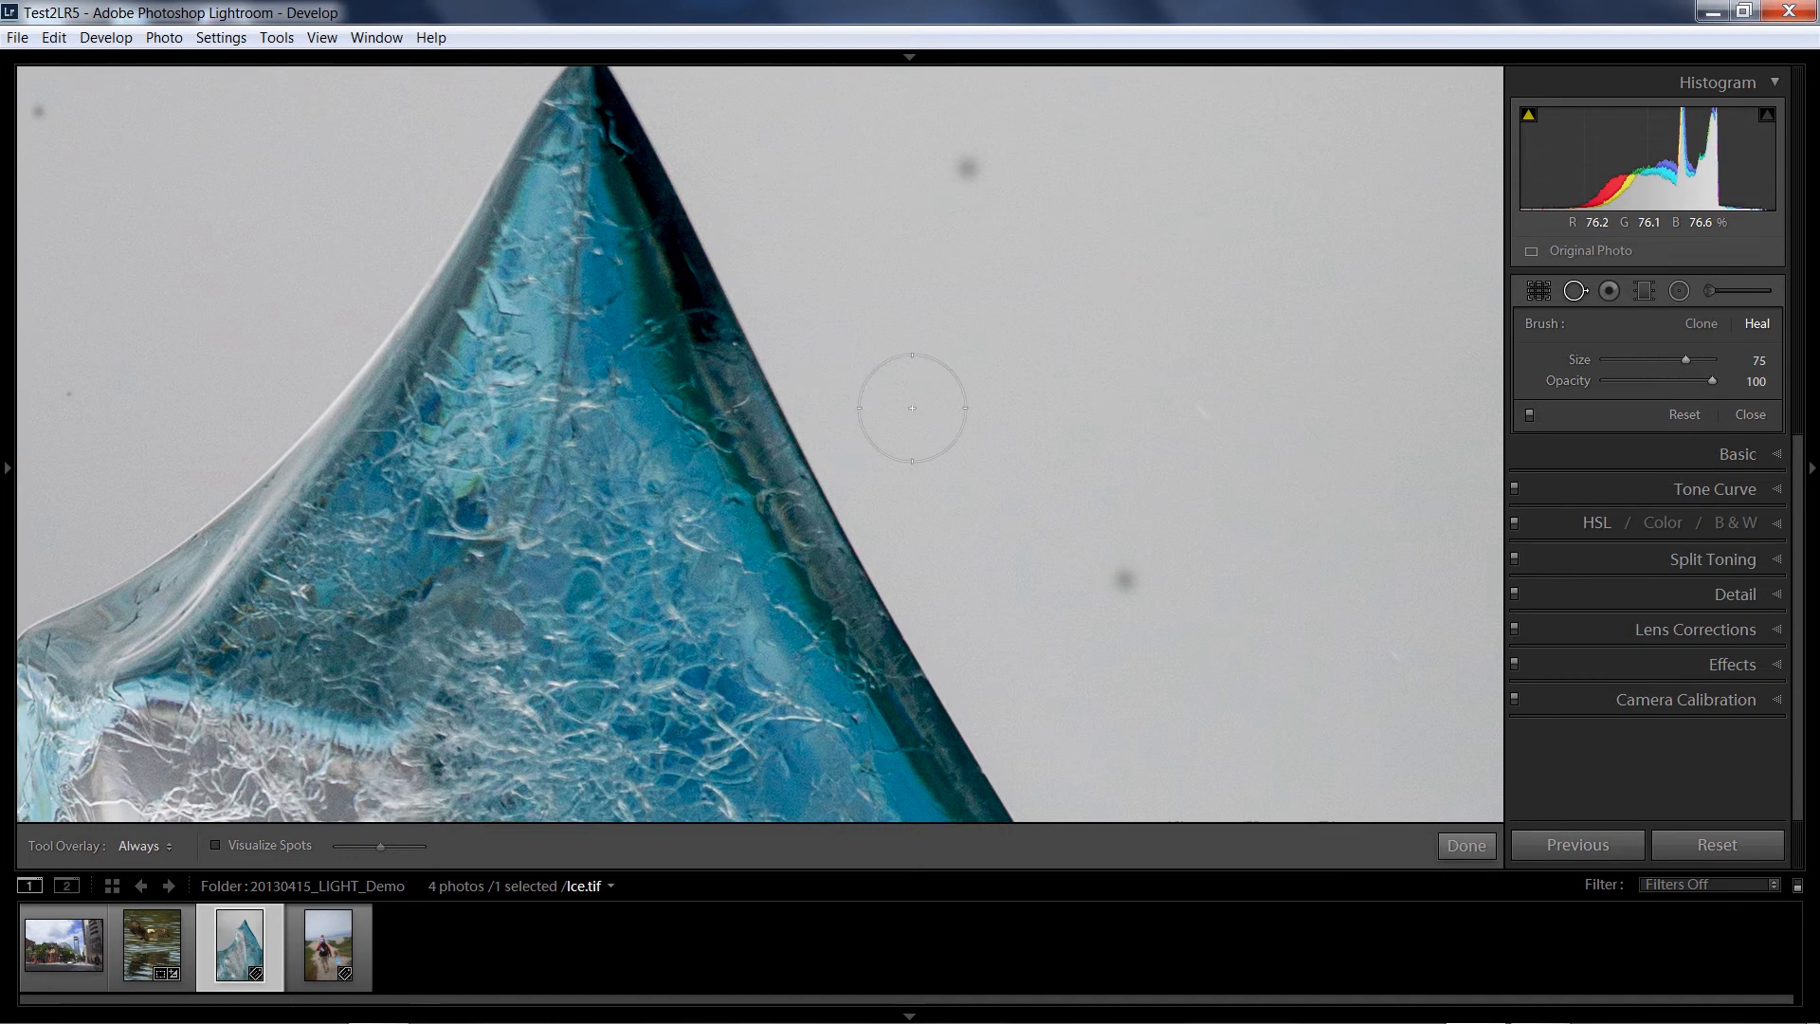
{"action": "mouse_move", "coordinate": [1118, 495]}
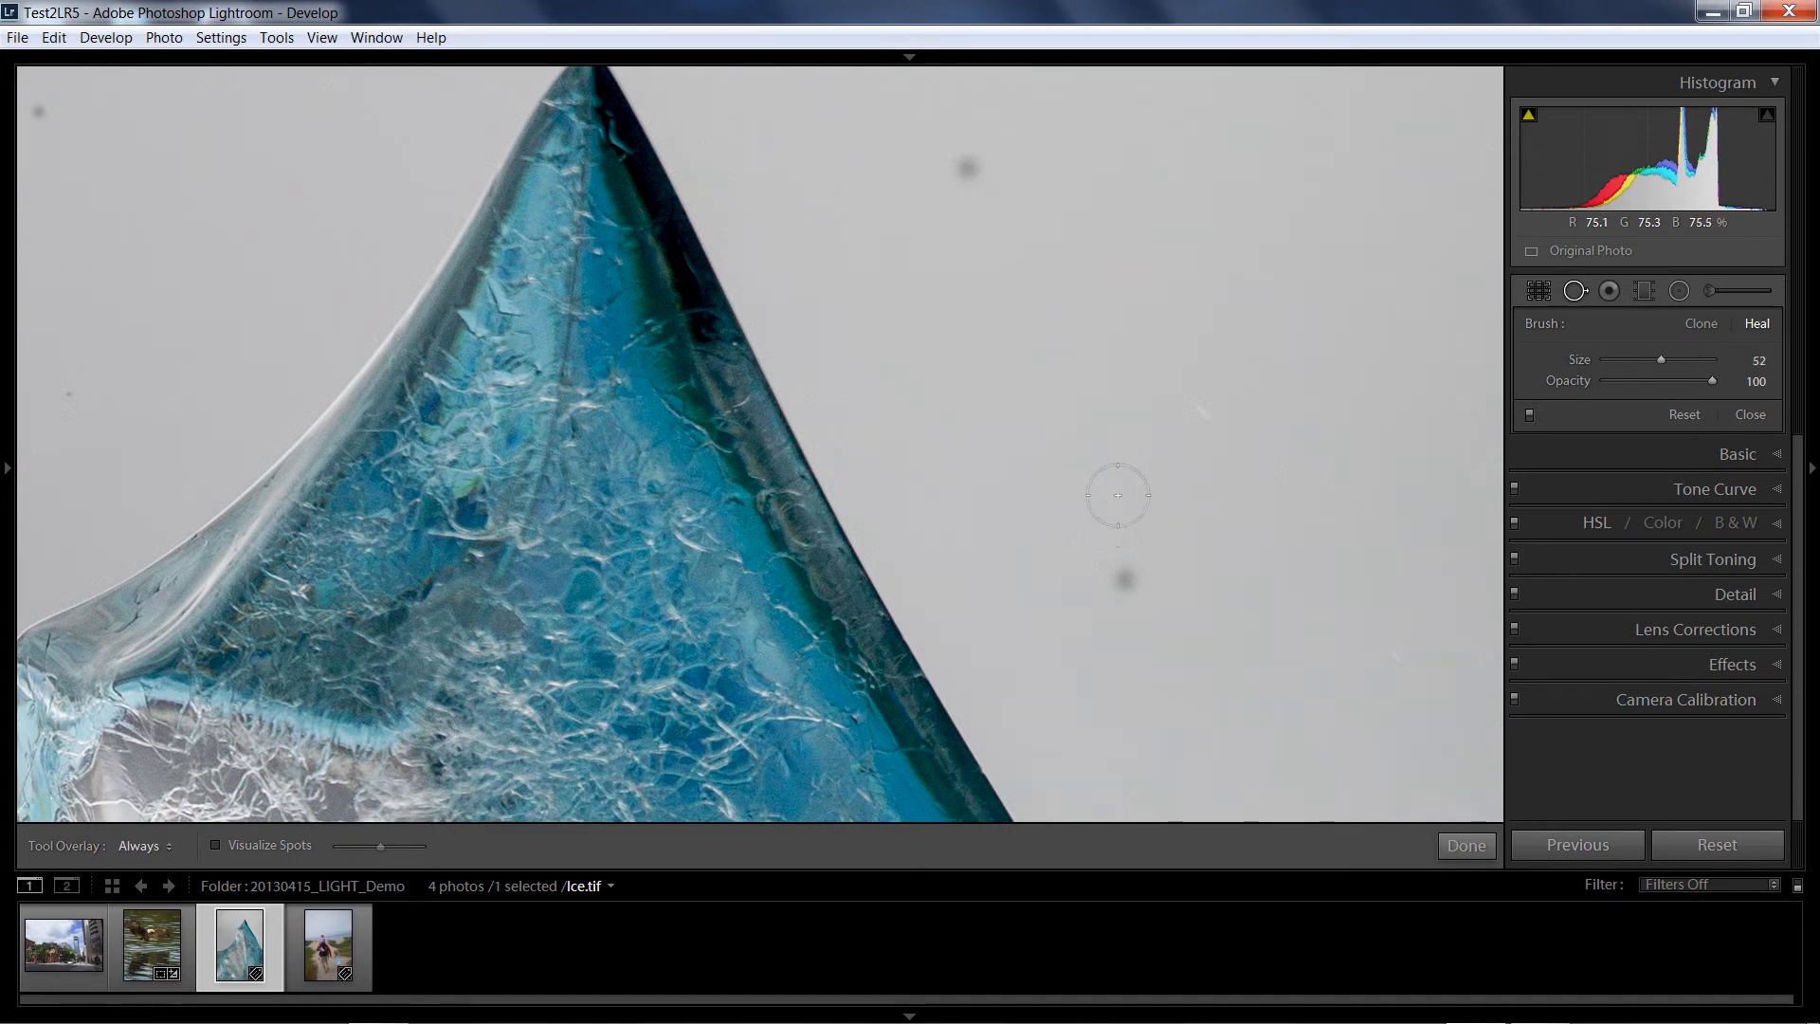
- Pan toward the dust spots beside the ice peak, then to the background hairs
{"action": "left_click_drag", "start_coordinate": [1659, 360], "coordinate": [1651, 361]}
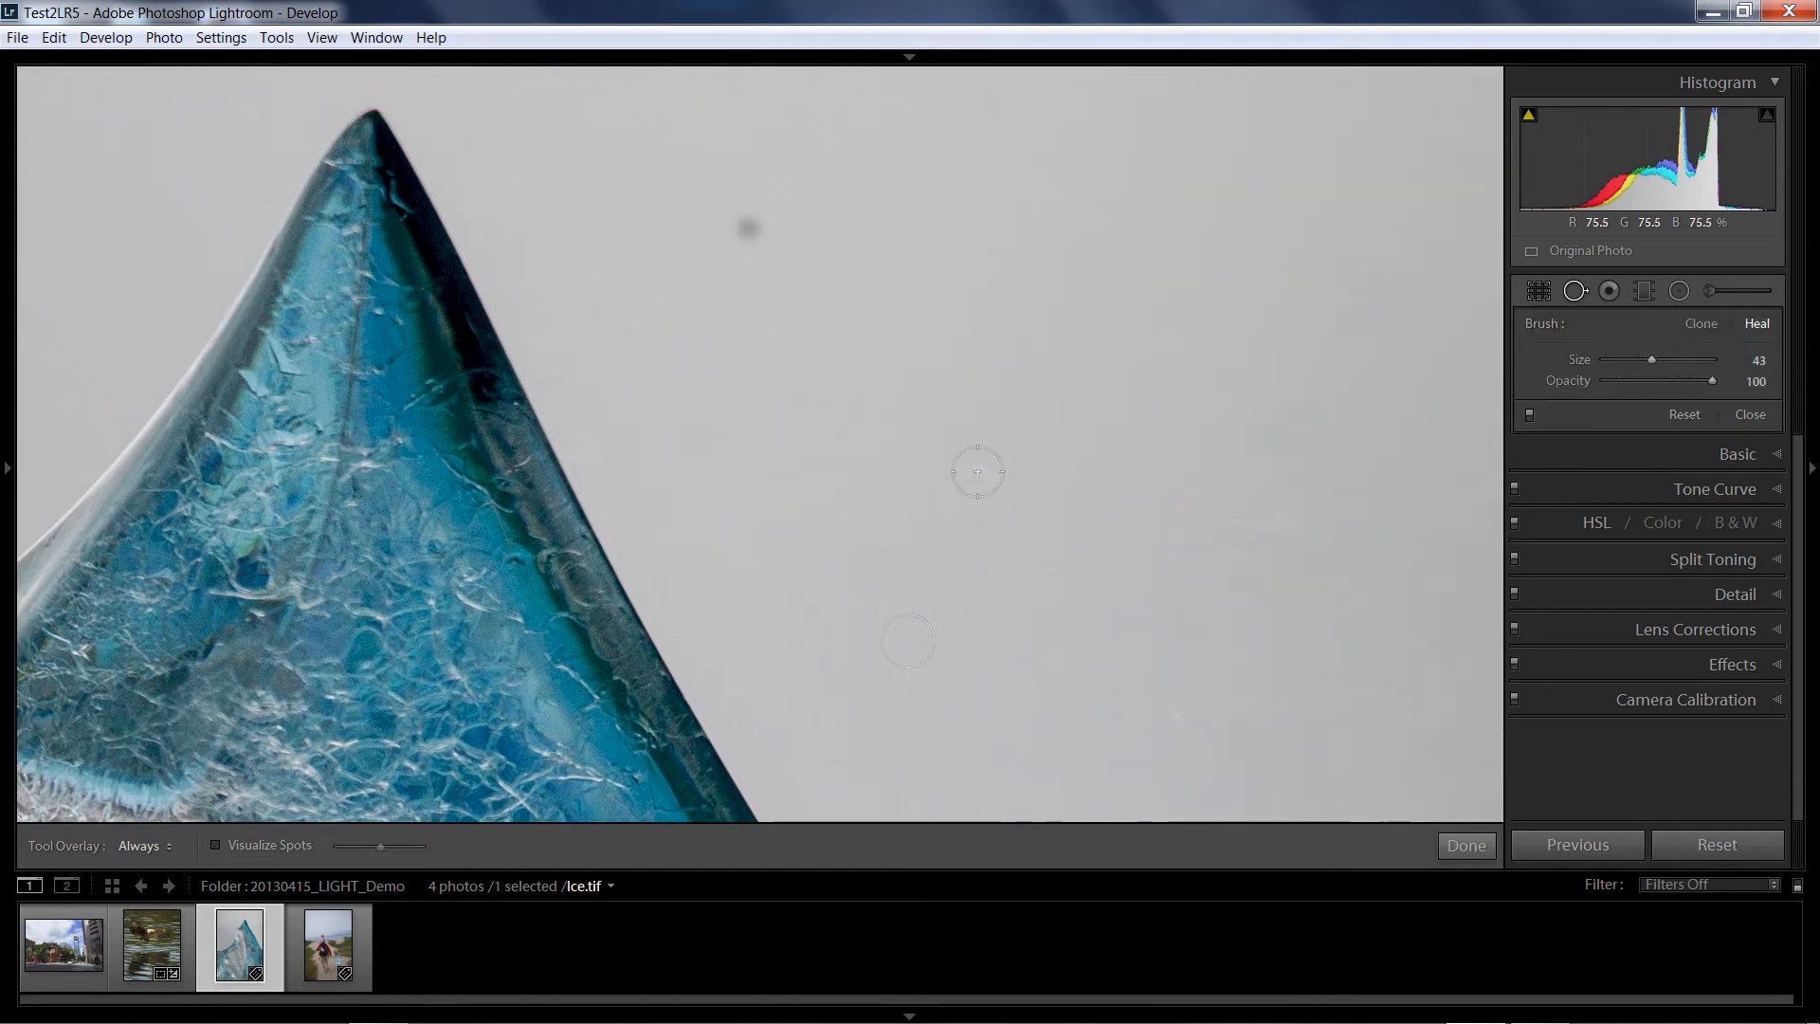
{"action": "left_click_drag", "start_coordinate": [976, 471], "coordinate": [729, 471]}
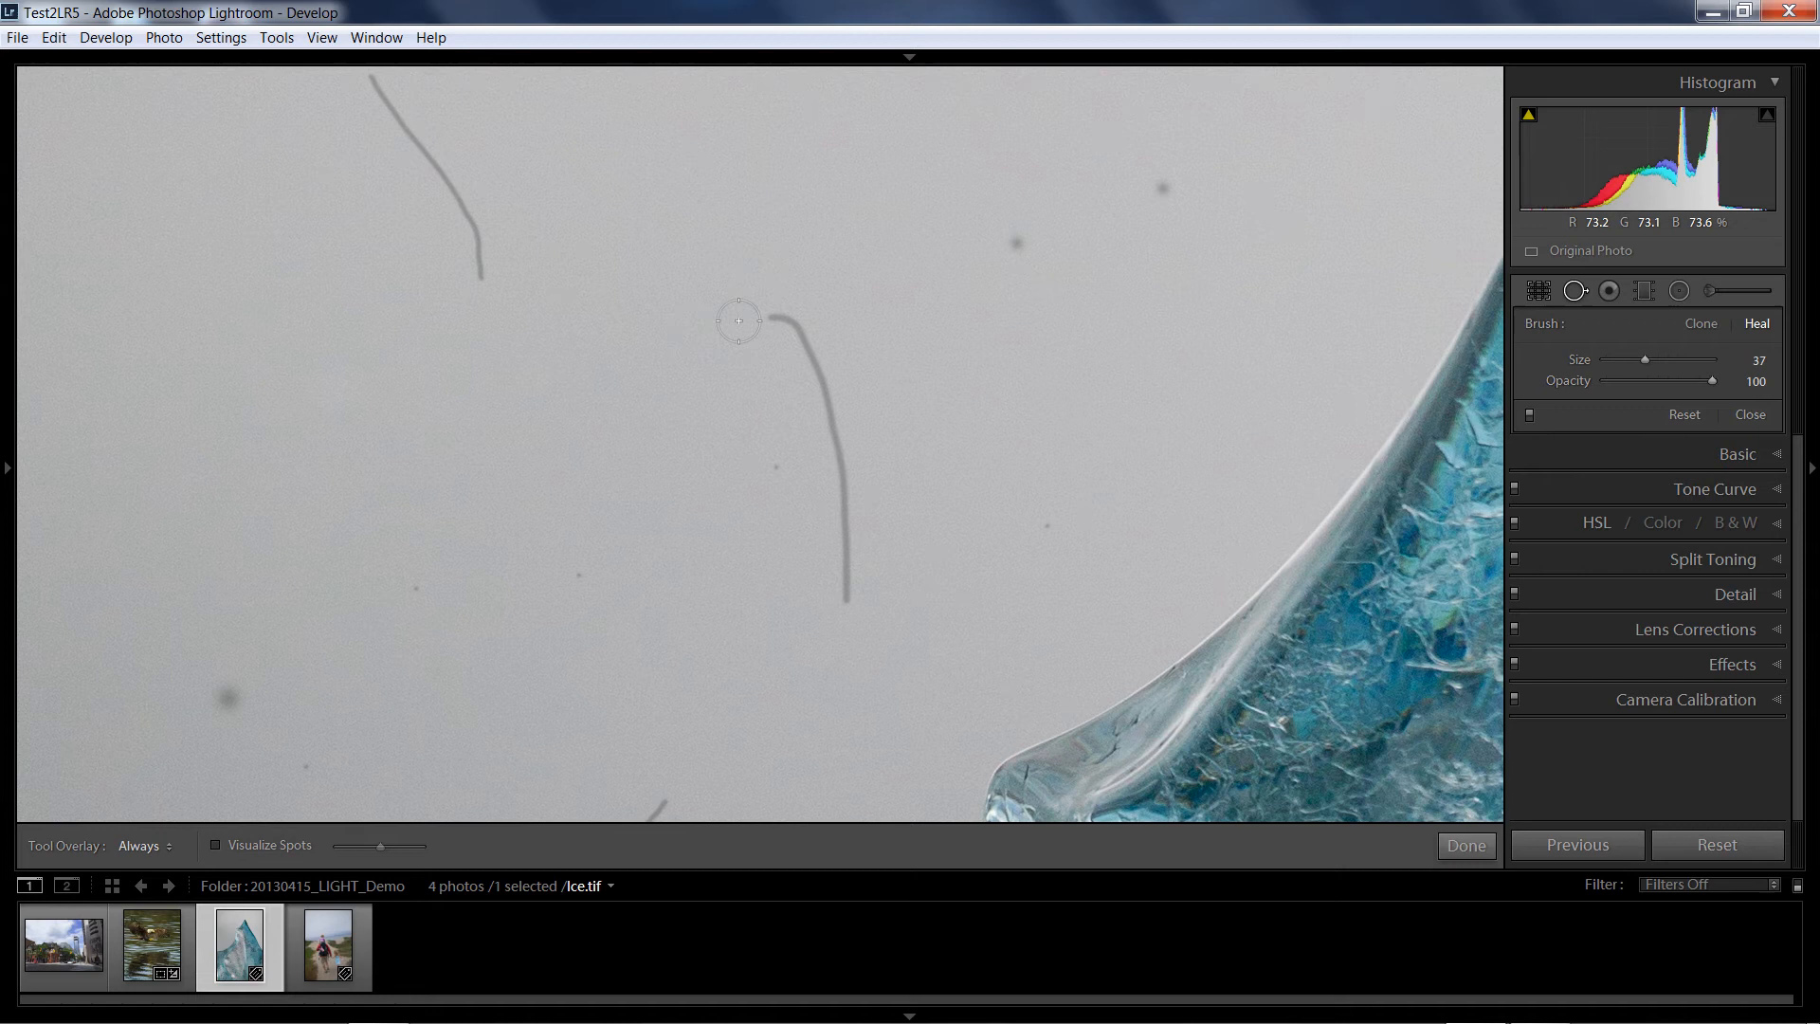
- Paint a heal stroke along the curved hair and move its source to clean background
{"action": "left_click_drag", "start_coordinate": [730, 320], "coordinate": [777, 321]}
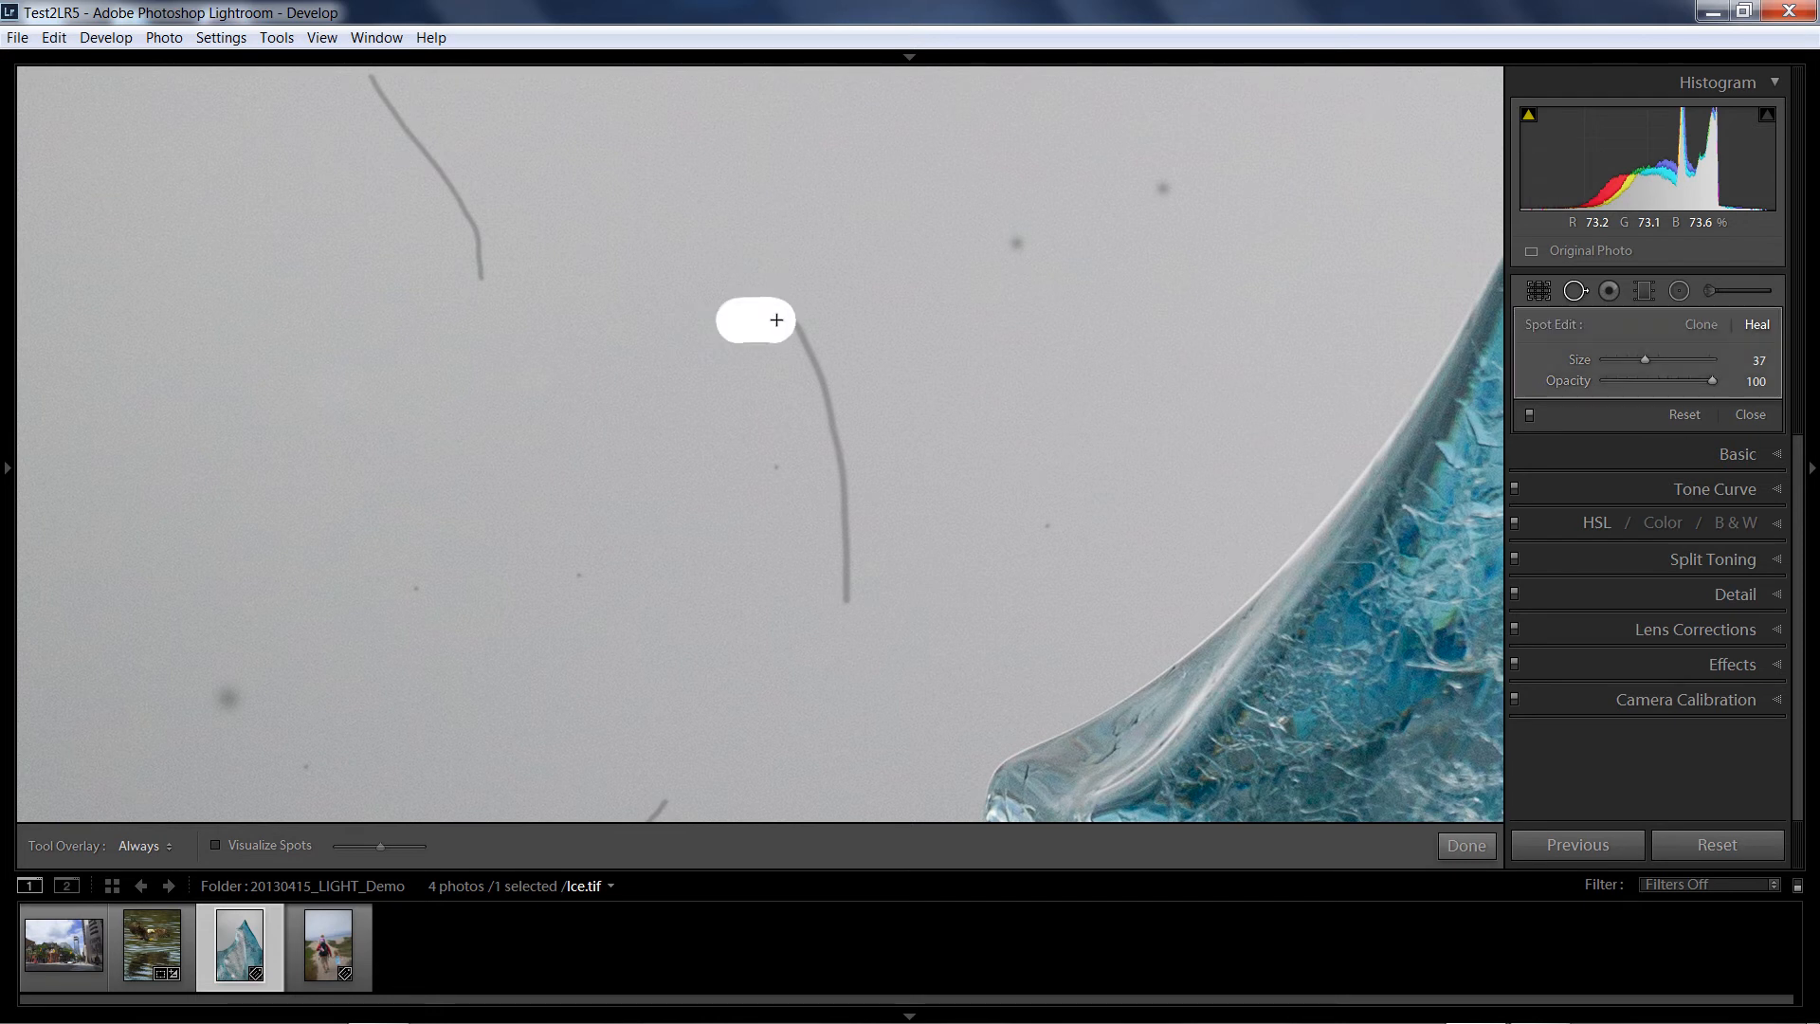
{"action": "left_click_drag", "start_coordinate": [775, 319], "coordinate": [831, 423]}
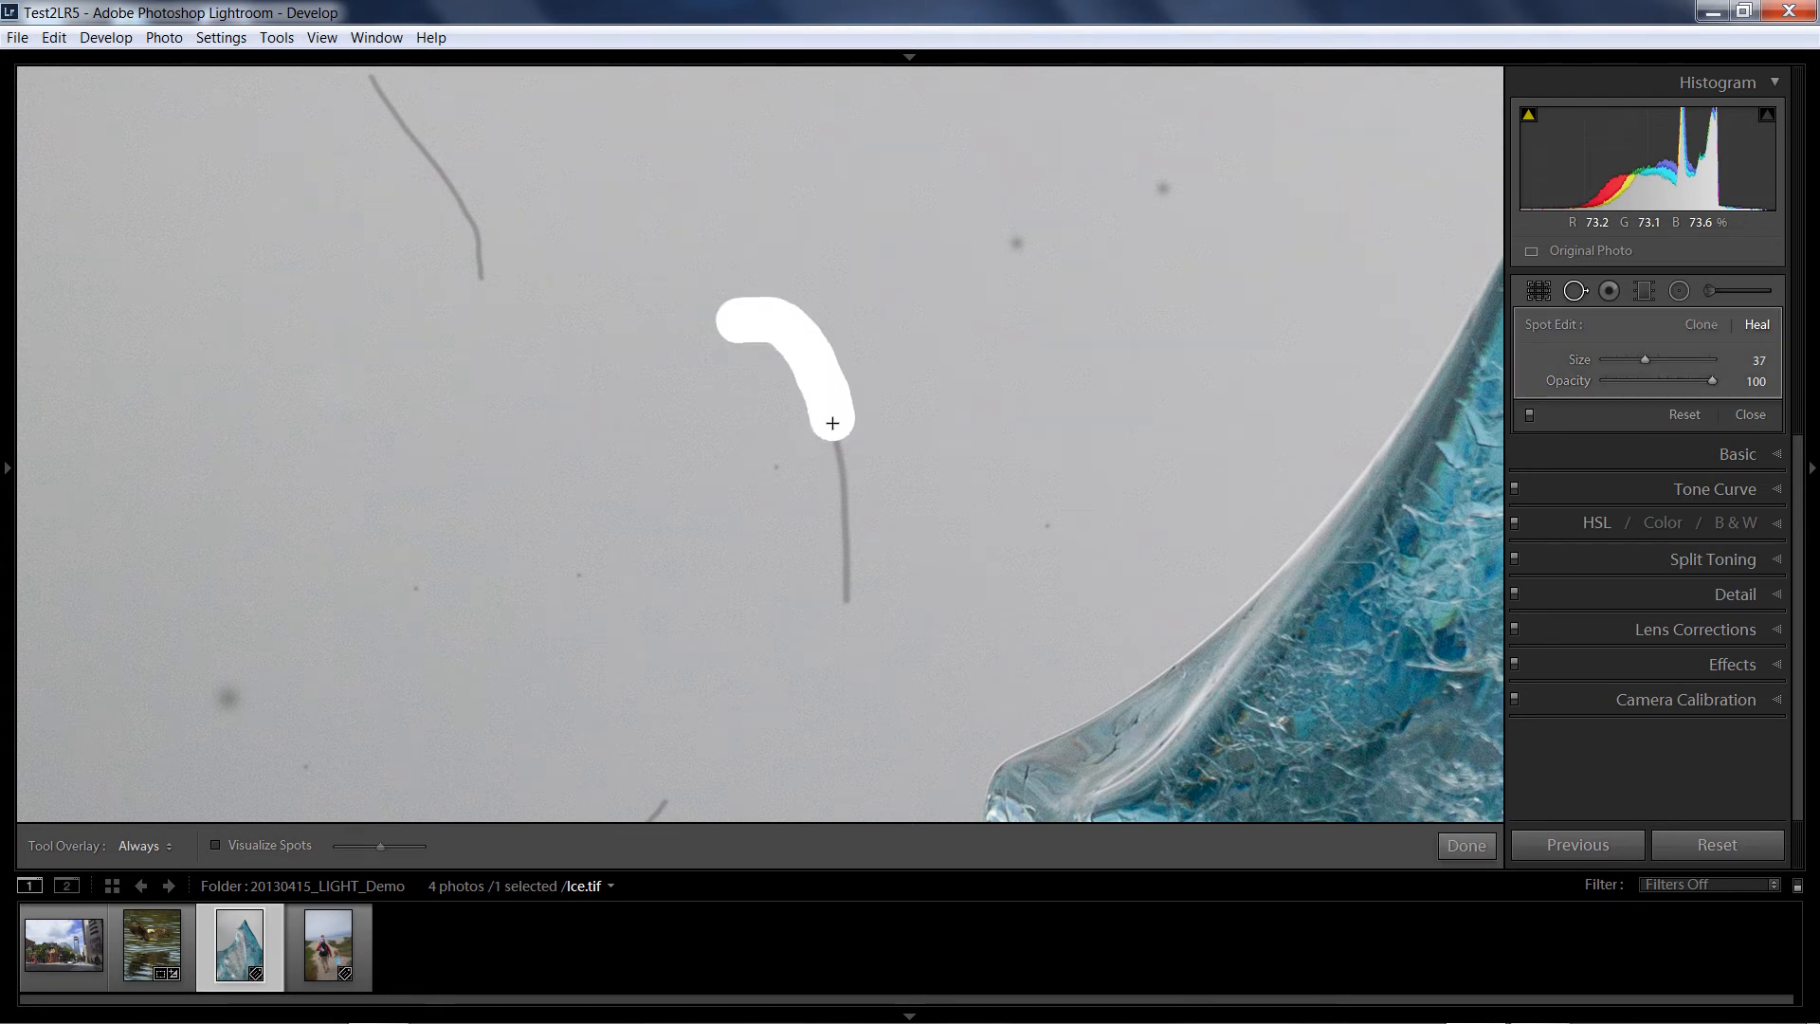
{"action": "left_click_drag", "start_coordinate": [832, 423], "coordinate": [843, 574]}
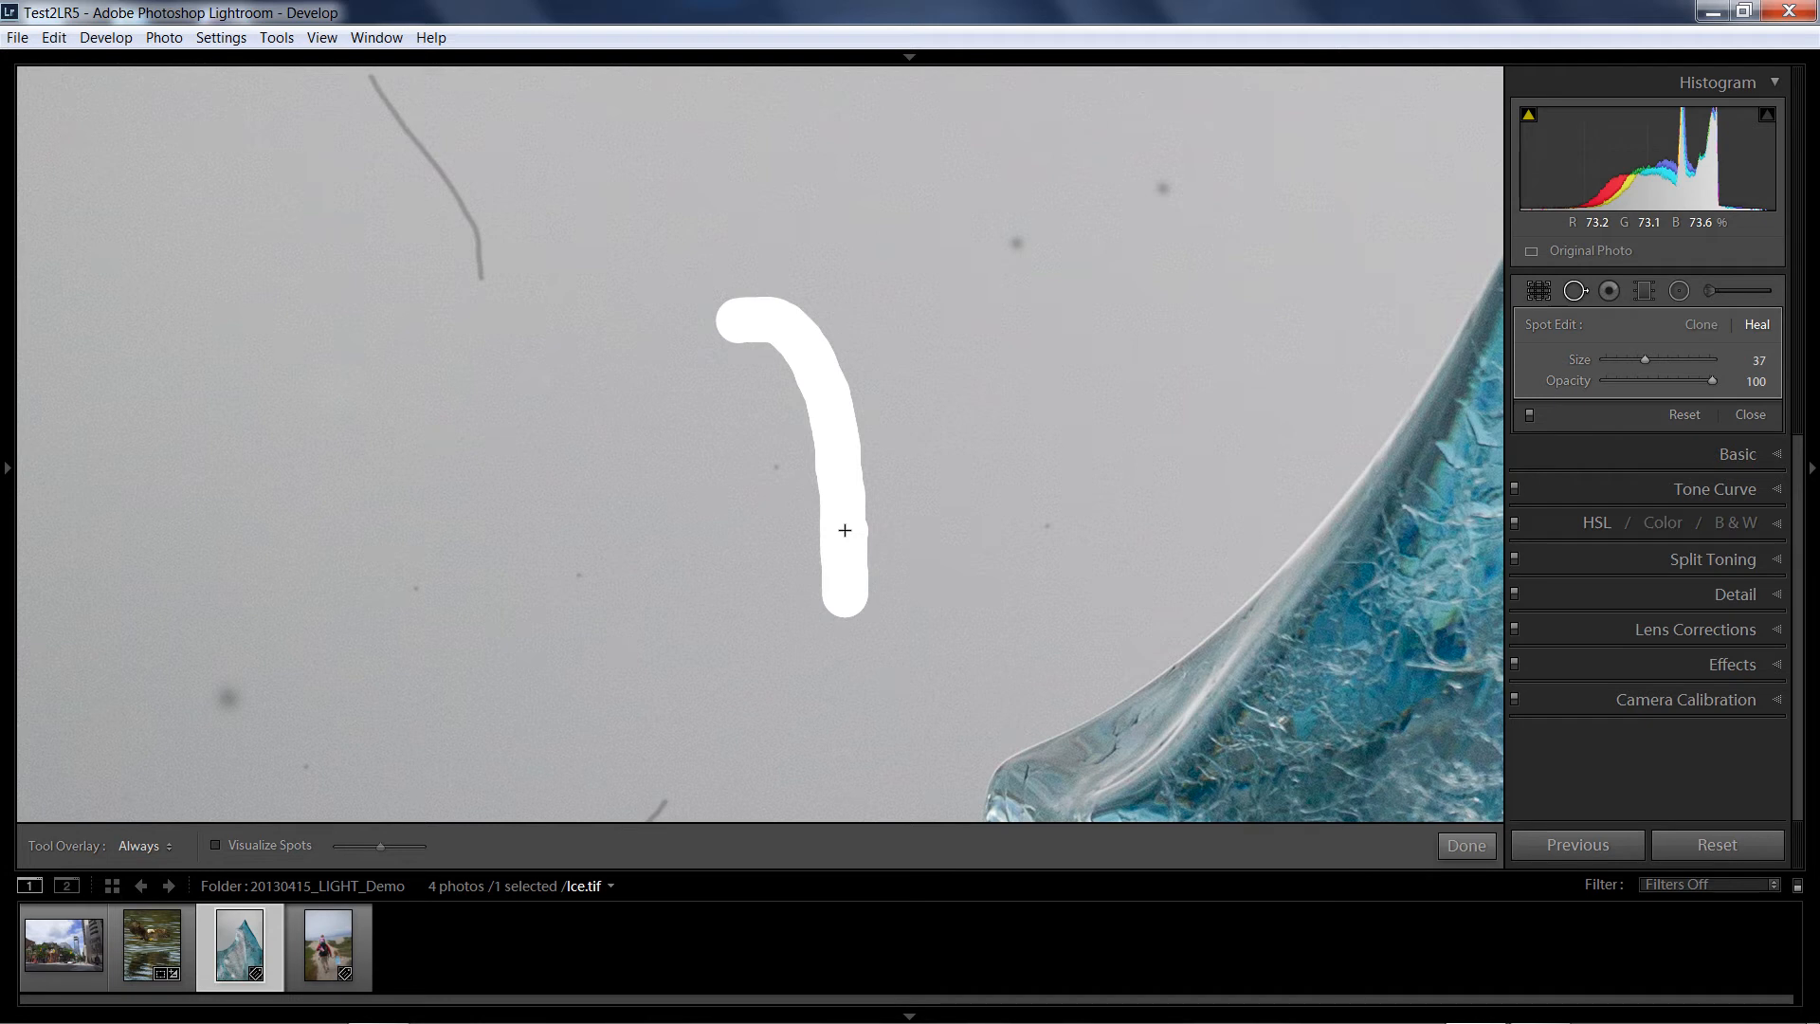
{"action": "left_click_drag", "start_coordinate": [844, 531], "coordinate": [934, 427]}
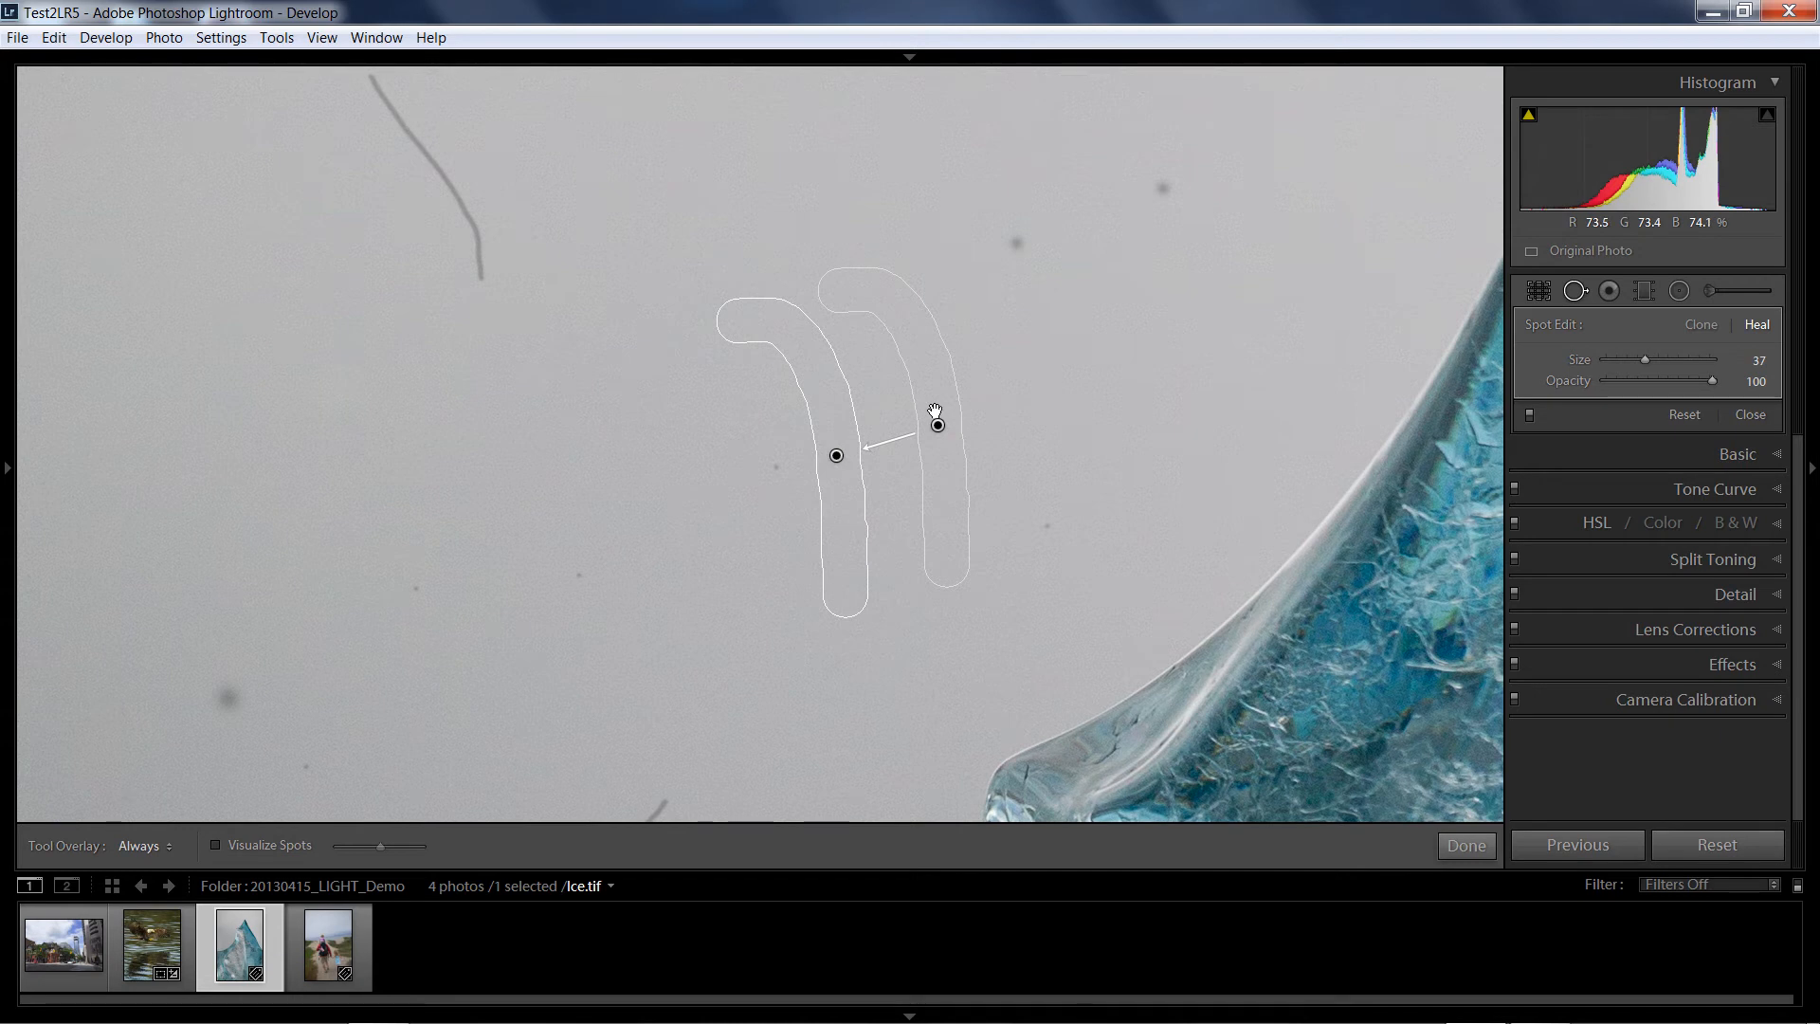
{"action": "mouse_move", "coordinate": [983, 404]}
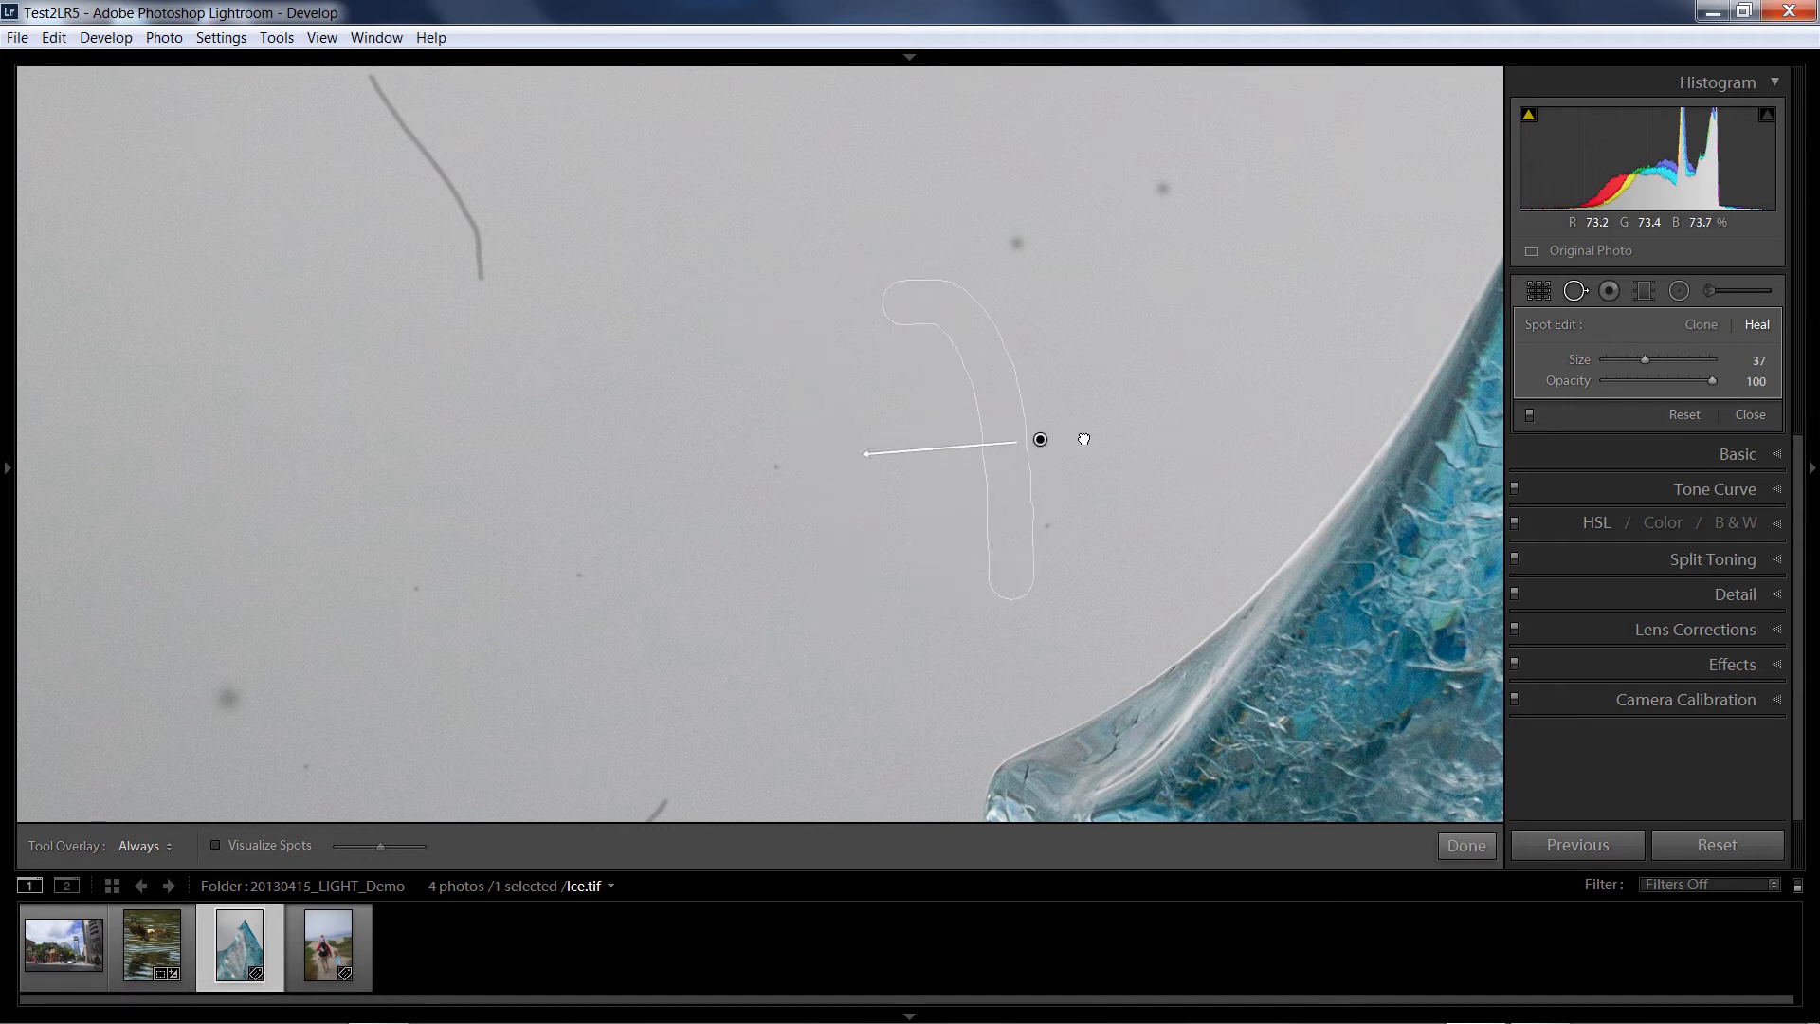
{"action": "left_click_drag", "start_coordinate": [1040, 439], "coordinate": [1143, 314]}
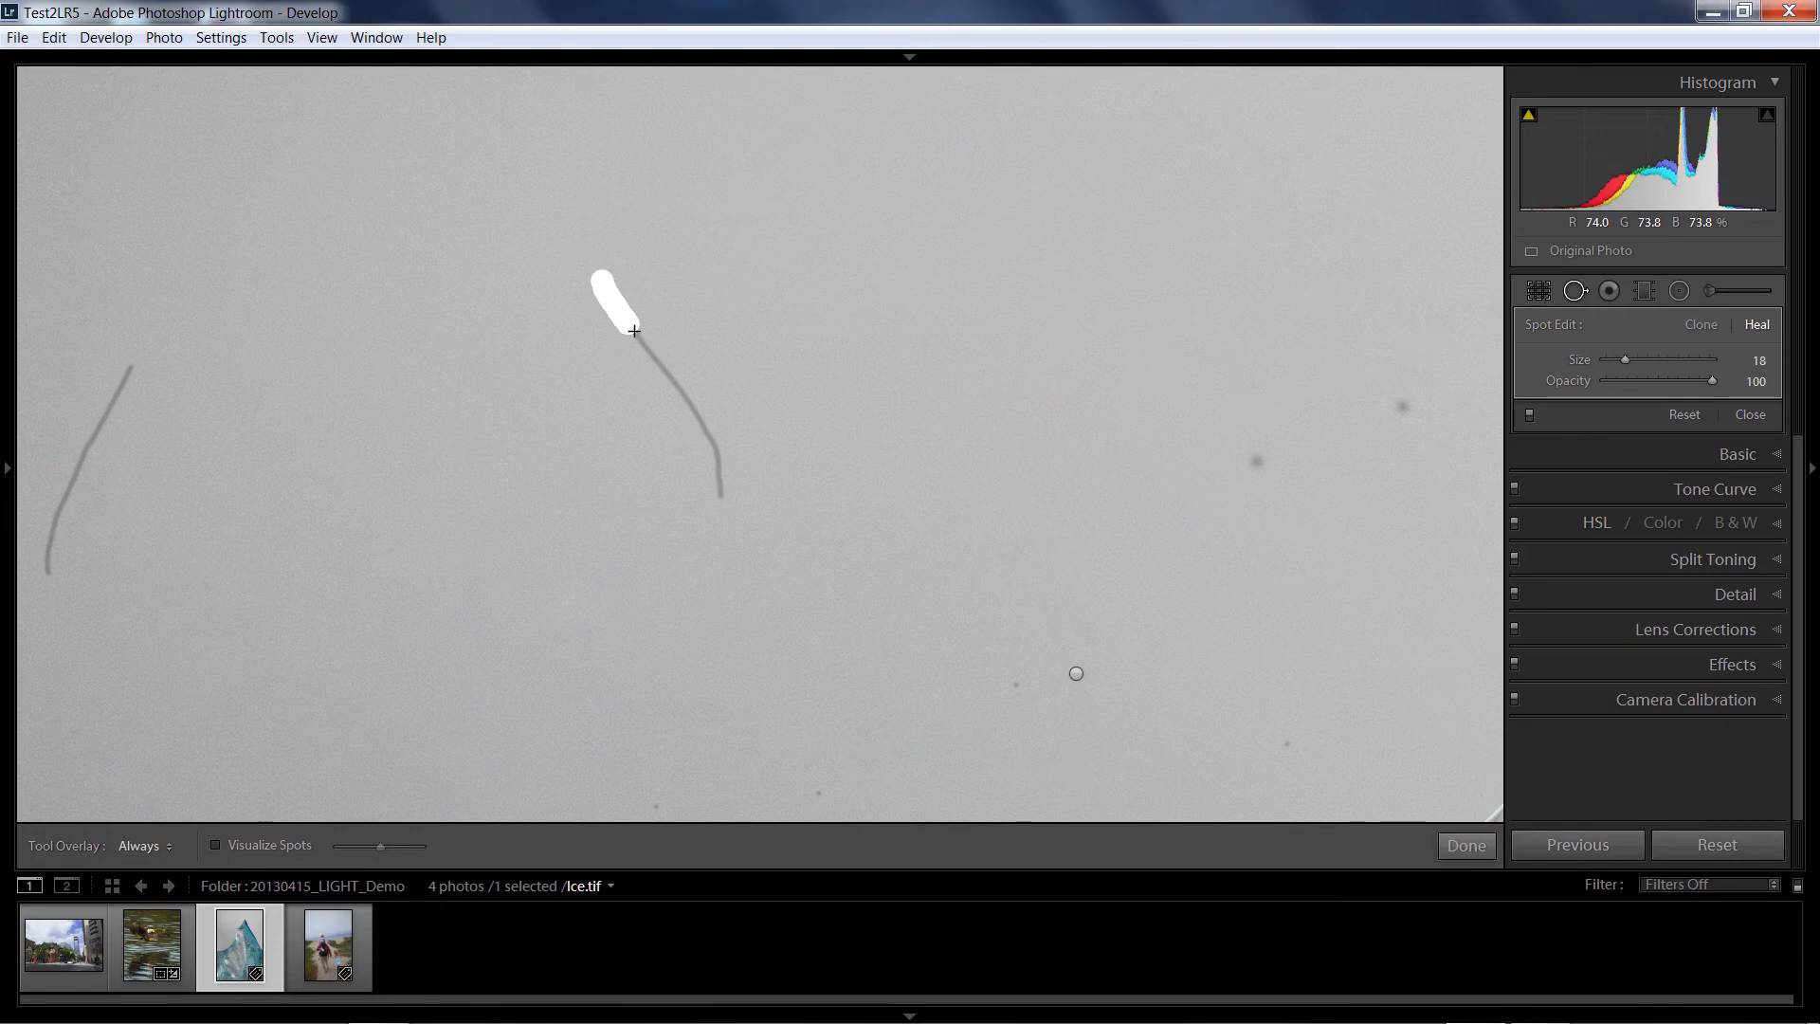
{"action": "left_click_drag", "start_coordinate": [632, 330], "coordinate": [720, 456]}
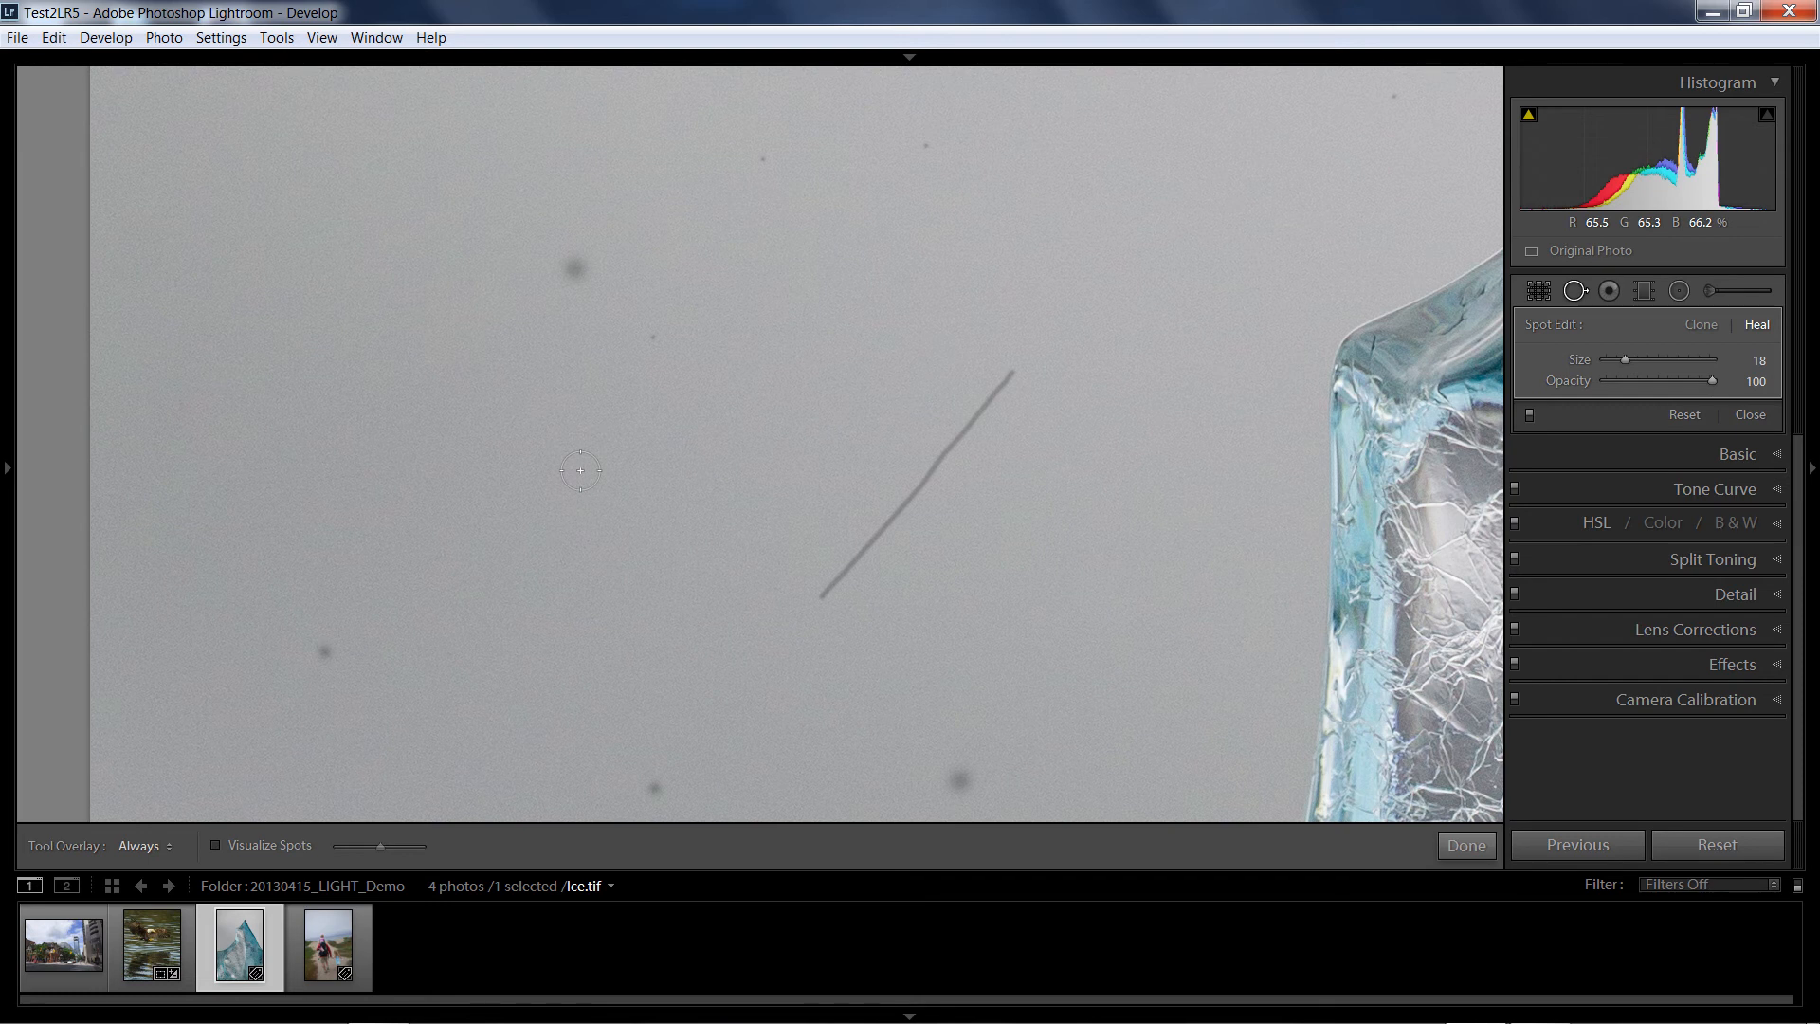
{"action": "mouse_move", "coordinate": [588, 498]}
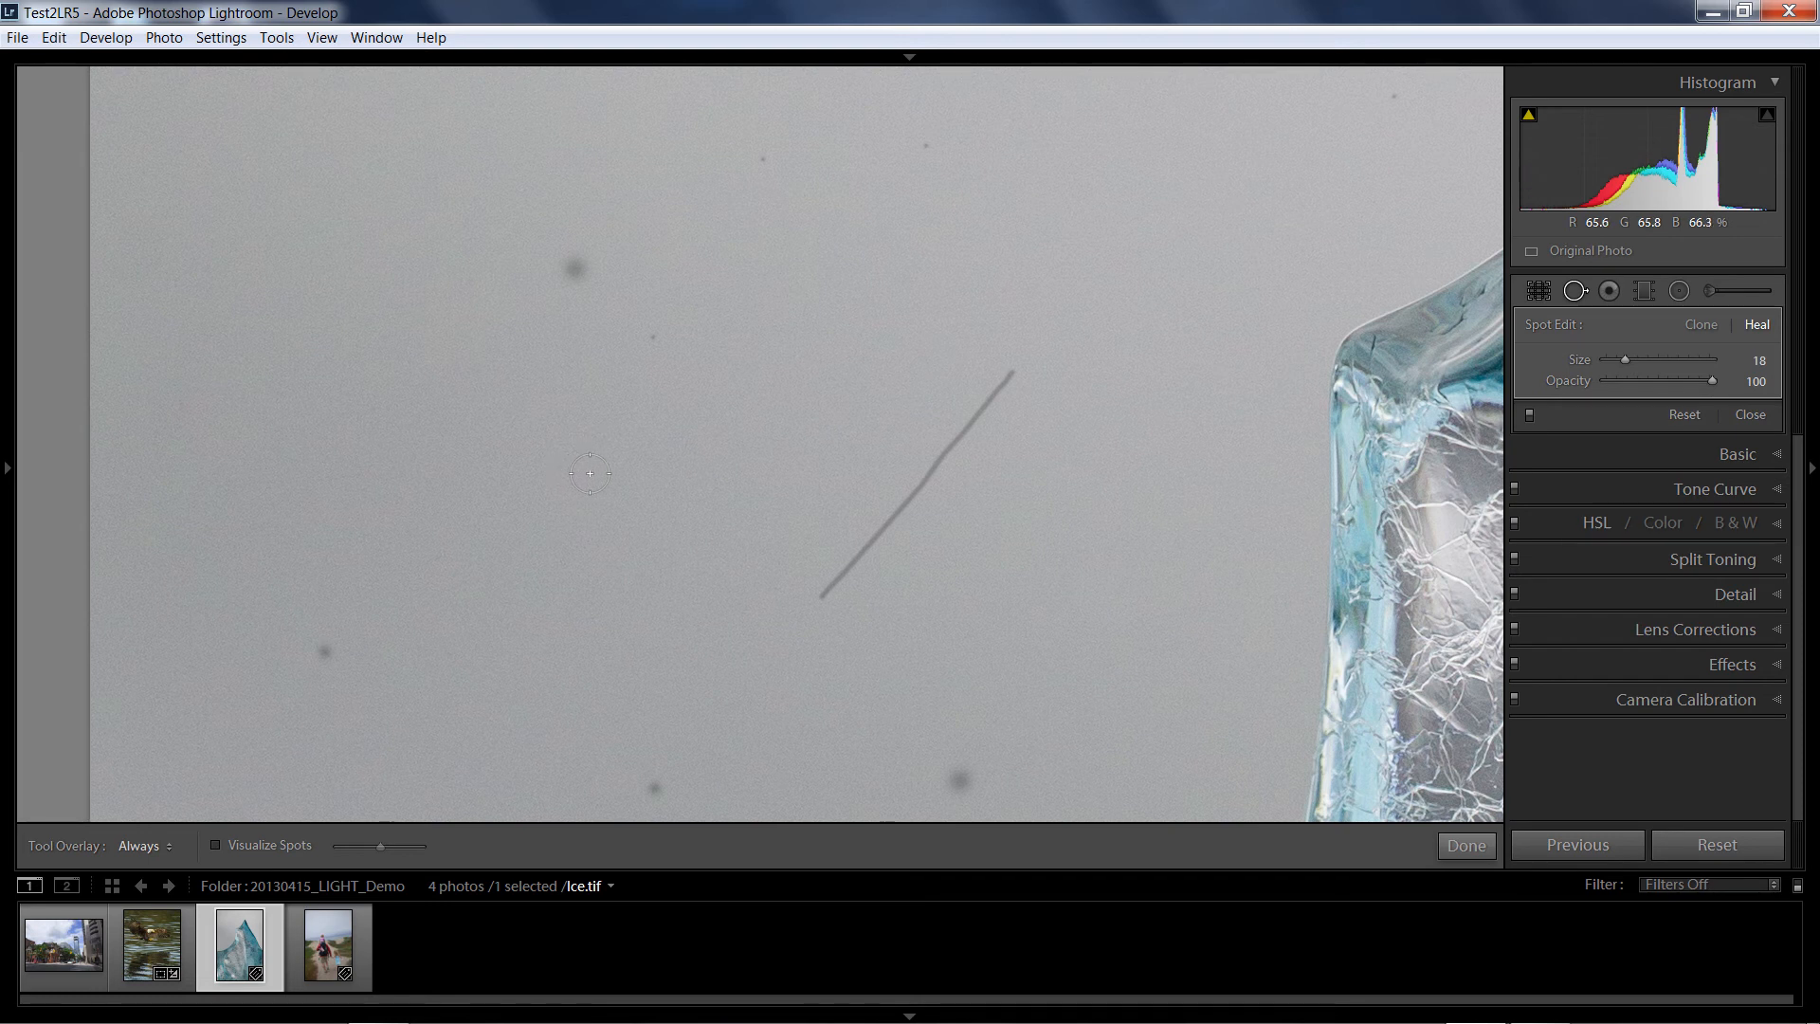
{"action": "mouse_move", "coordinate": [616, 500]}
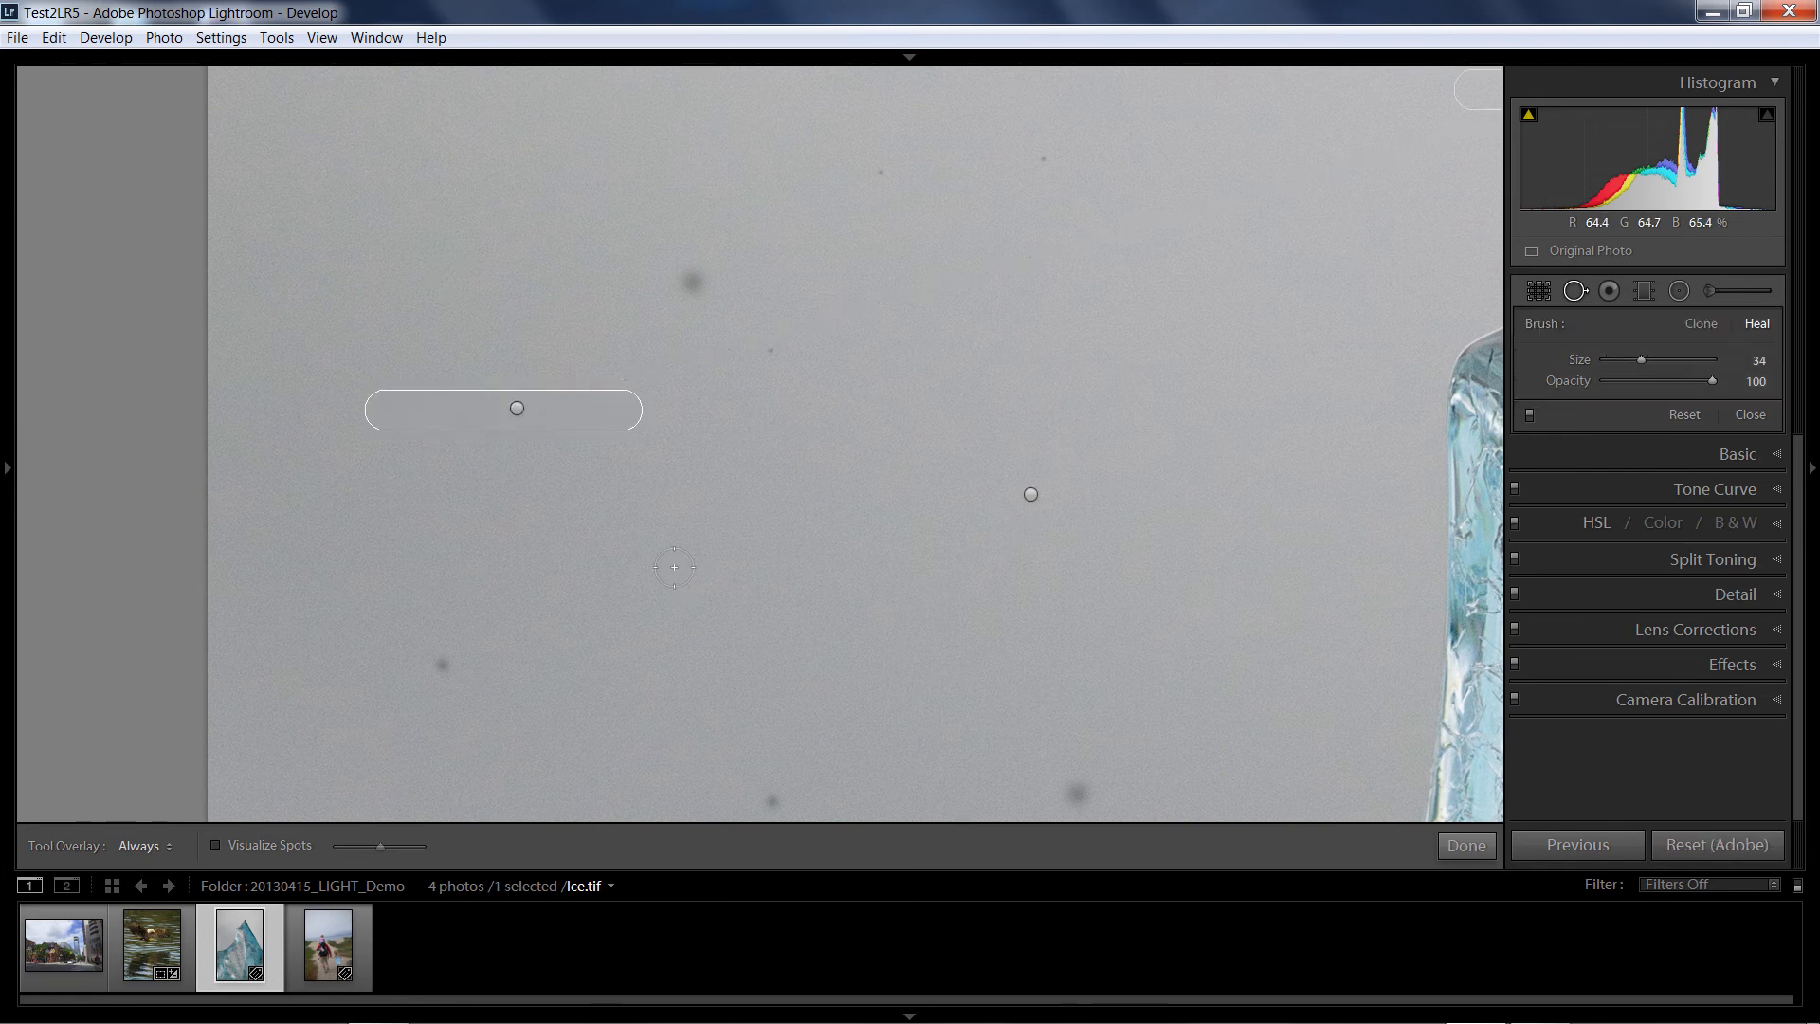
- Heal the straight diagonal hair in the background with one long stroke
{"action": "left_click_drag", "start_coordinate": [672, 584], "coordinate": [948, 159]}
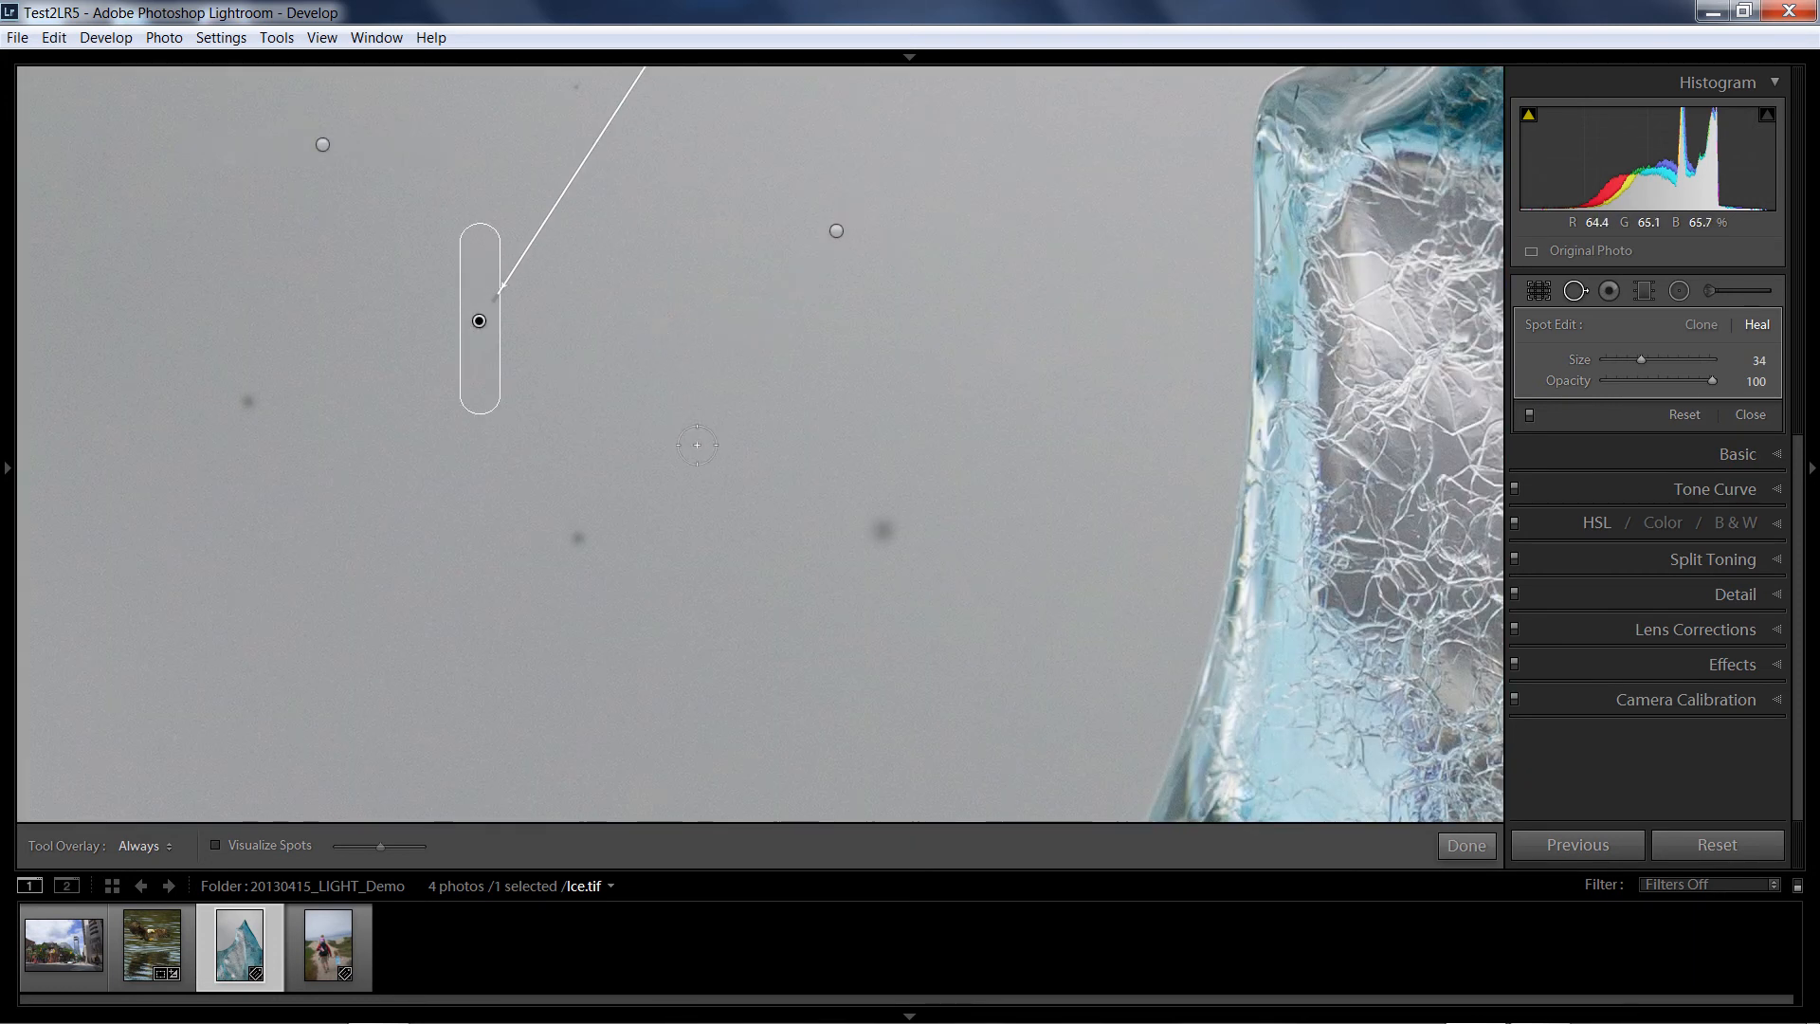
{"action": "mouse_move", "coordinate": [782, 524]}
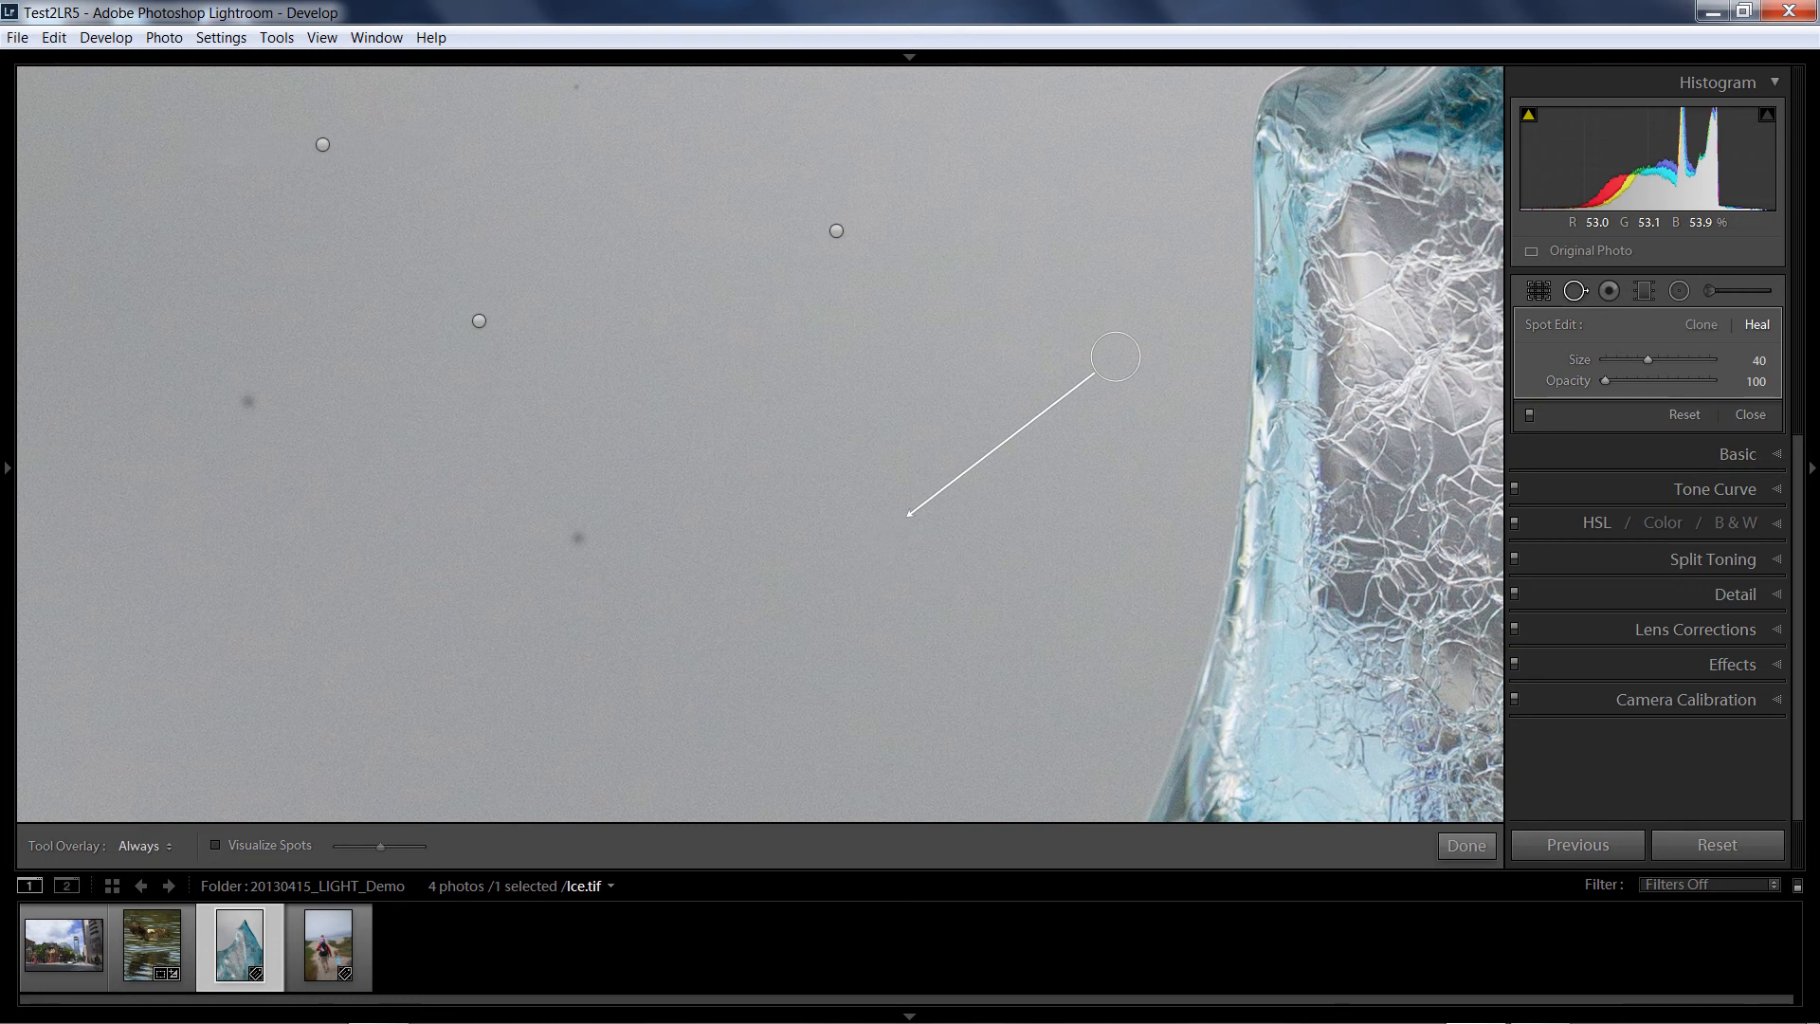
- Shift the newest spot's source to clean background and heal the lower-left dust spot
{"action": "left_click_drag", "start_coordinate": [1113, 356], "coordinate": [1139, 477]}
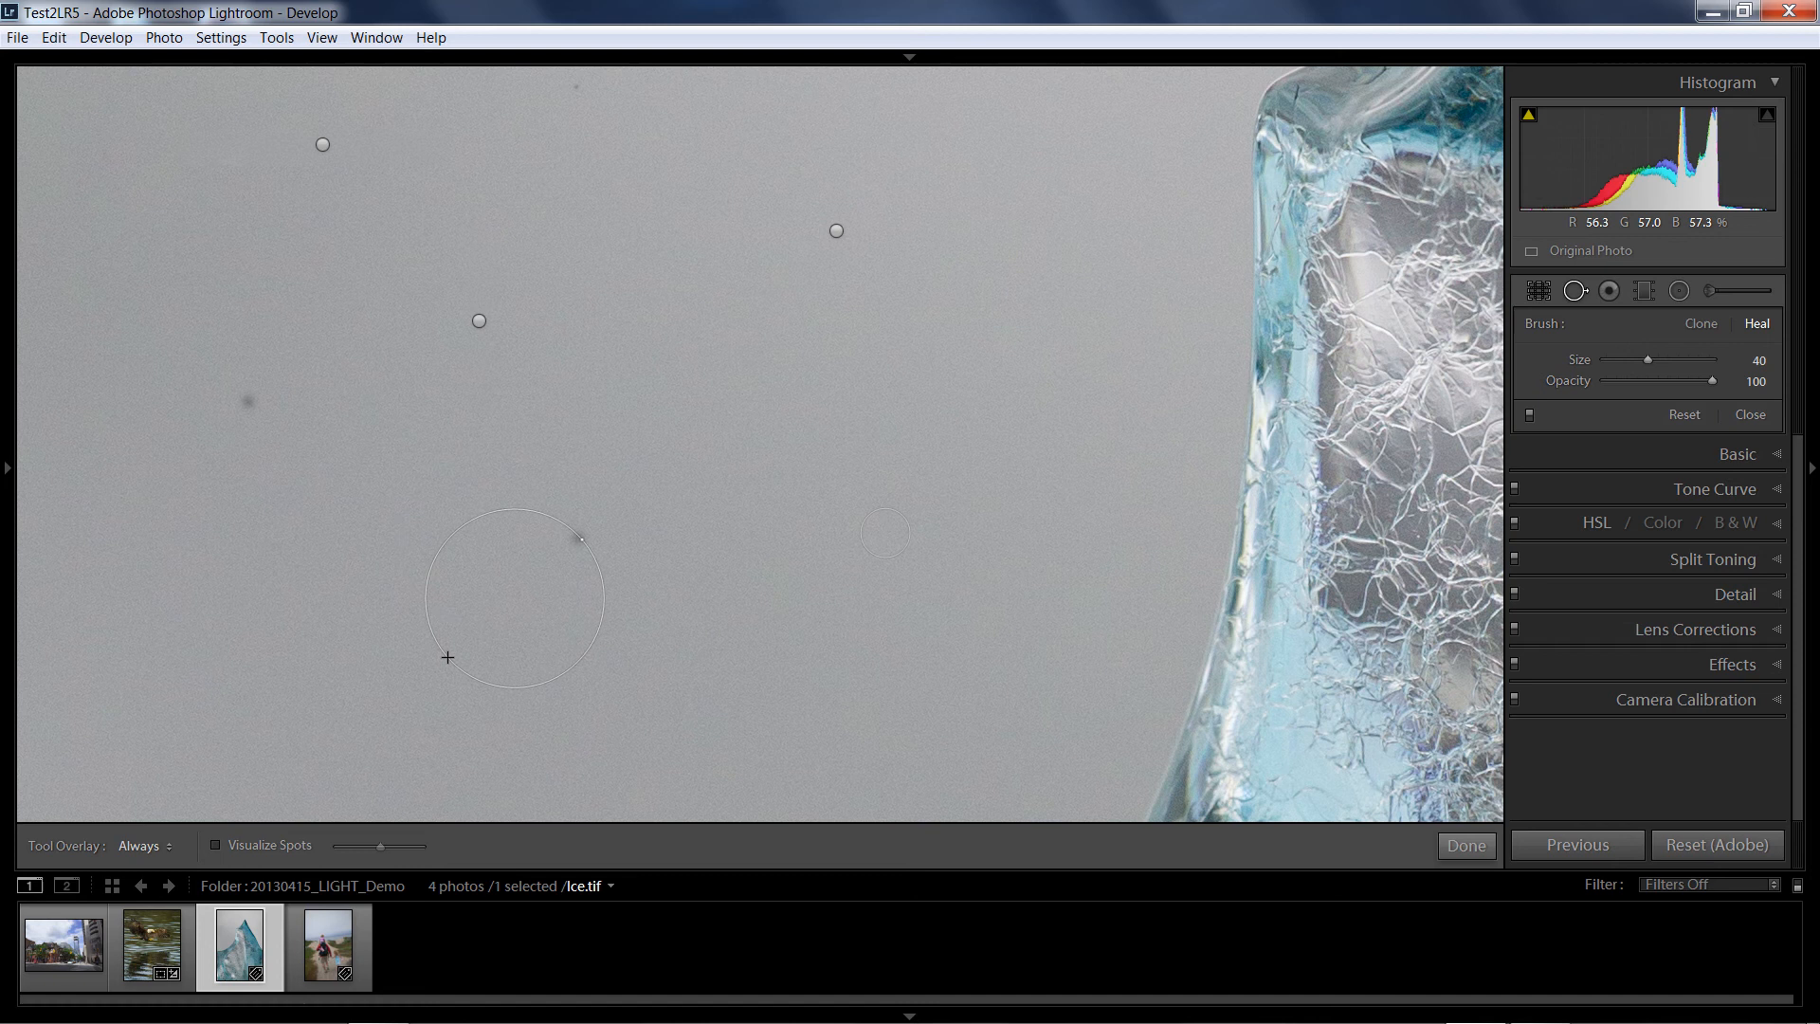
{"action": "left_click", "coordinate": [513, 598]}
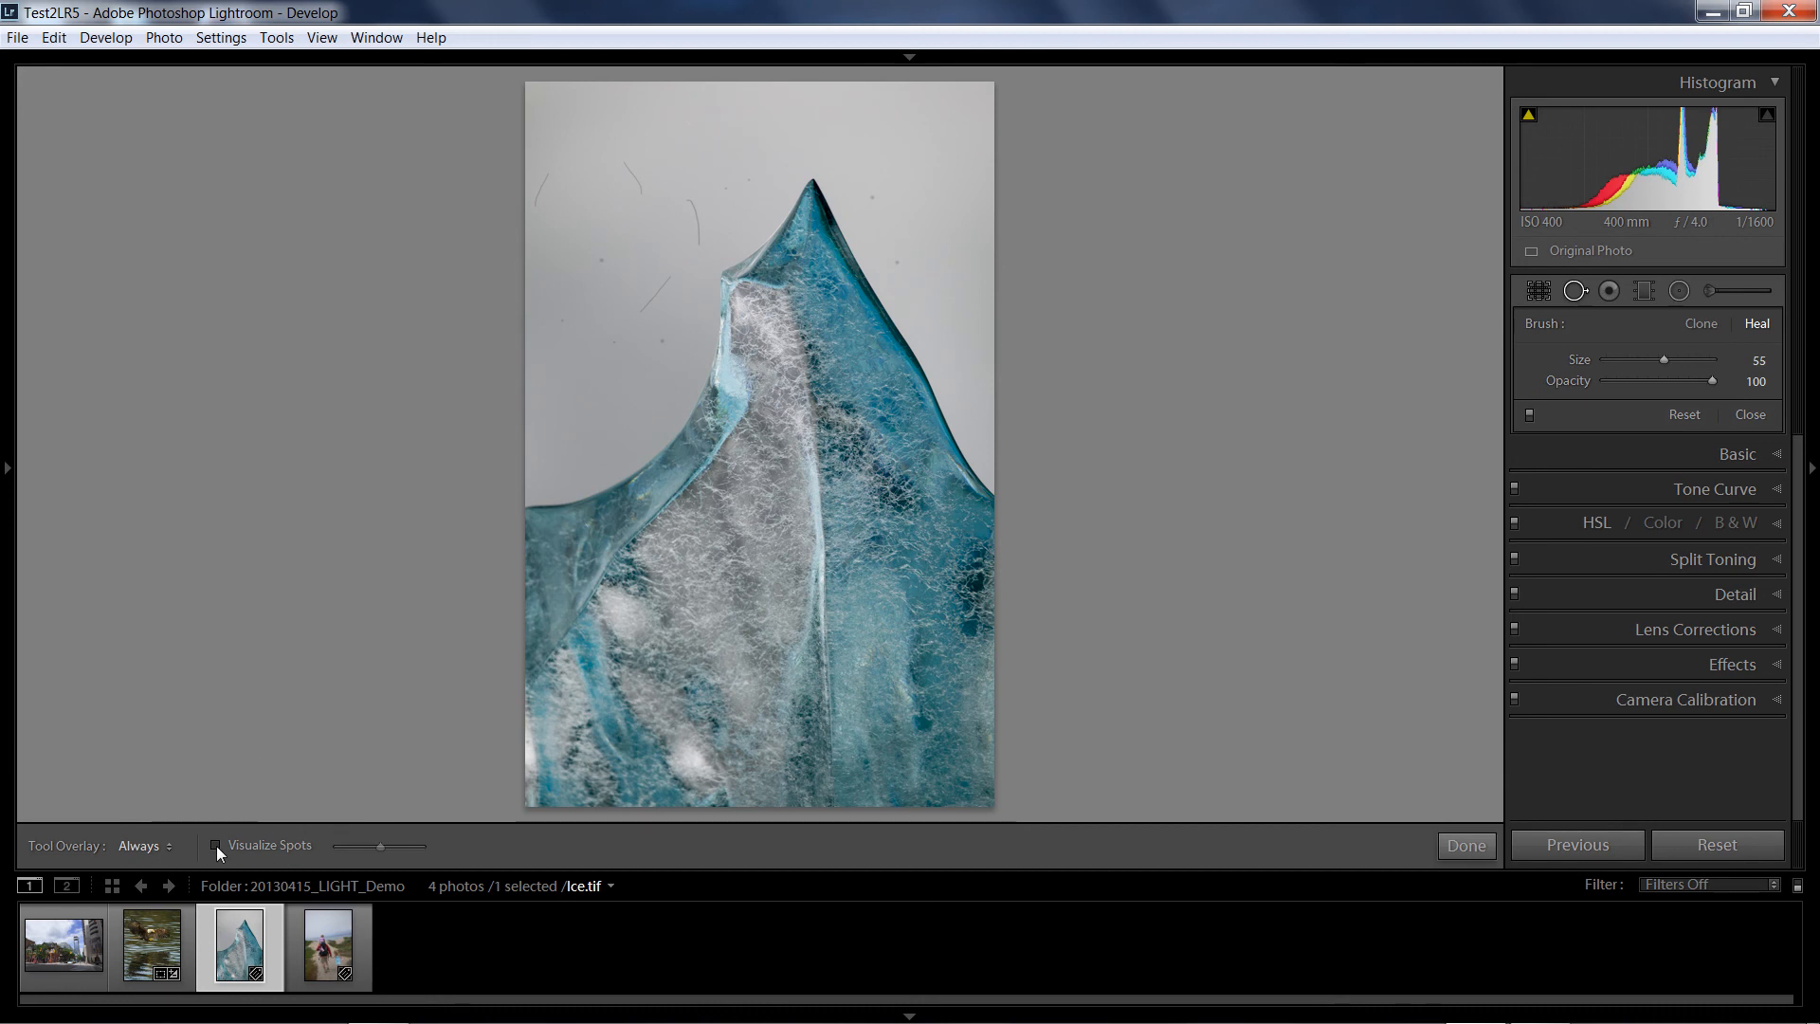
- Turn on Visualize Spots to show the photo as a dust spot map
{"action": "left_click", "coordinate": [216, 845]}
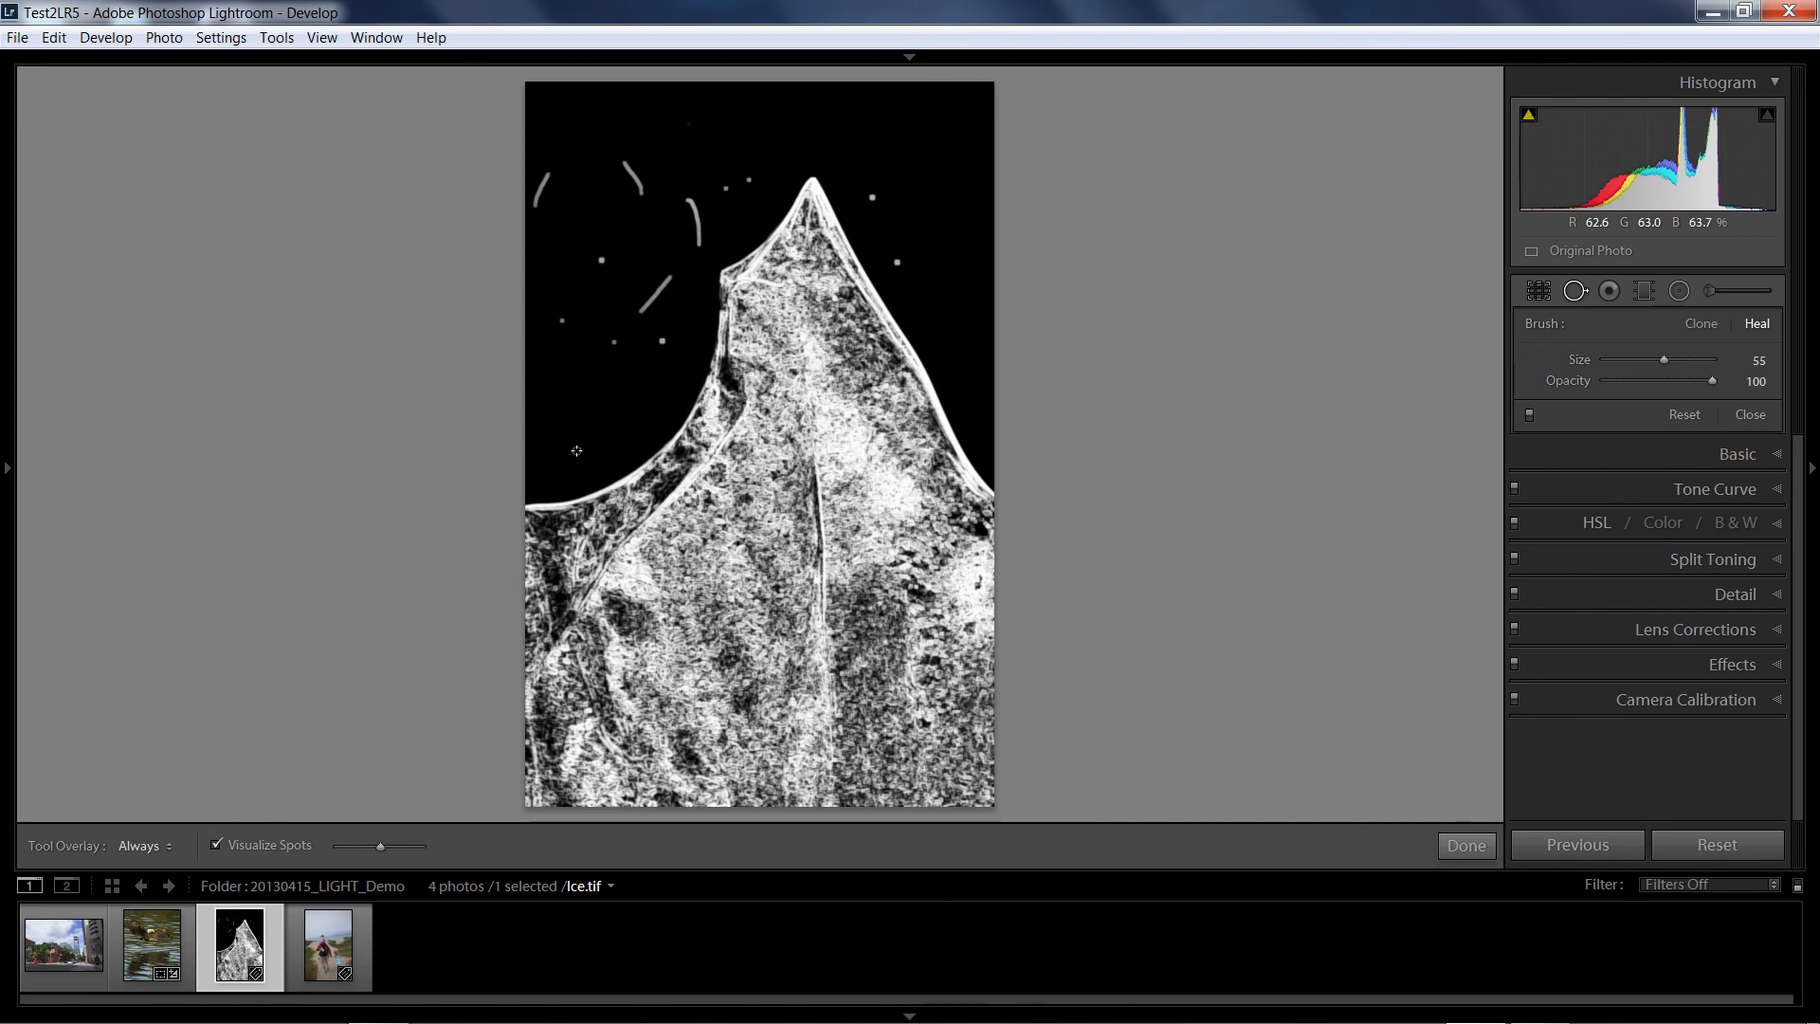
{"action": "left_click", "coordinate": [216, 845]}
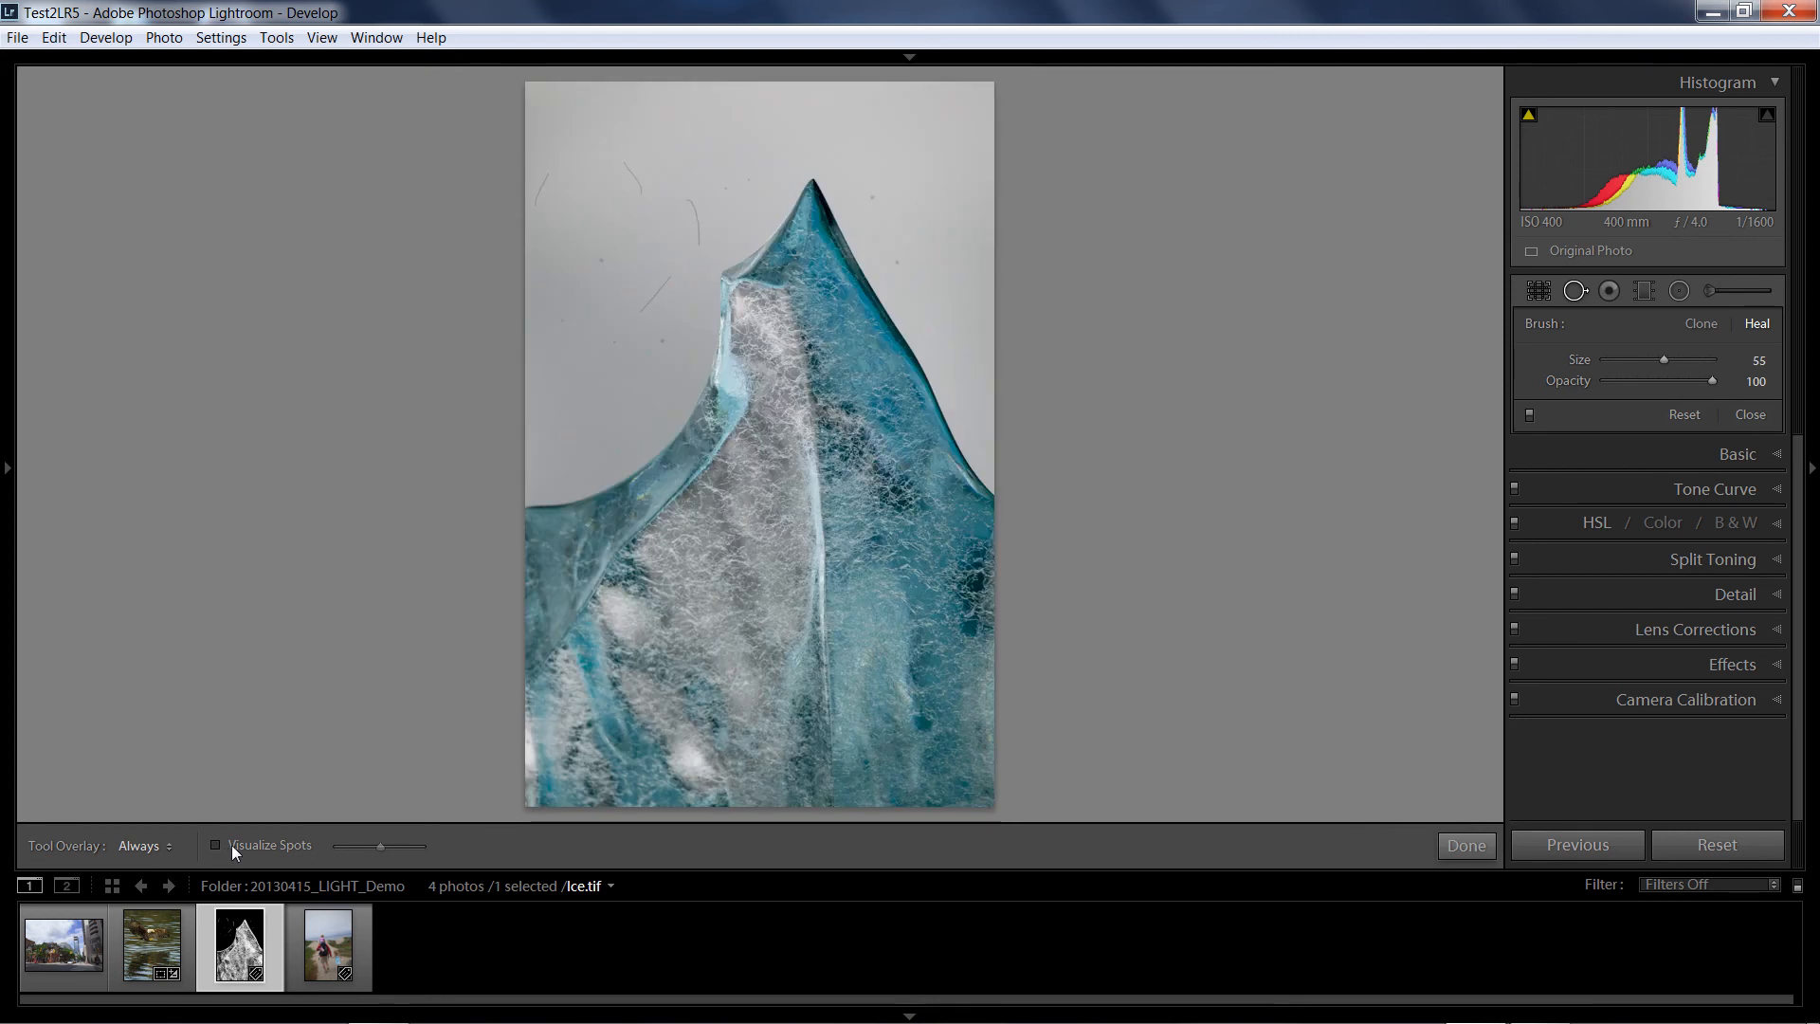
{"action": "mouse_move", "coordinate": [736, 177]}
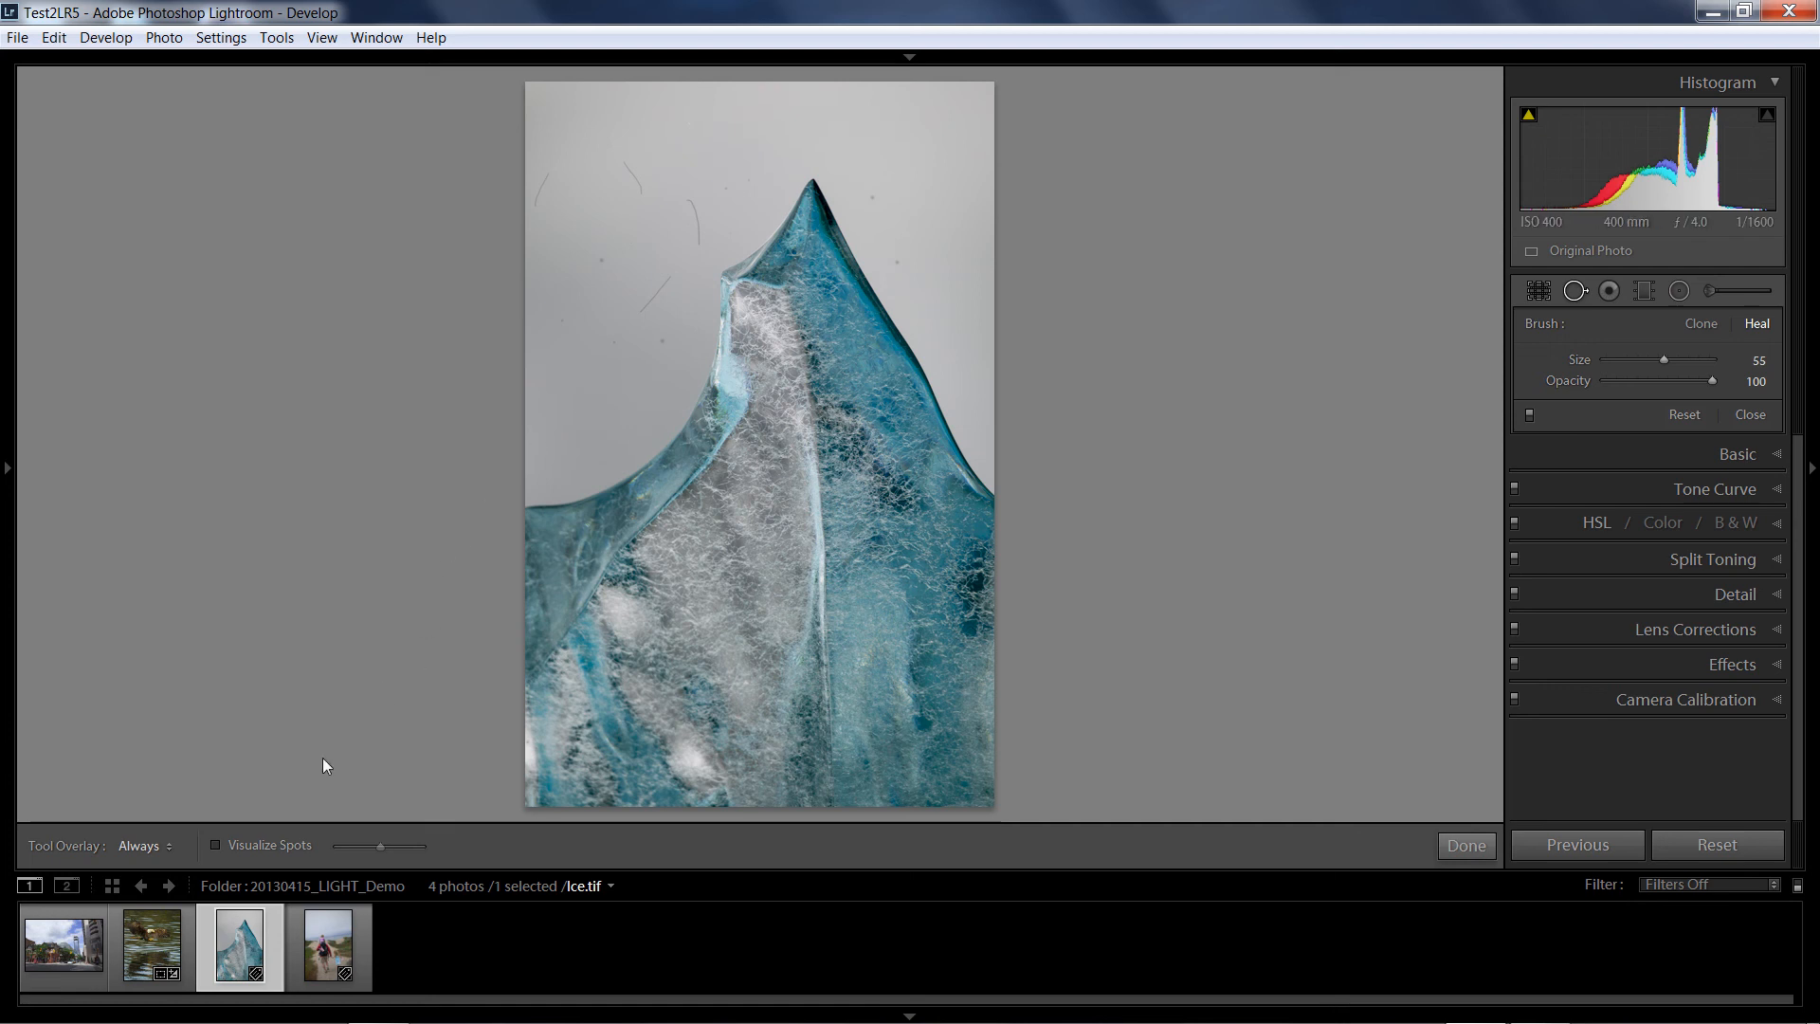
{"action": "left_click", "coordinate": [216, 845]}
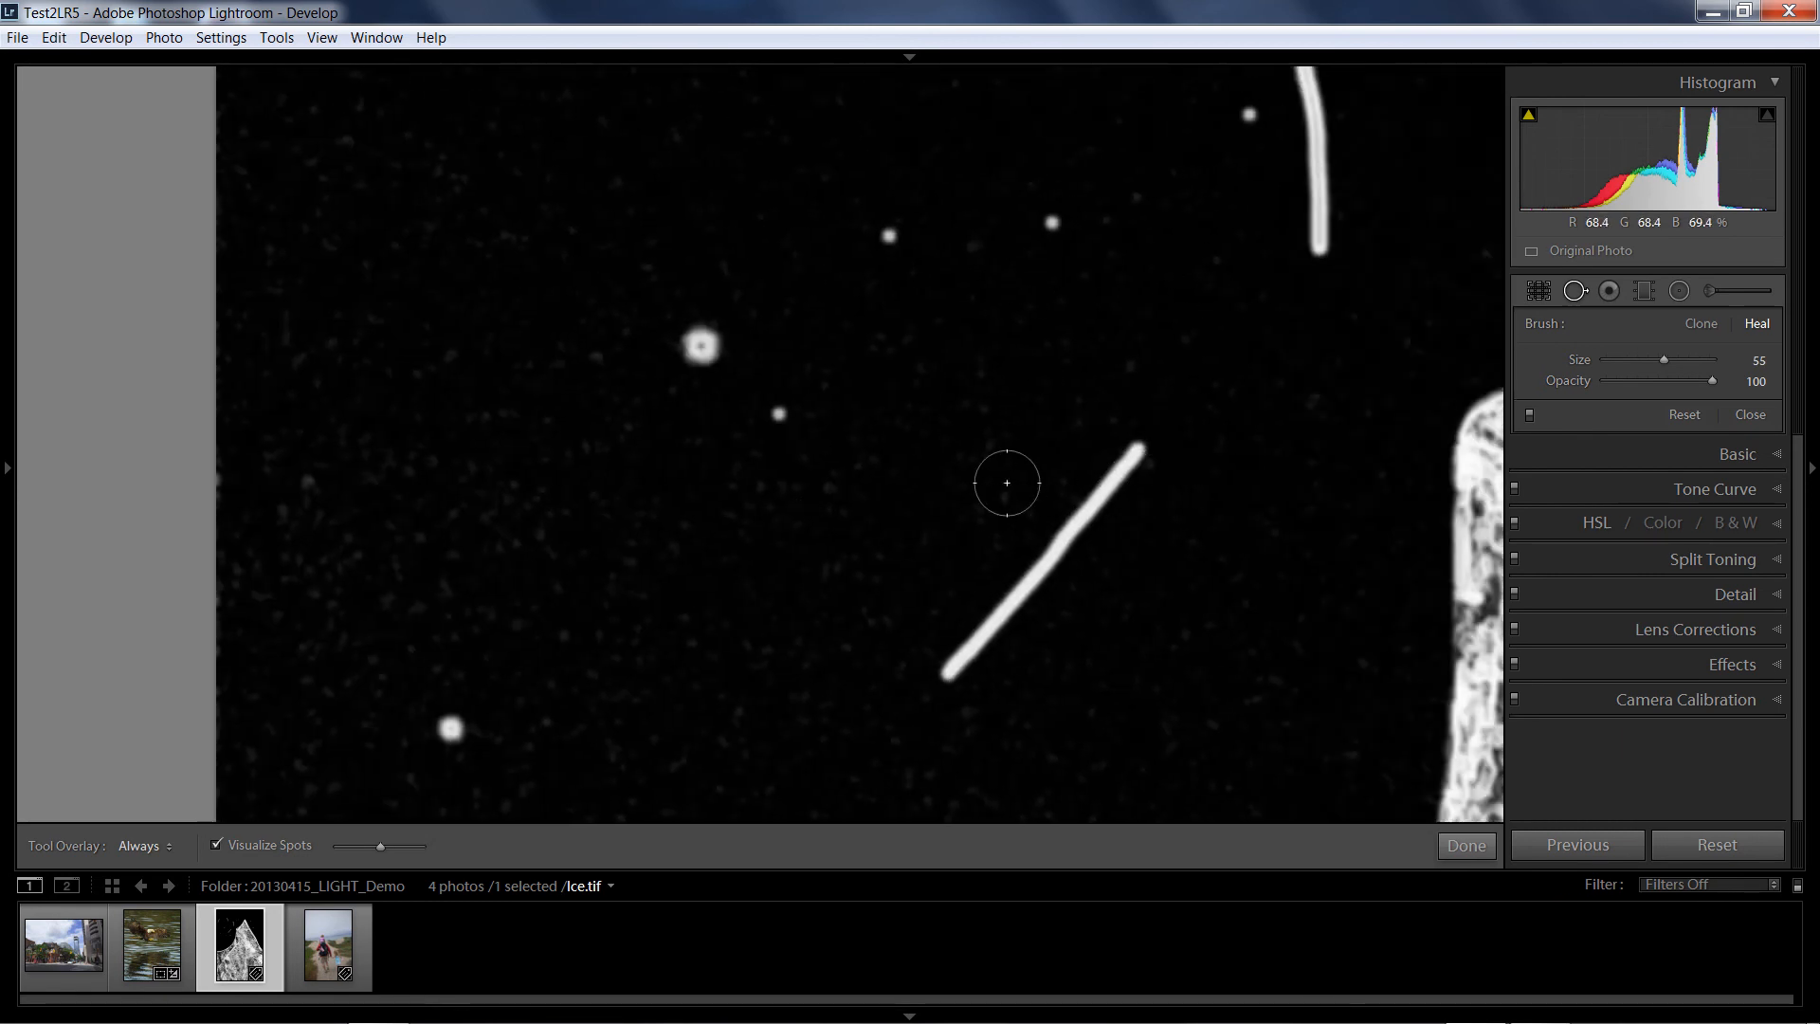
{"action": "mouse_move", "coordinate": [775, 303]}
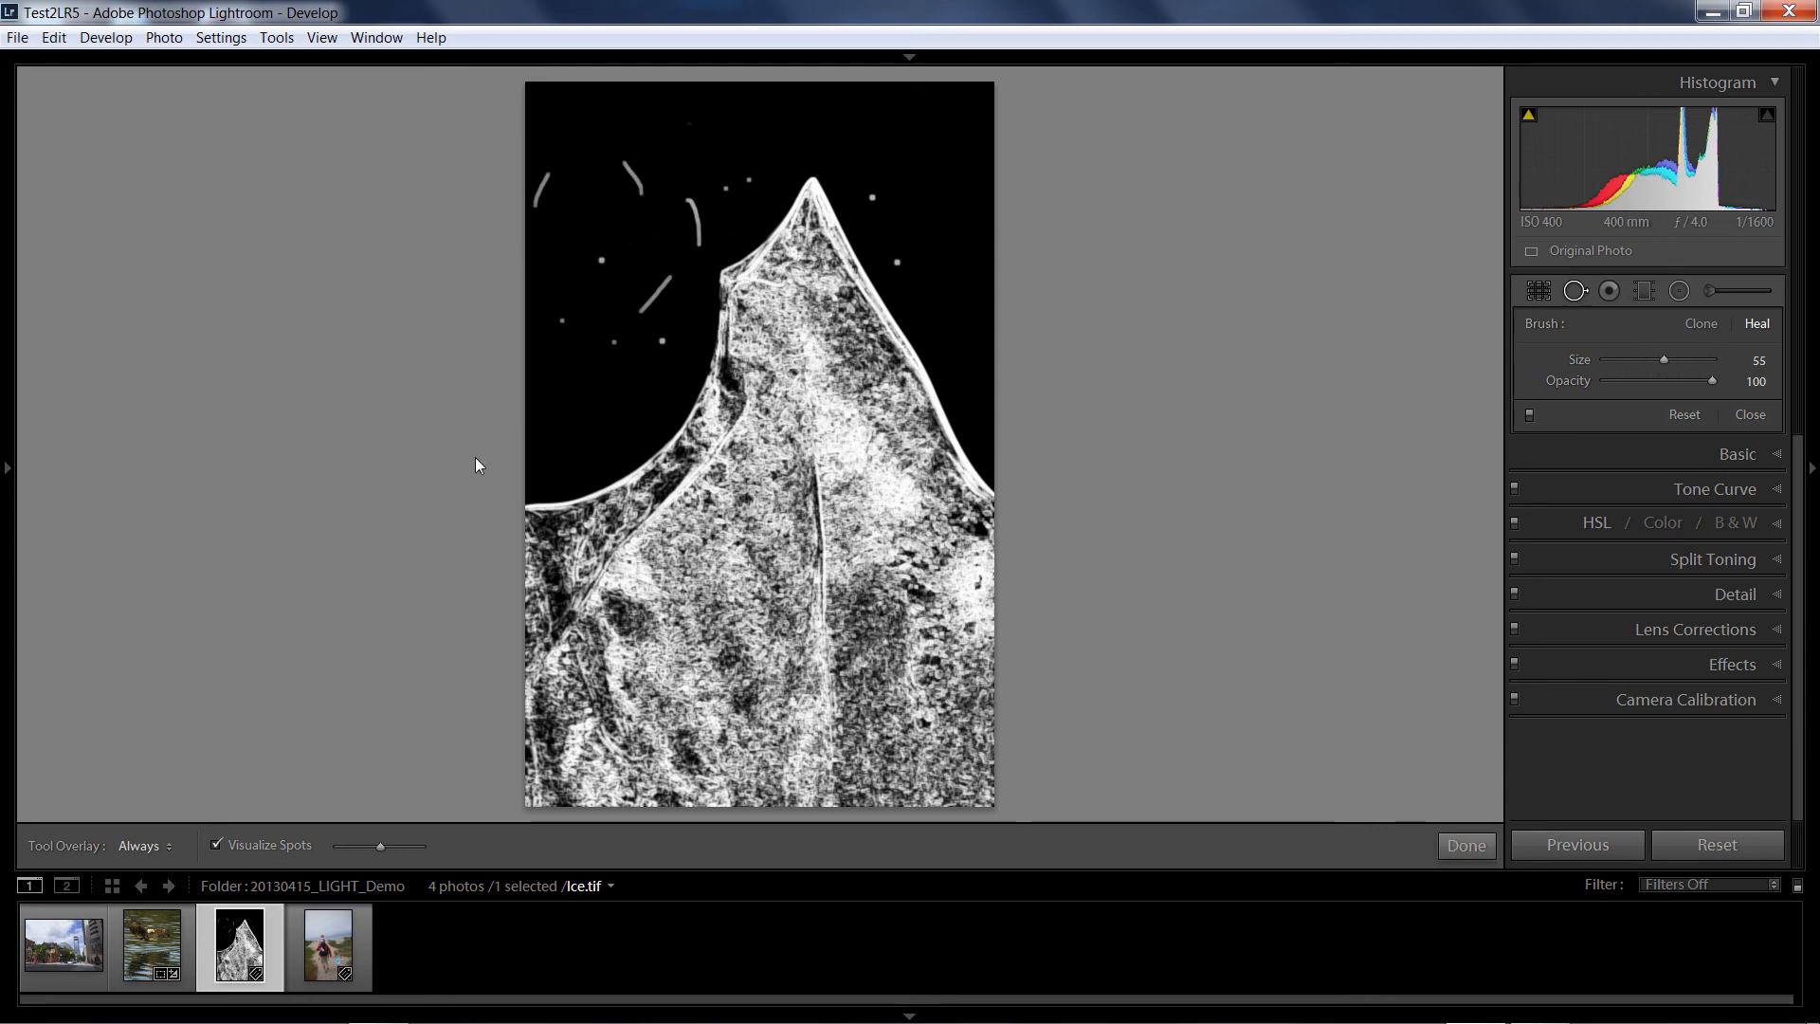
{"action": "mouse_move", "coordinate": [375, 784]}
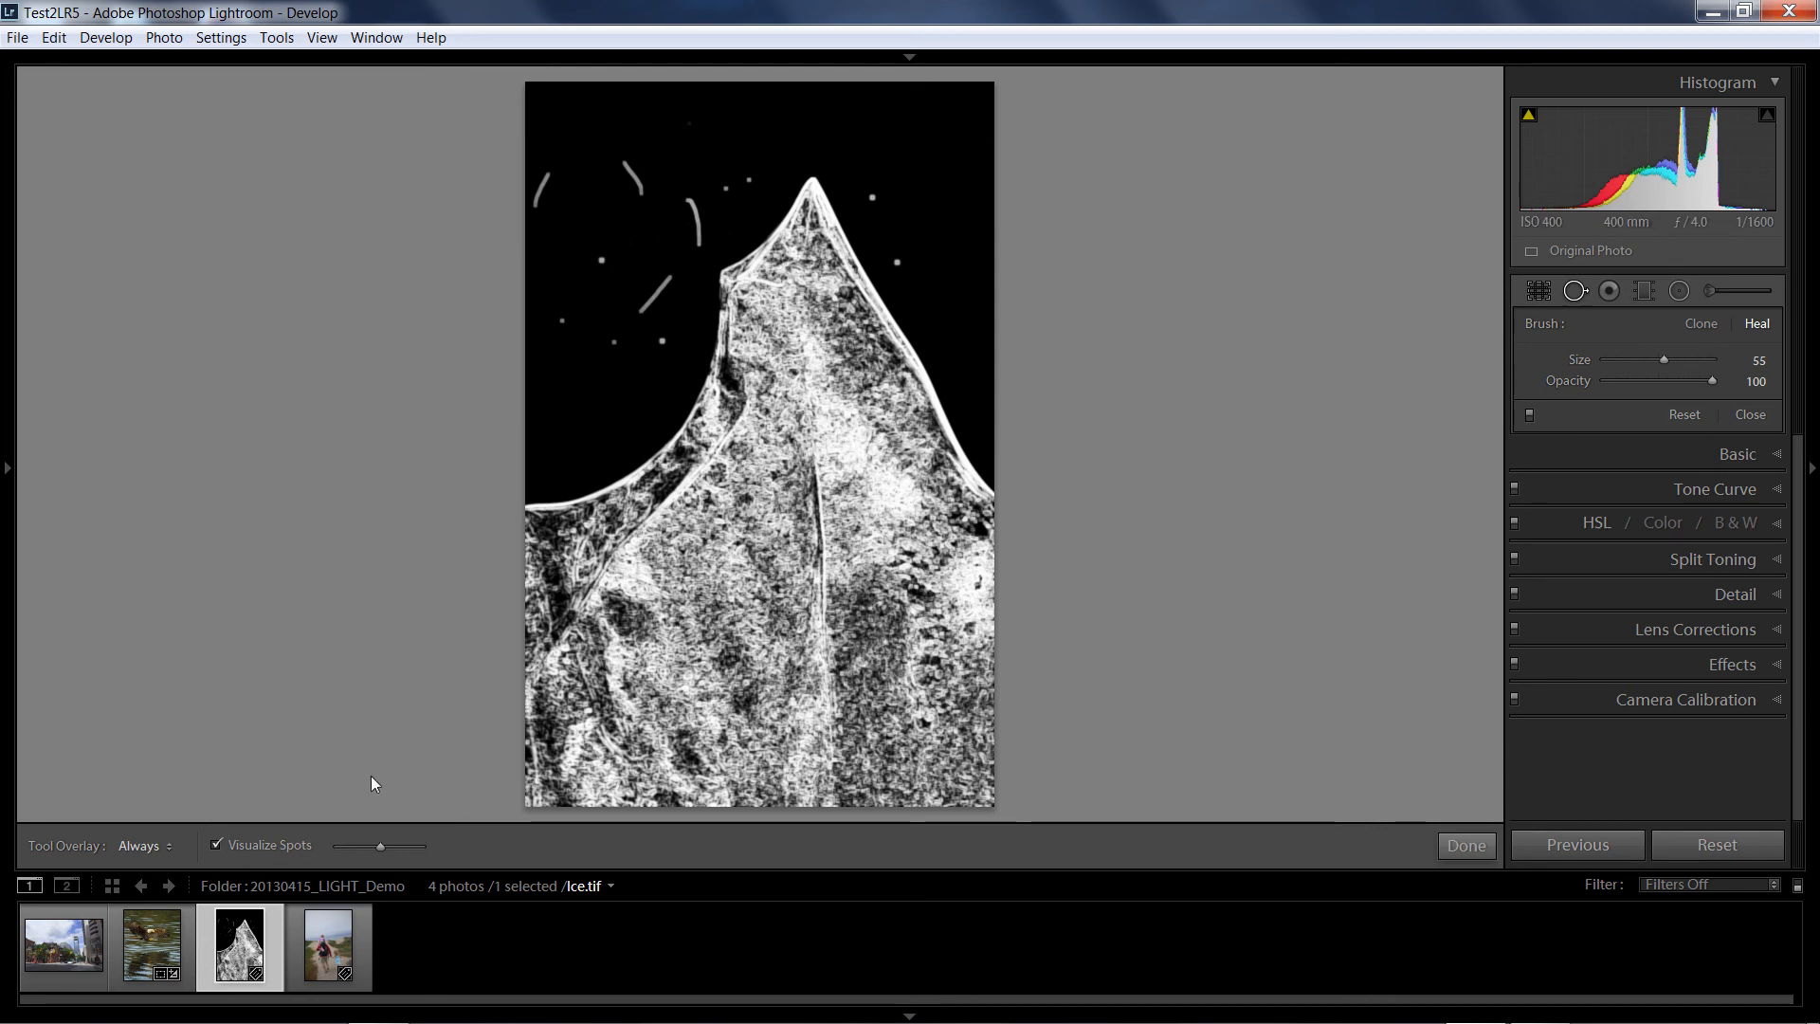
{"action": "mouse_move", "coordinate": [380, 848]}
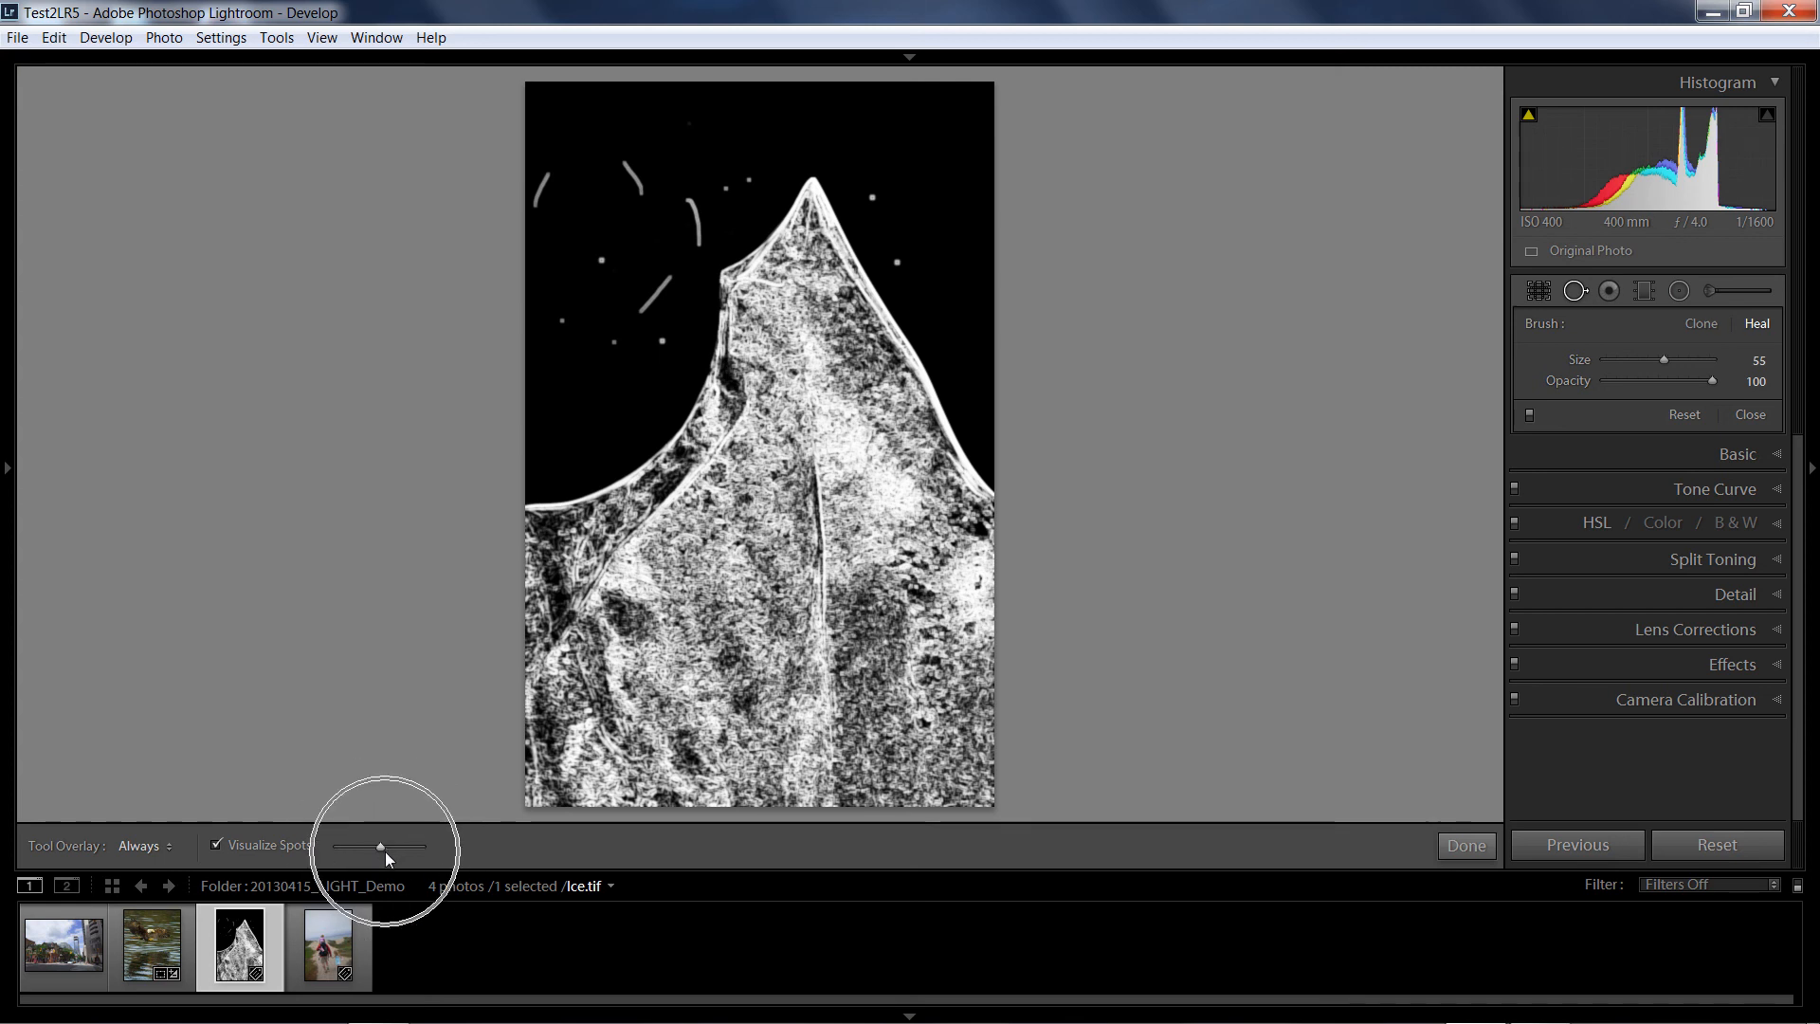
{"action": "left_click_drag", "start_coordinate": [348, 846], "coordinate": [377, 846]}
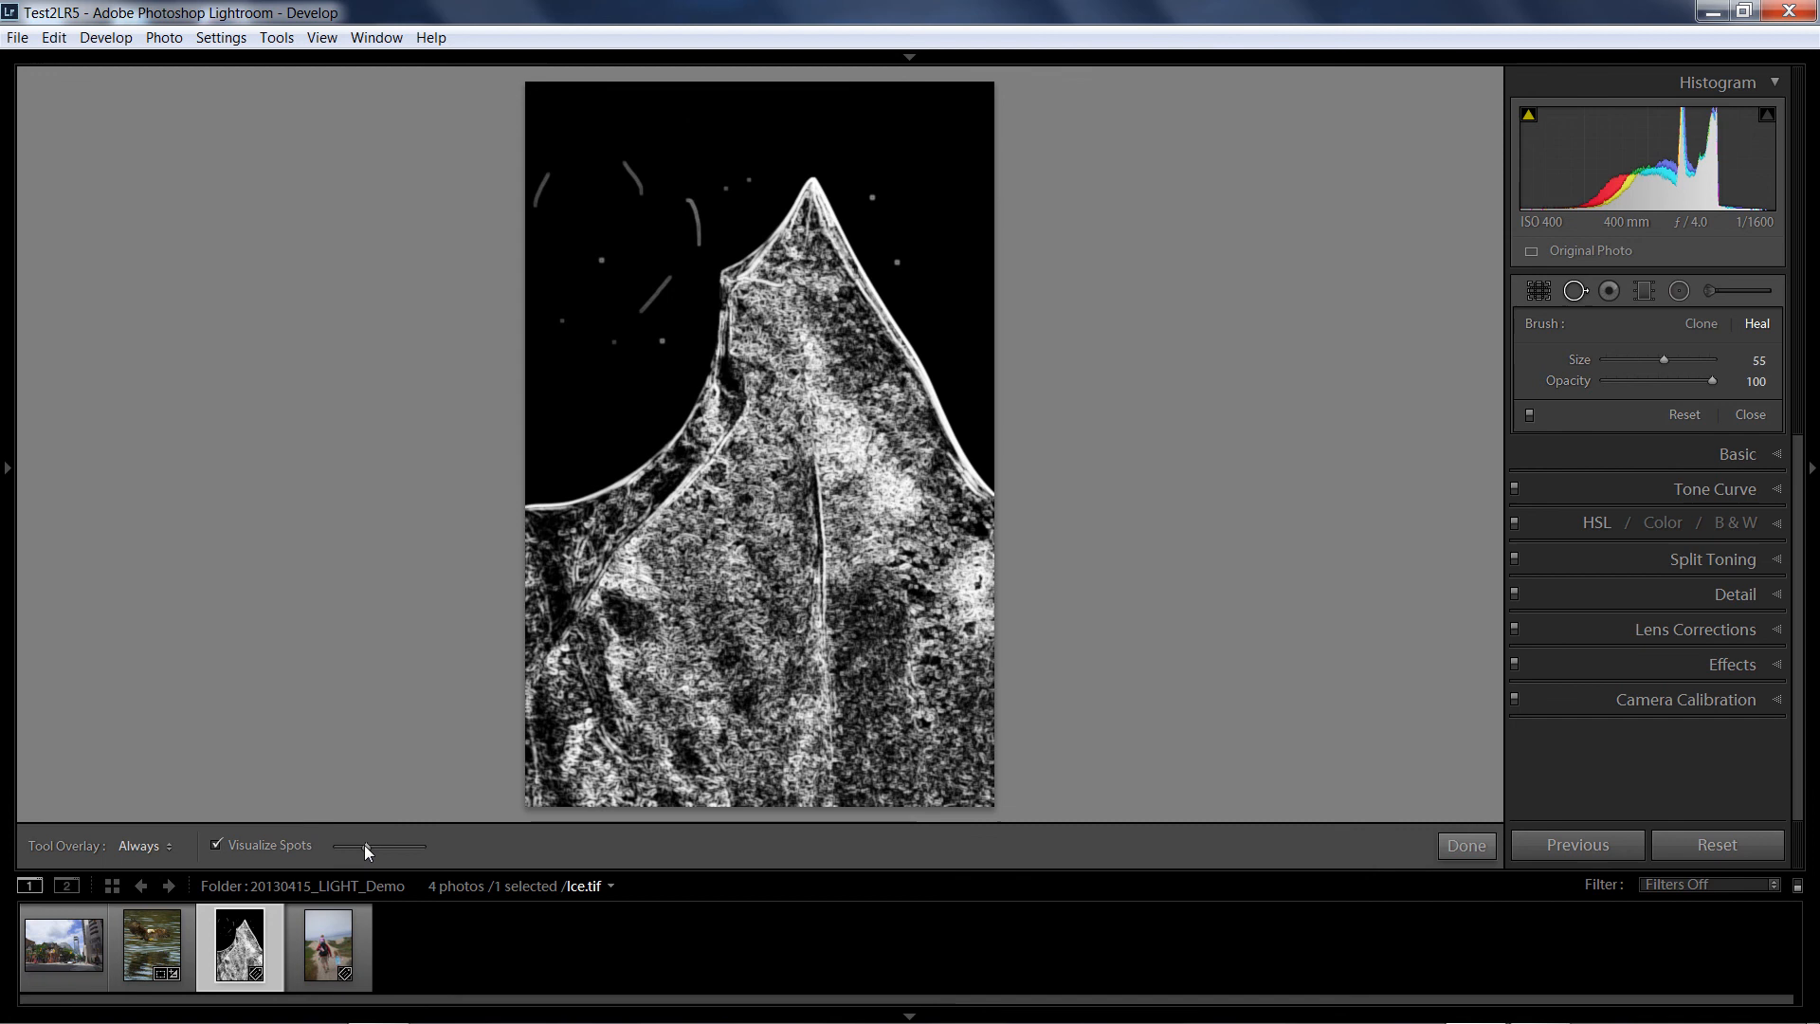
{"action": "left_click_drag", "start_coordinate": [366, 846], "coordinate": [333, 846]}
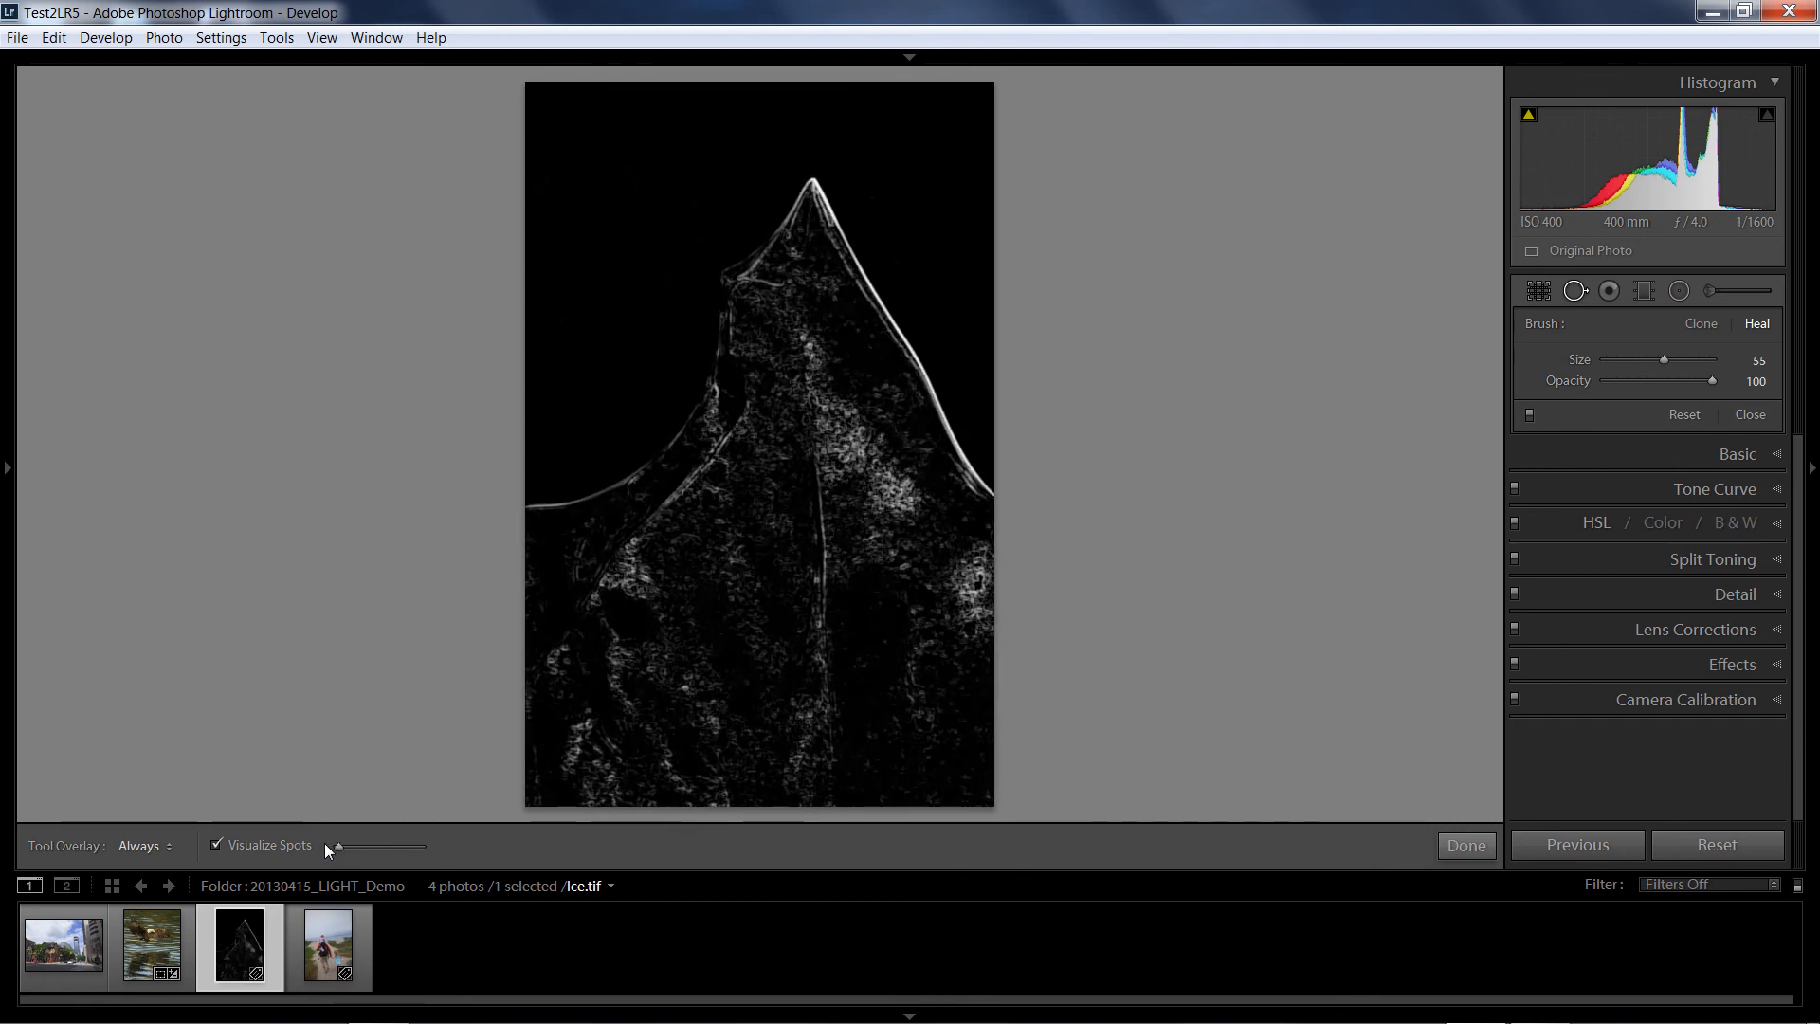
{"action": "left_click_drag", "start_coordinate": [330, 844], "coordinate": [418, 844]}
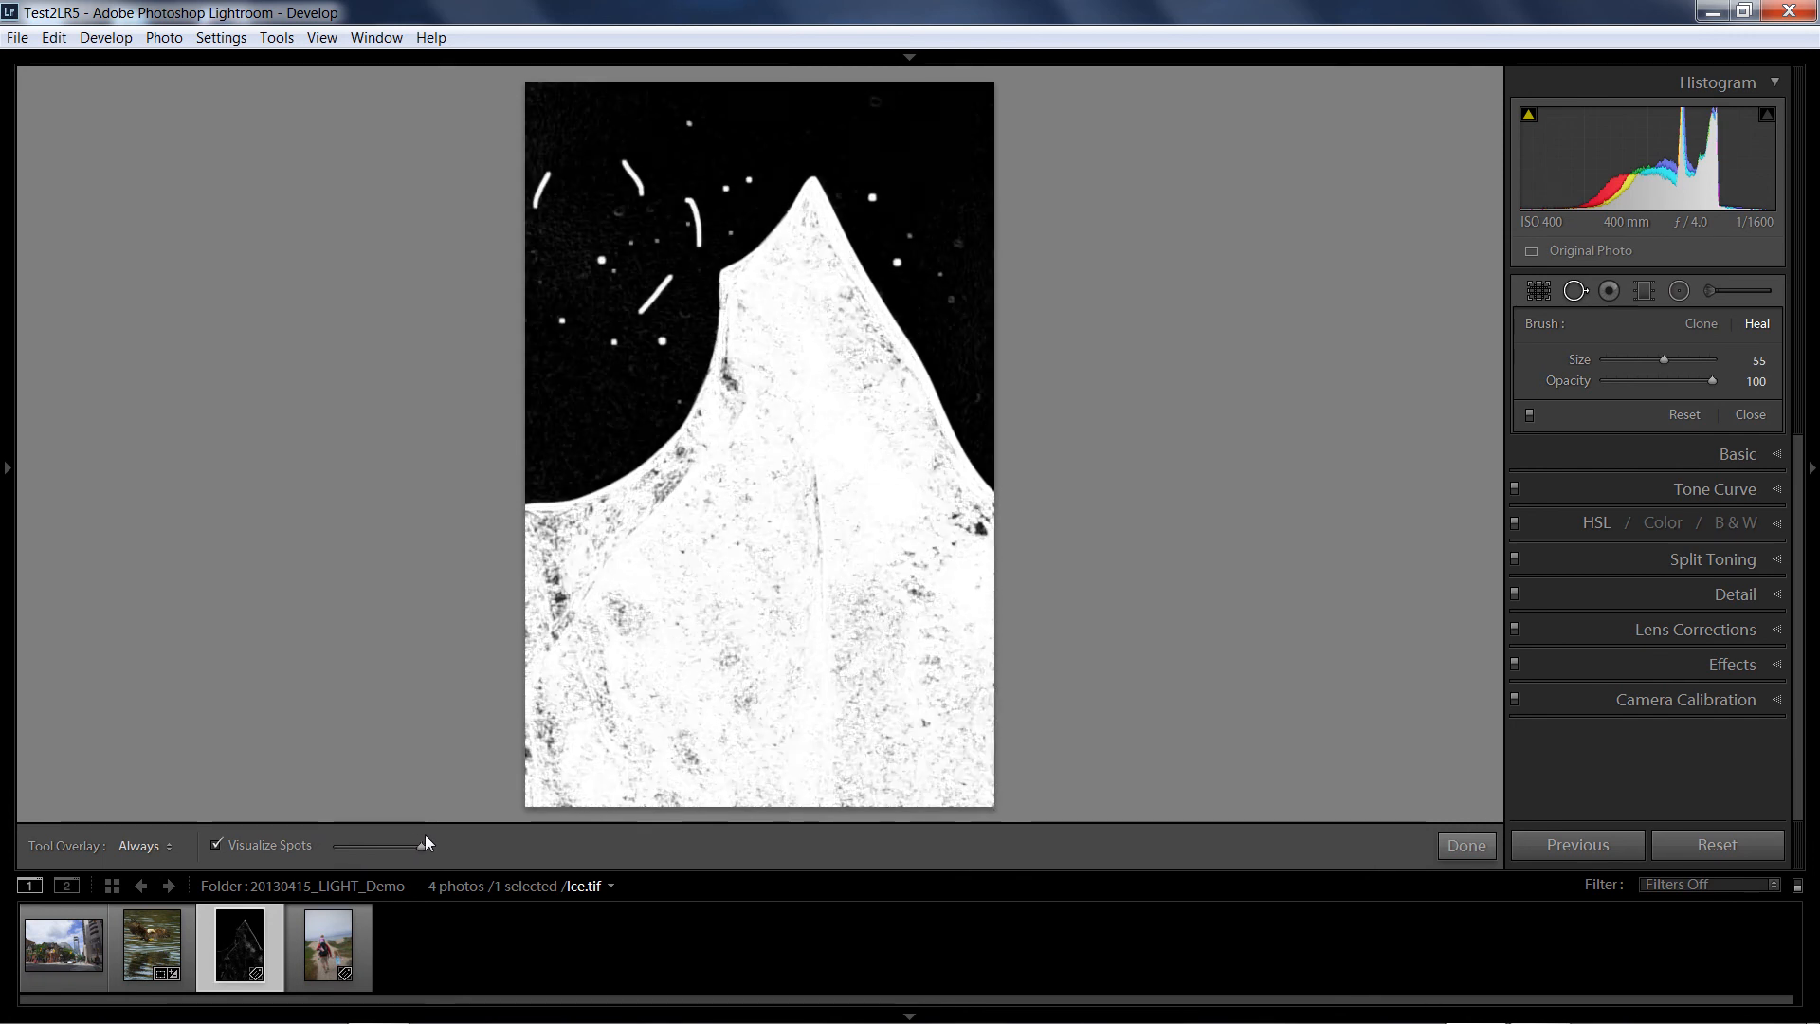
{"action": "left_click_drag", "start_coordinate": [377, 844], "coordinate": [409, 845]}
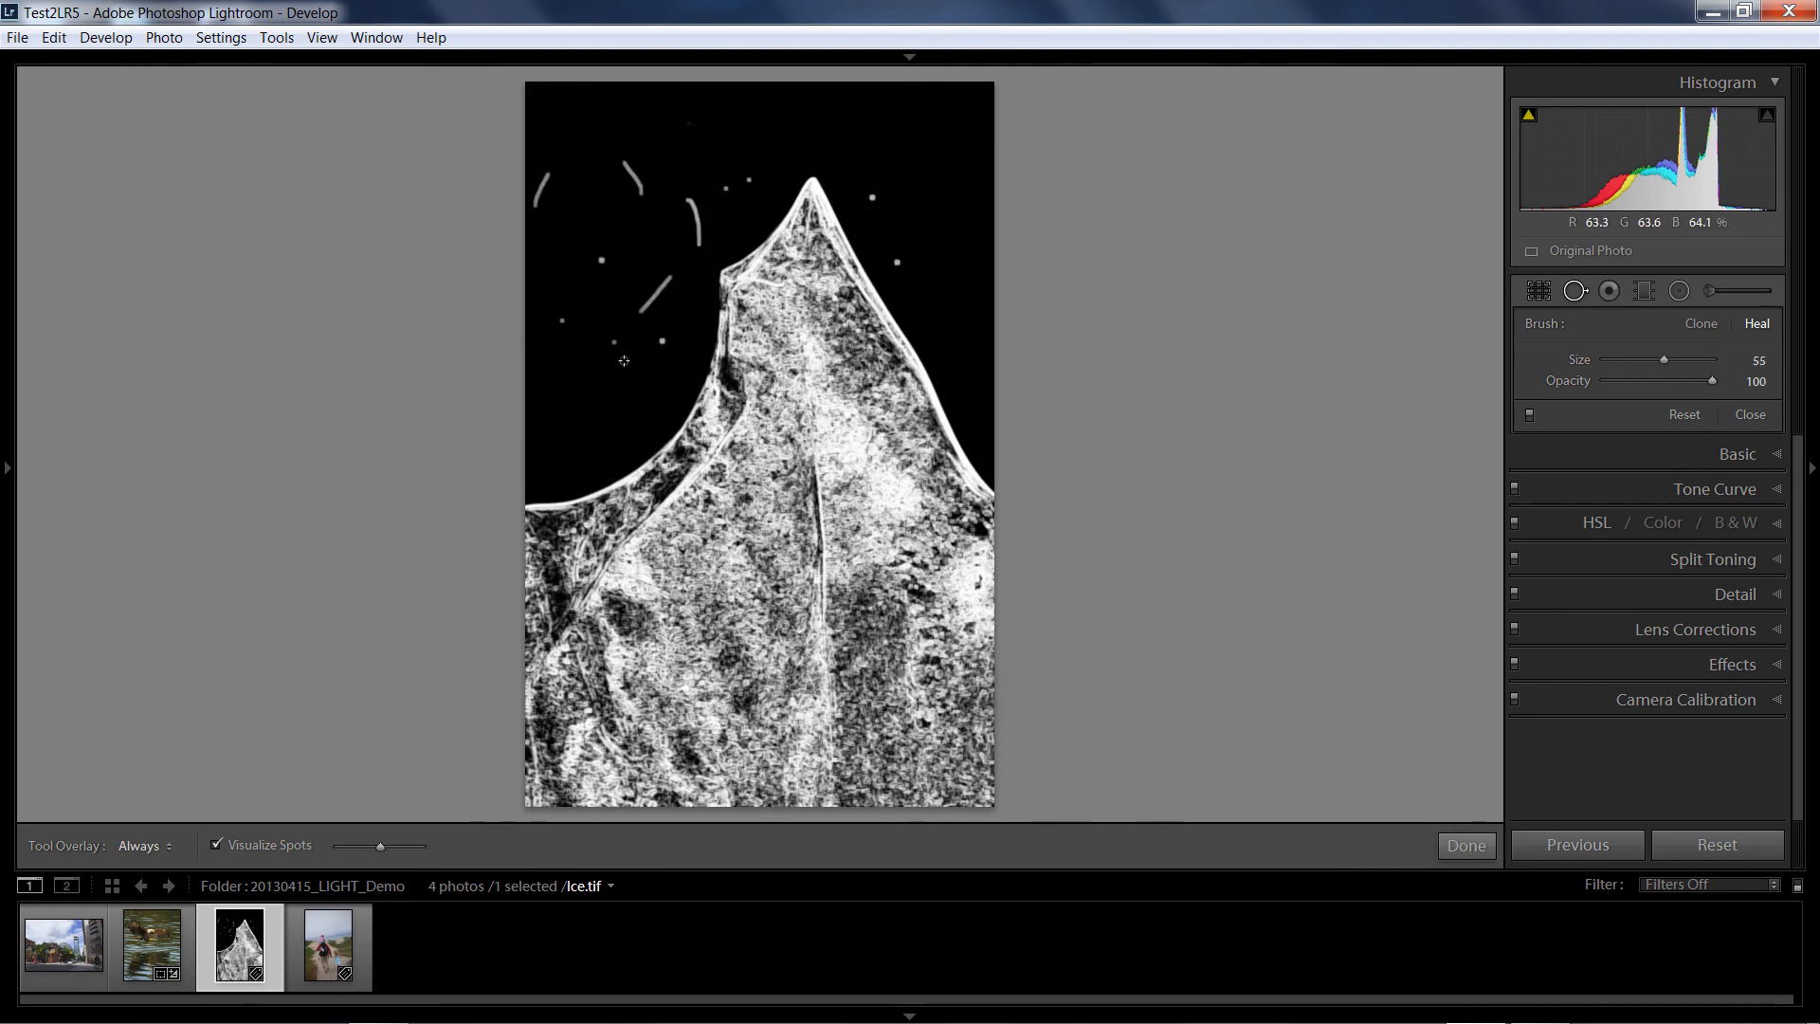
{"action": "left_click", "coordinate": [144, 846]}
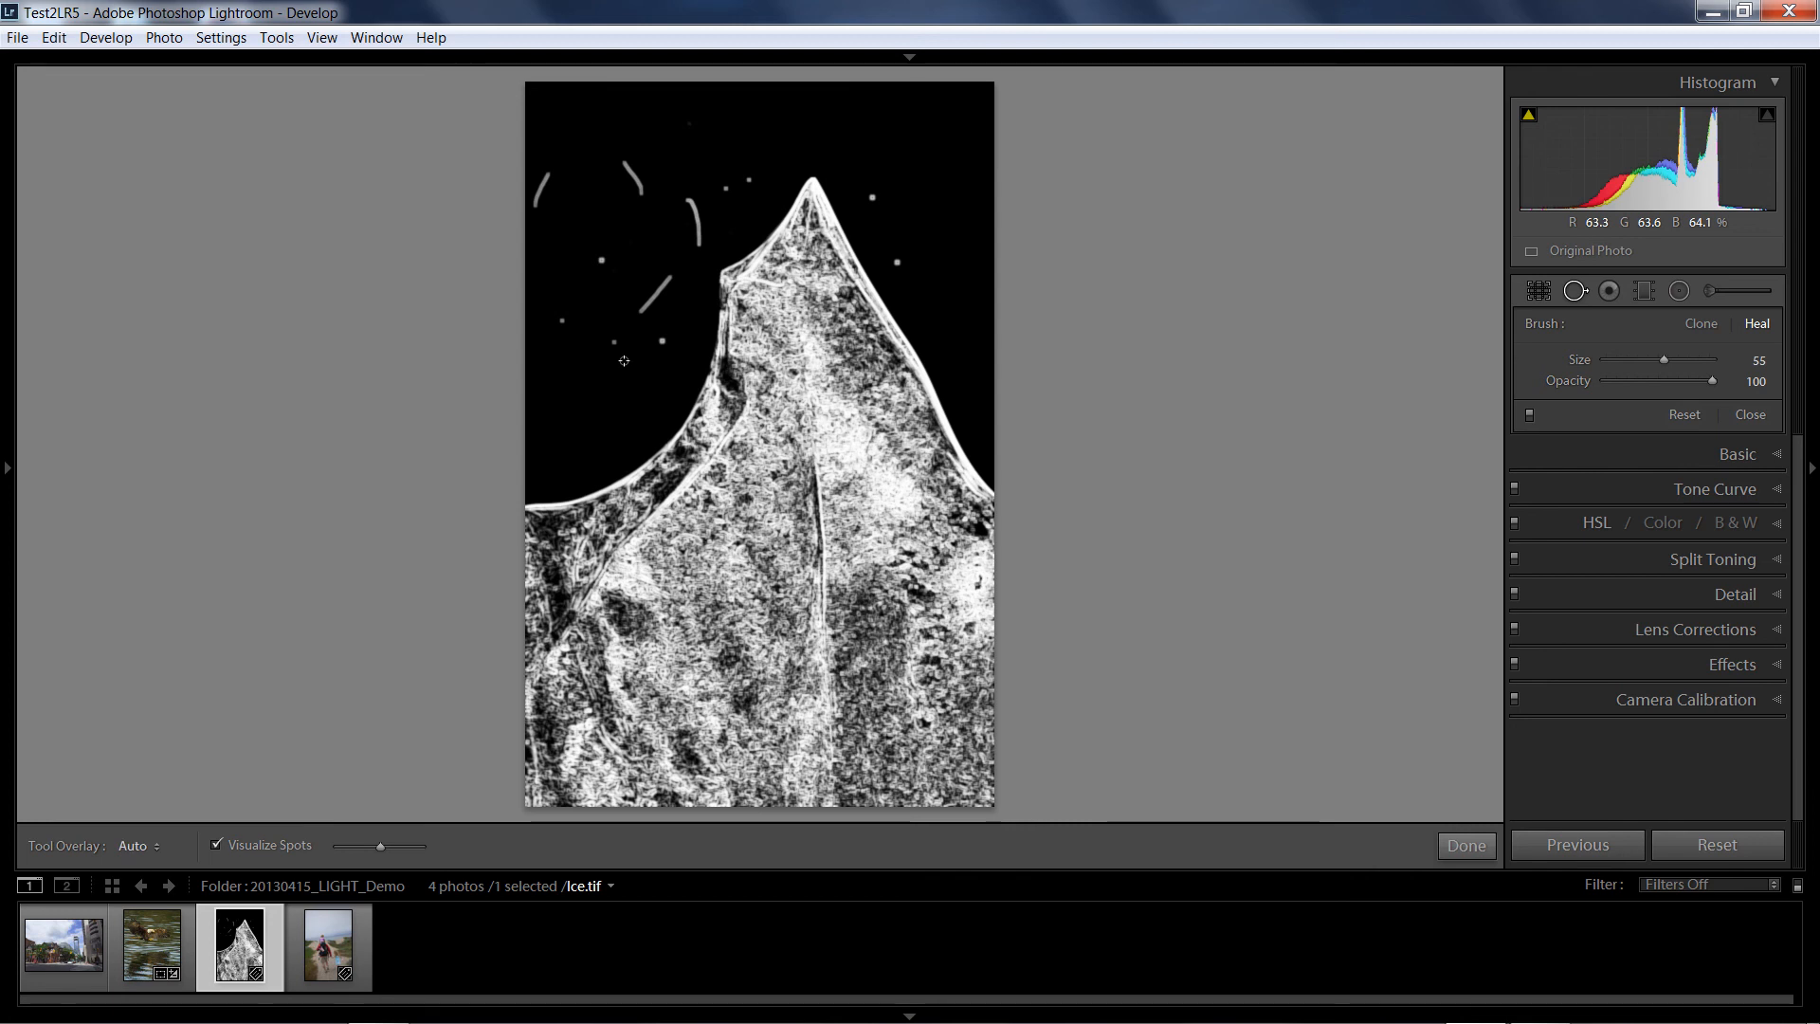
- Toggle Visualize Spots on and off several times, ending with it off
{"action": "left_click", "coordinate": [216, 844]}
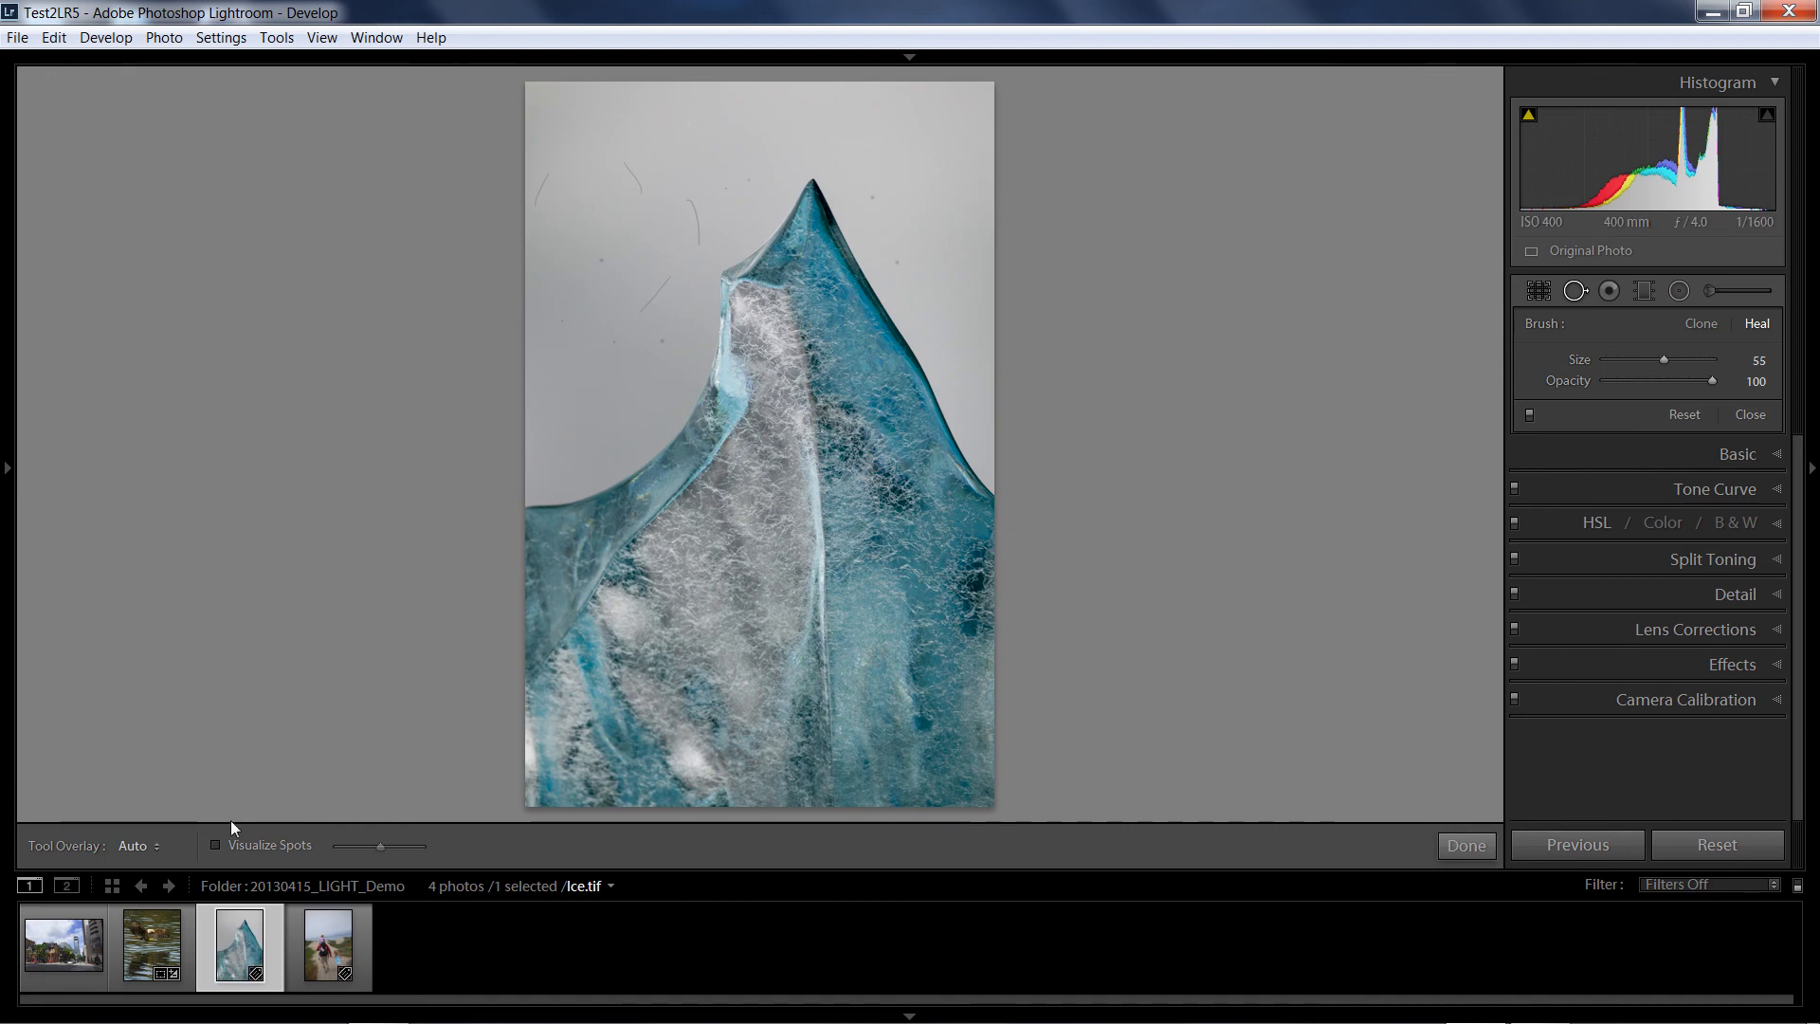
{"action": "left_click", "coordinate": [216, 846]}
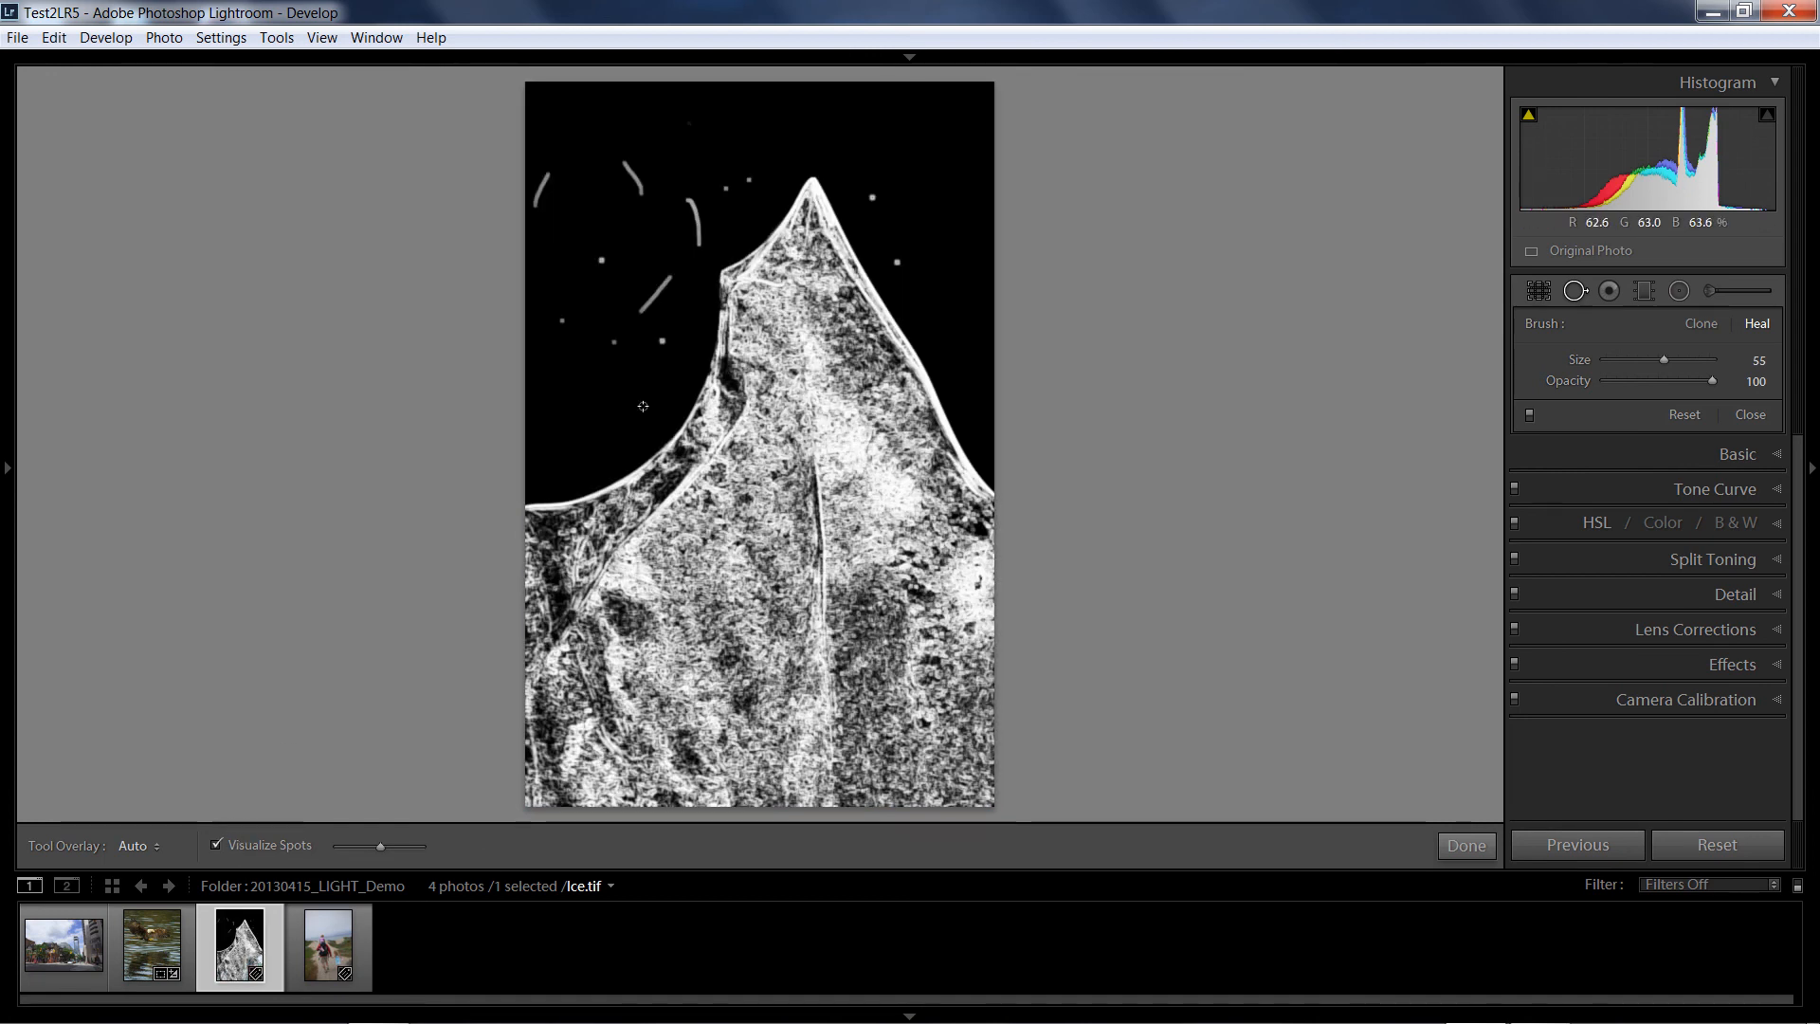
{"action": "left_click", "coordinate": [217, 844]}
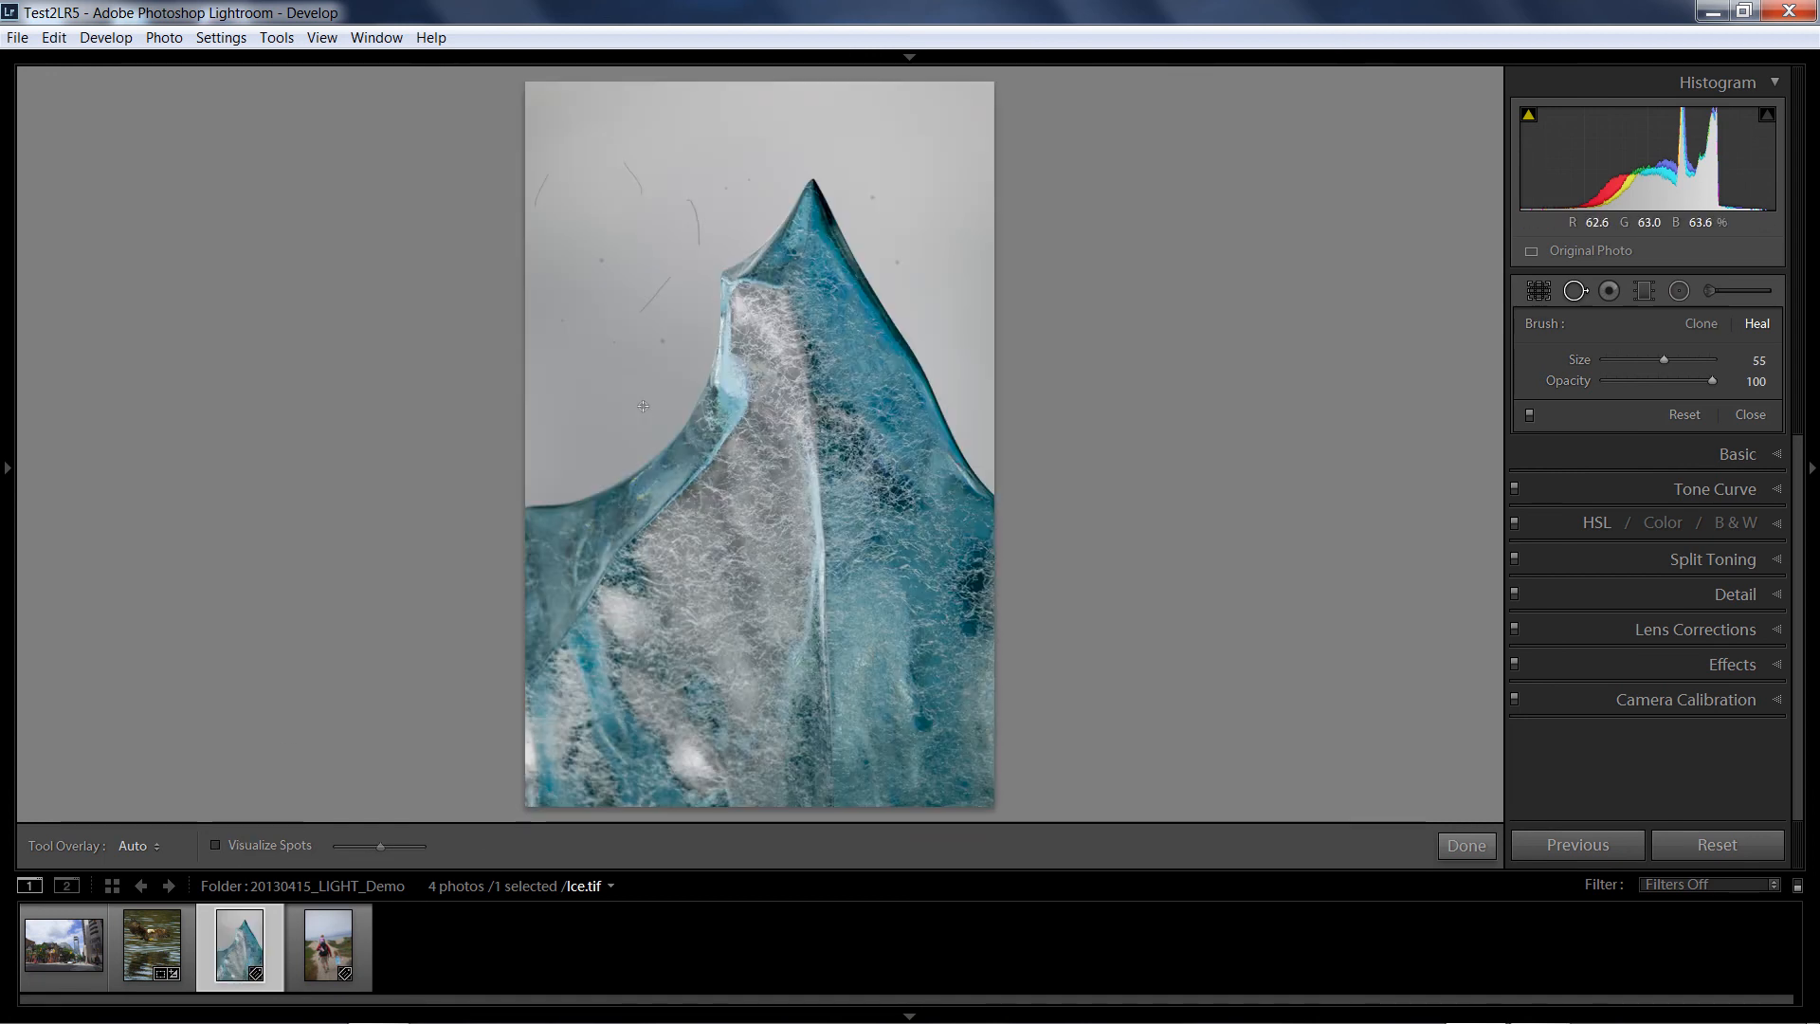
{"action": "left_click", "coordinate": [216, 845]}
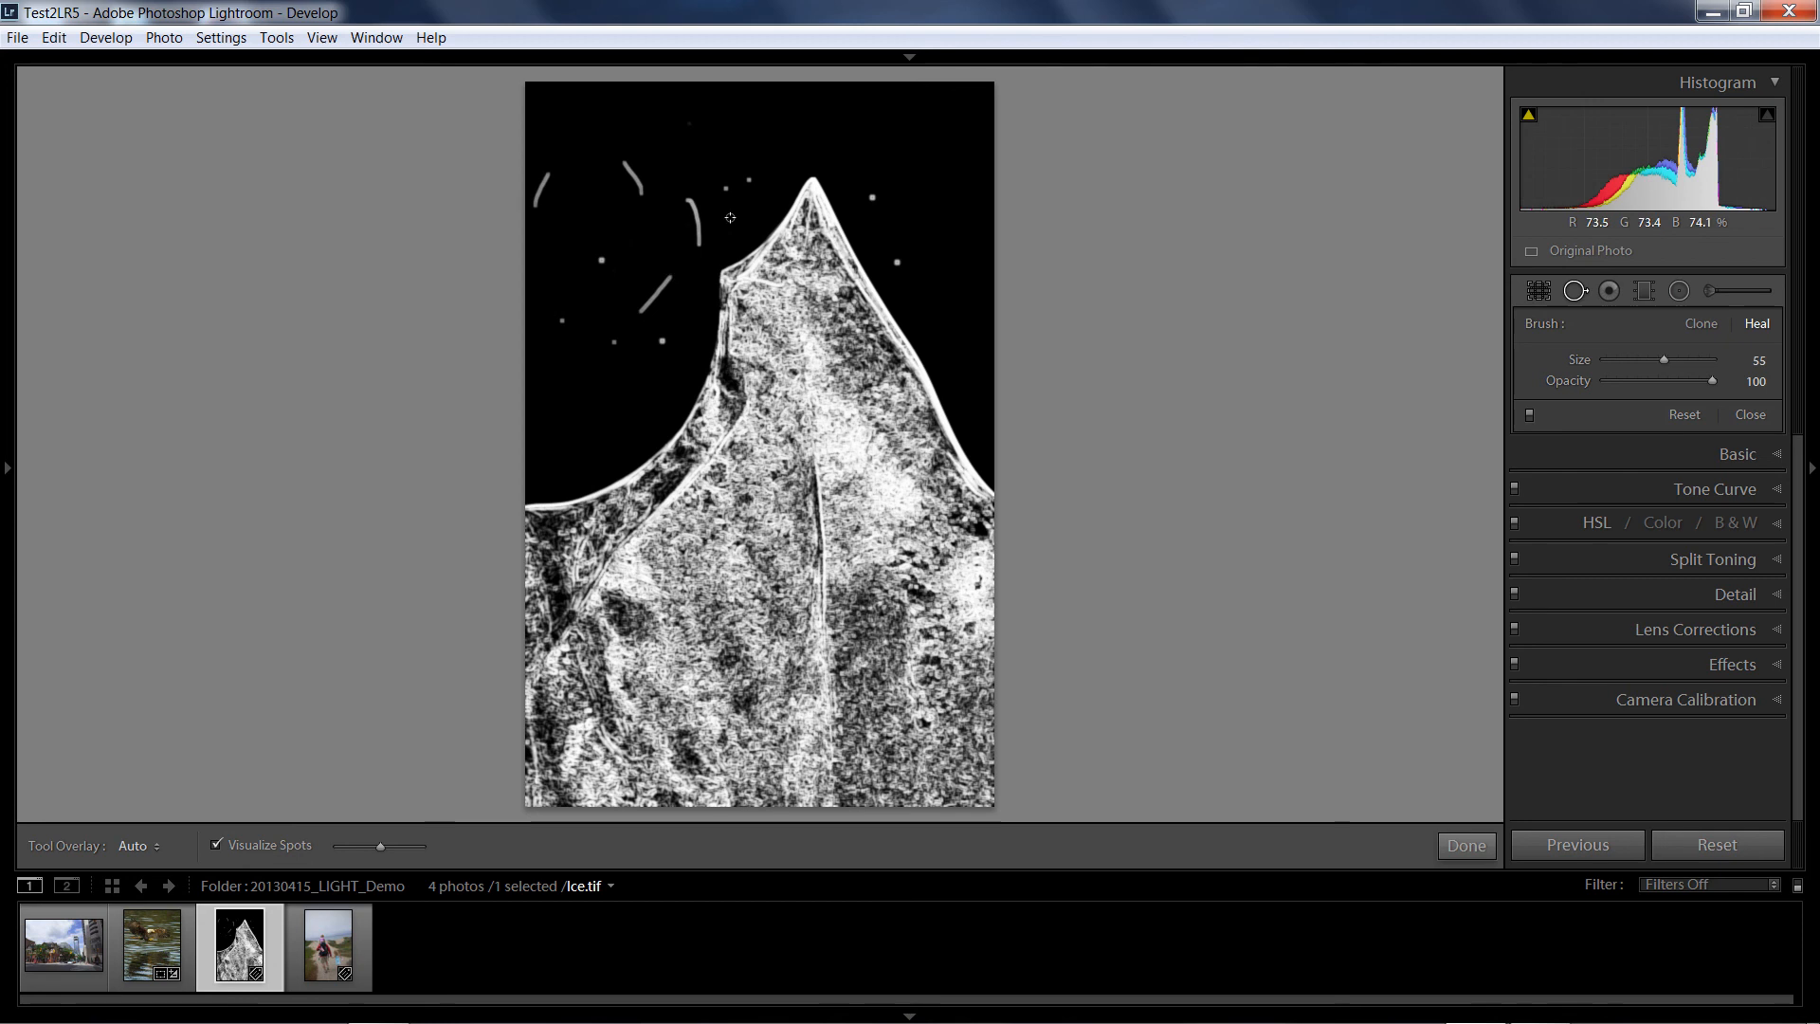
{"action": "left_click", "coordinate": [217, 845]}
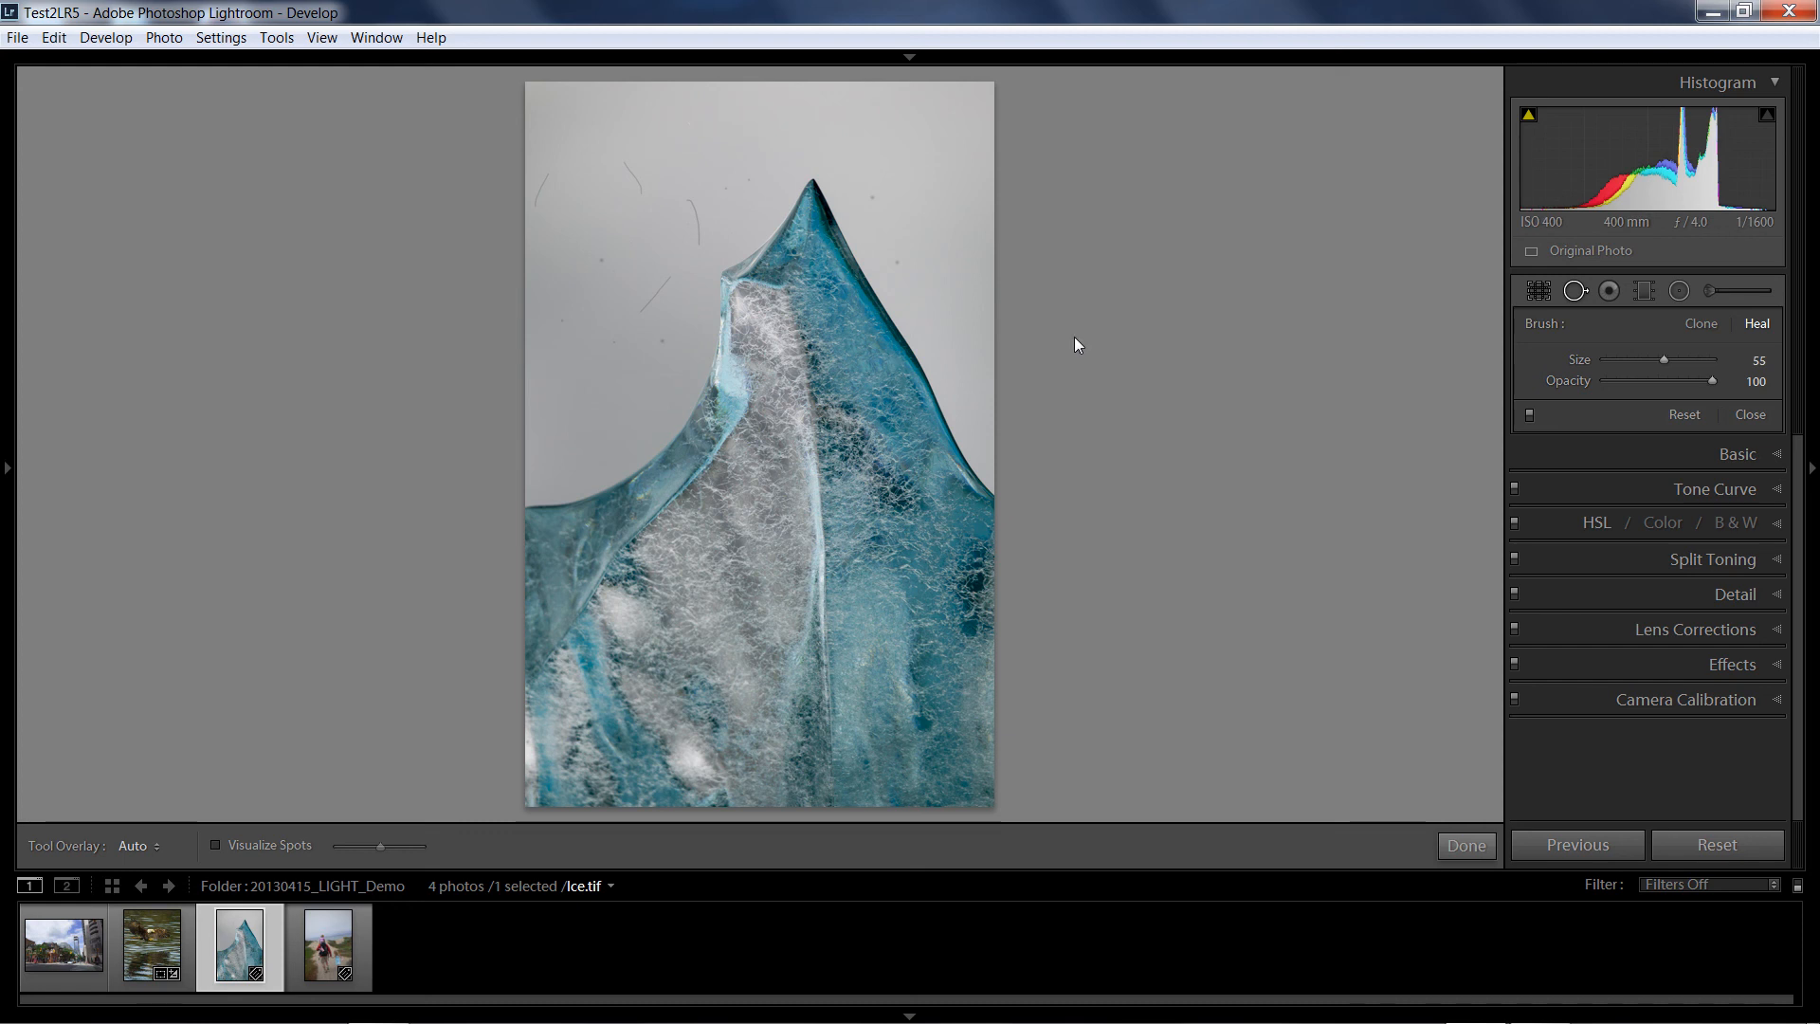
{"action": "mouse_move", "coordinate": [714, 200]}
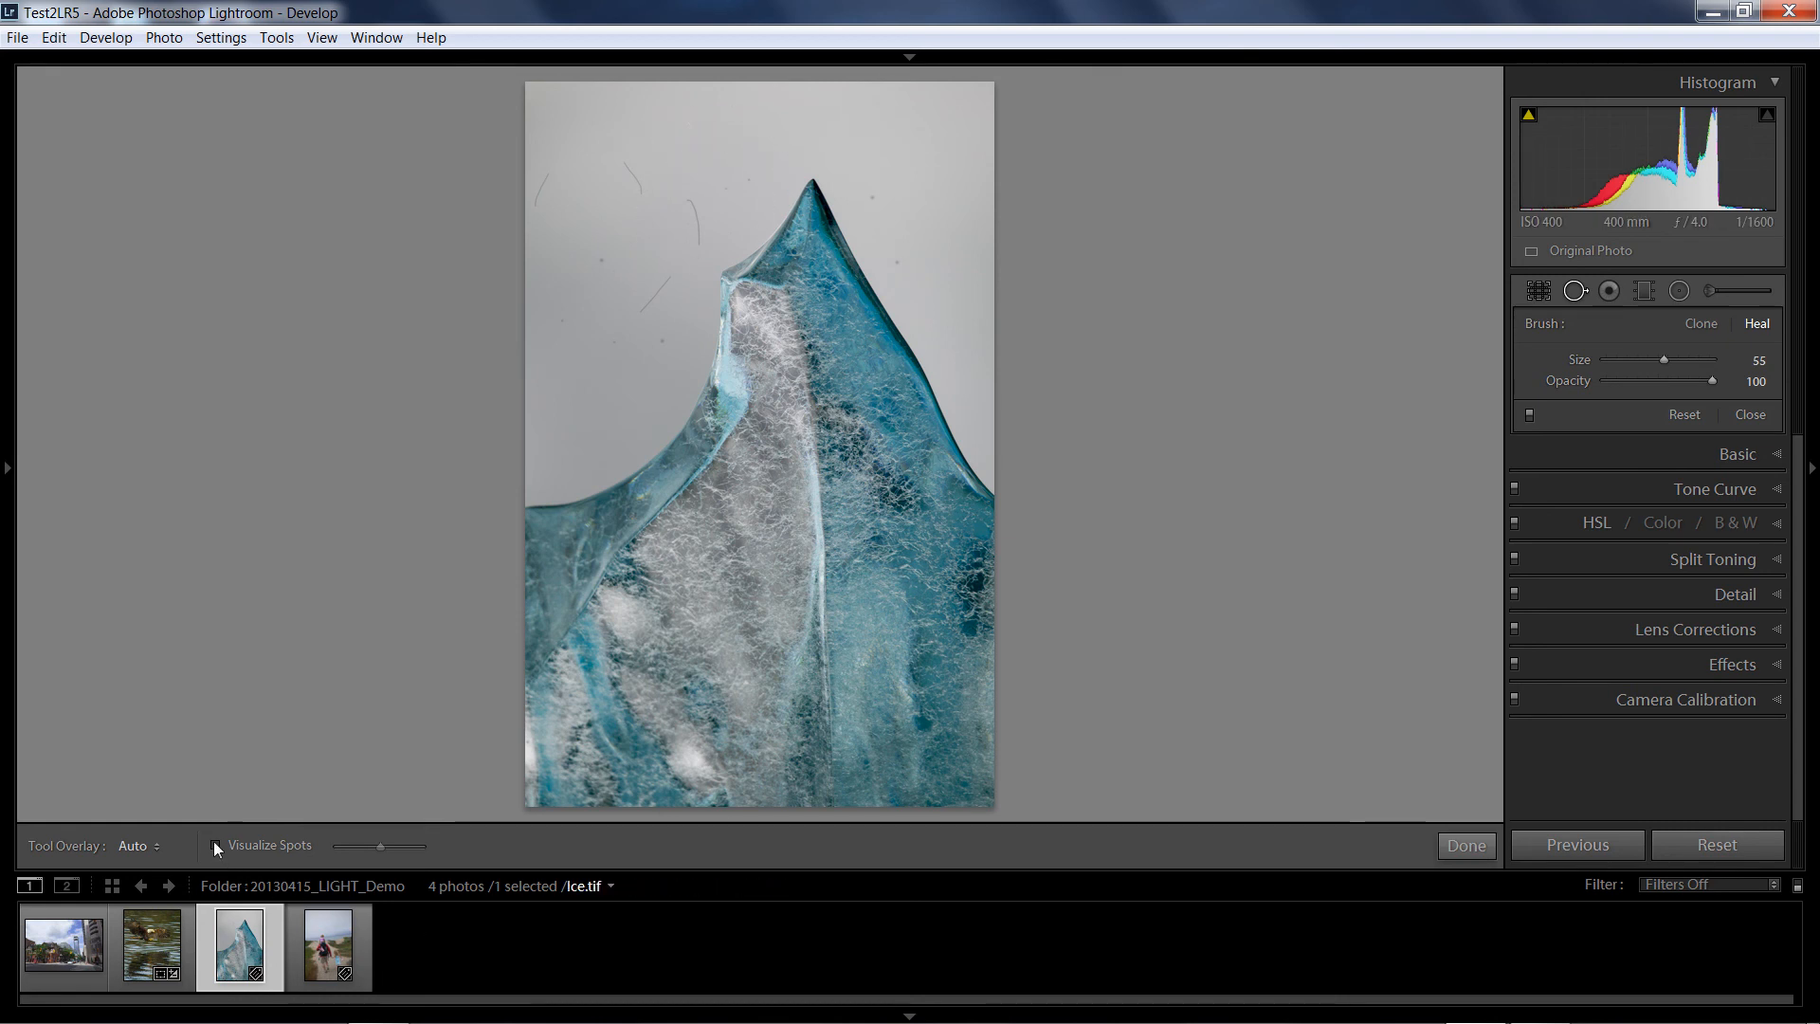
{"action": "left_click", "coordinate": [217, 845]}
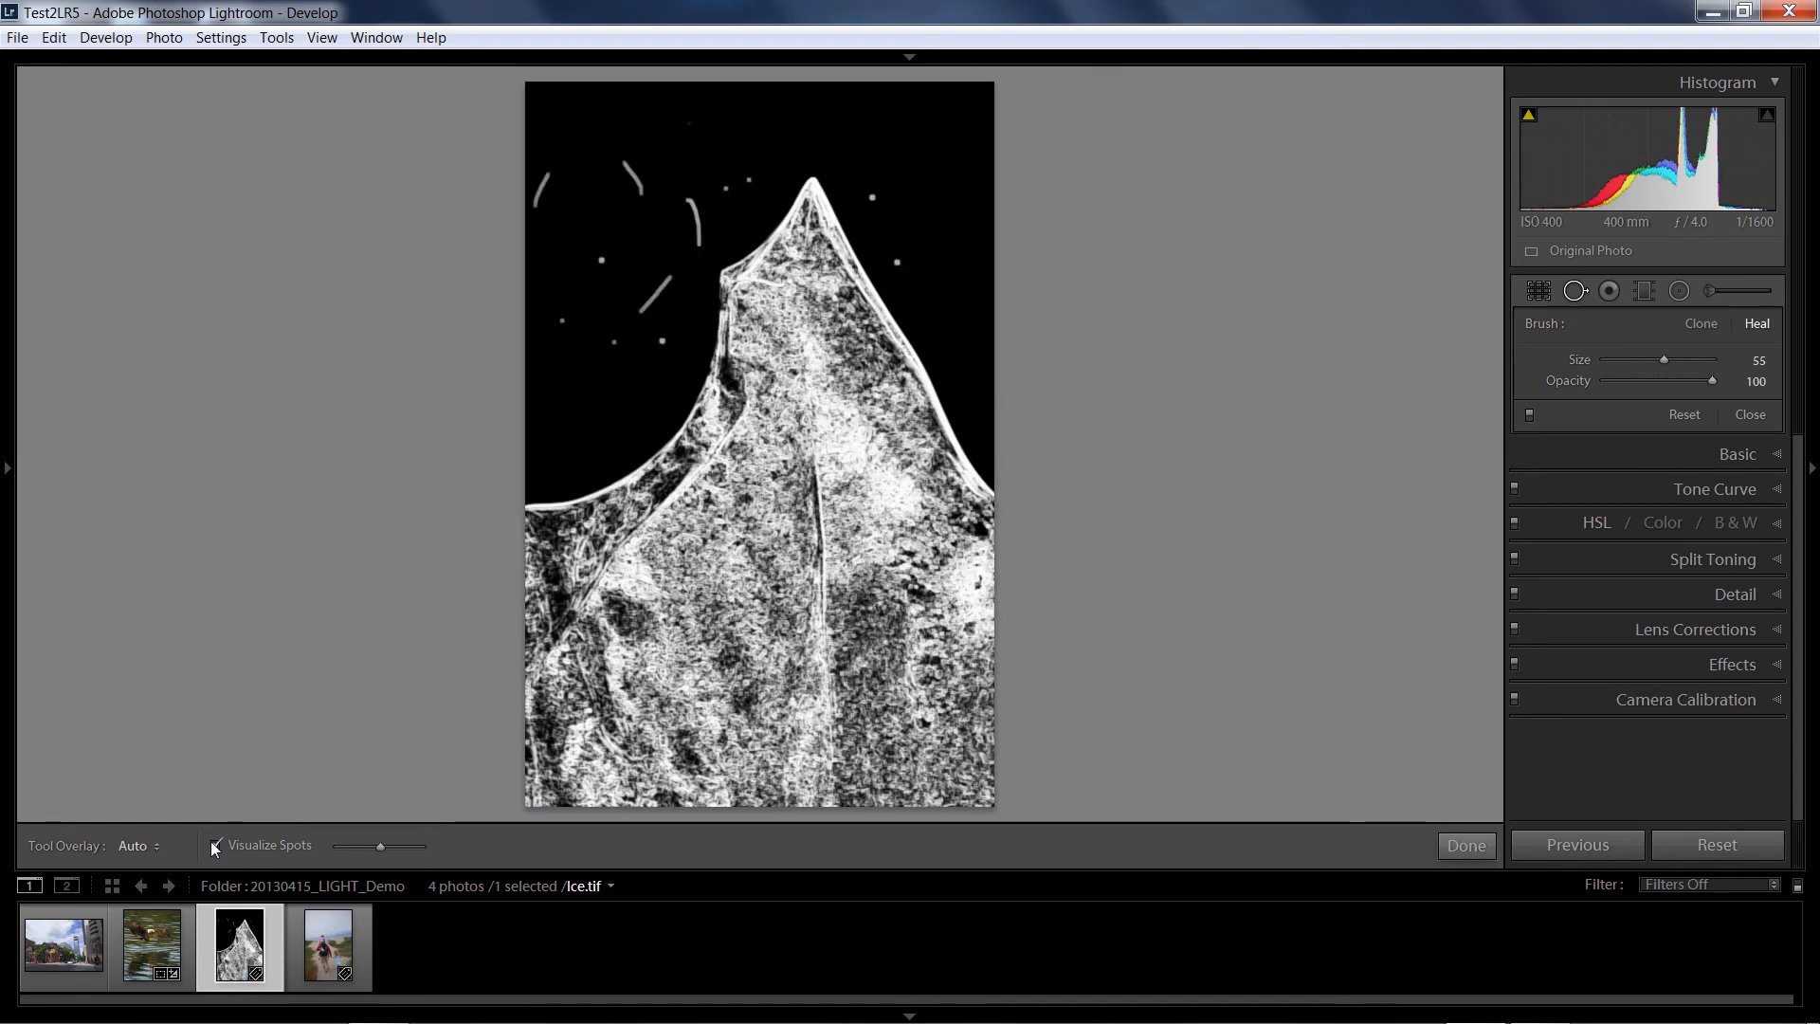
{"action": "left_click", "coordinate": [215, 845]}
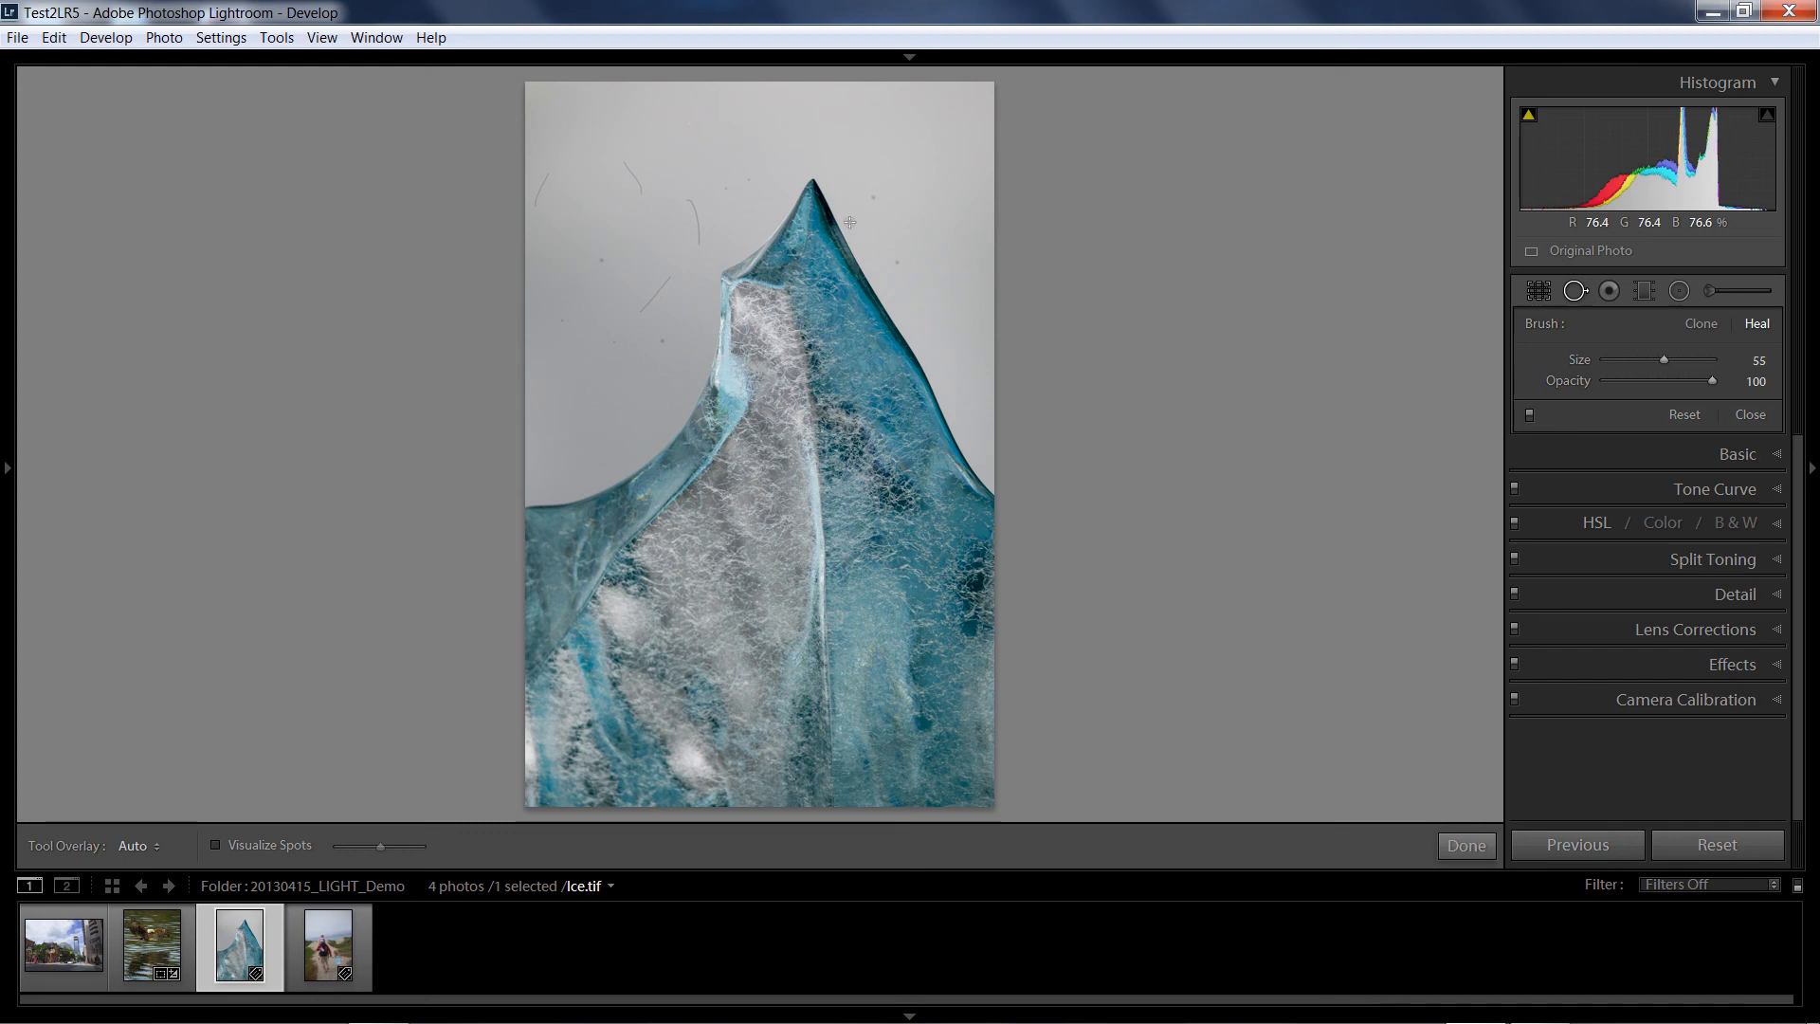
{"action": "mouse_move", "coordinate": [914, 277]}
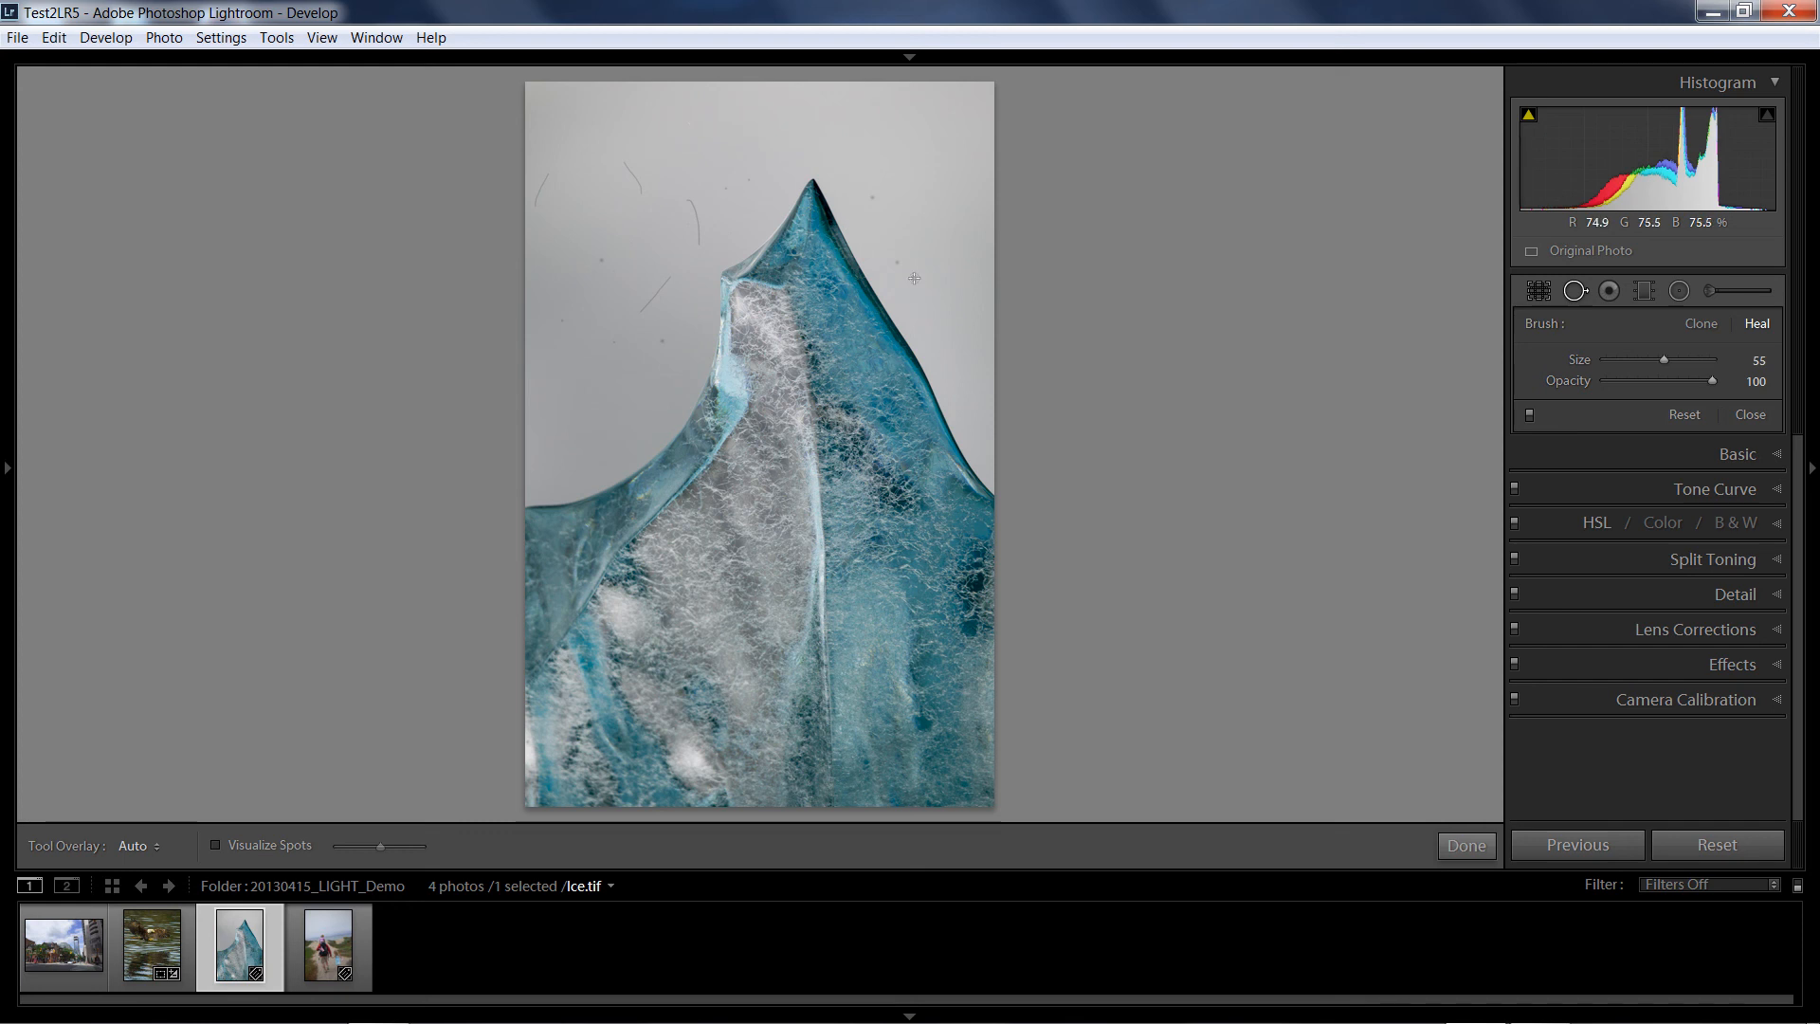